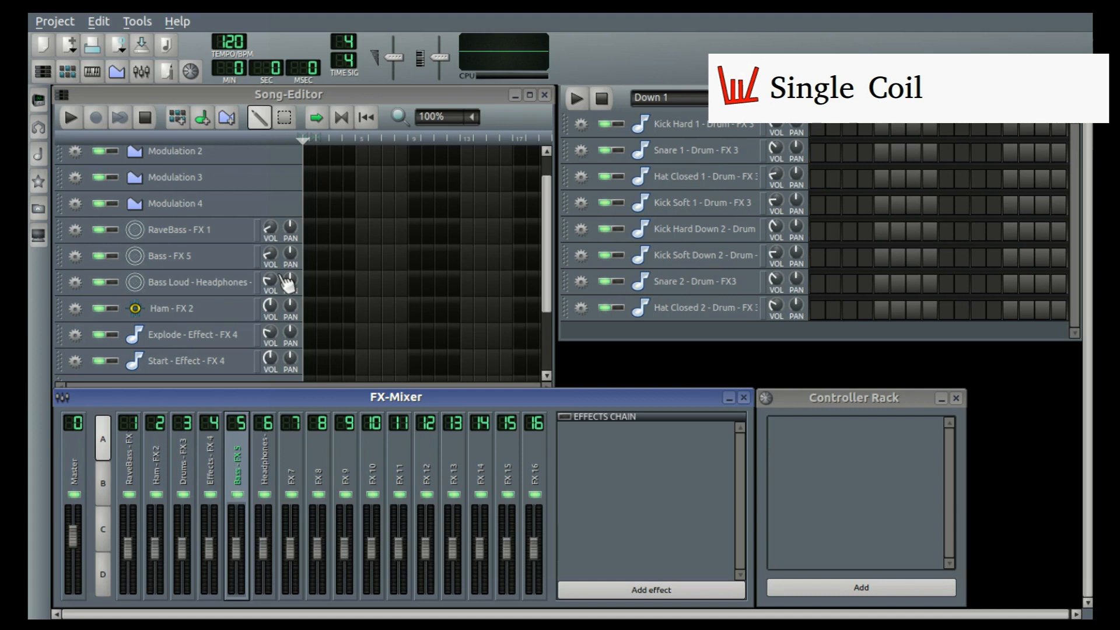
{"action": "mouse_move", "coordinate": [447, 132]}
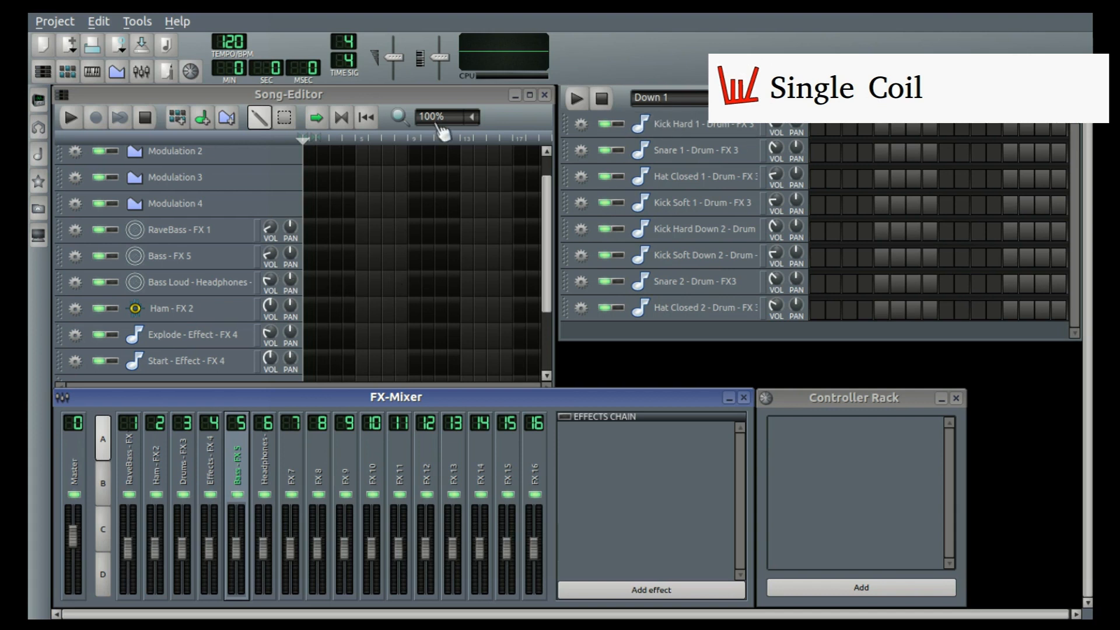
{"action": "mouse_move", "coordinate": [491, 389]}
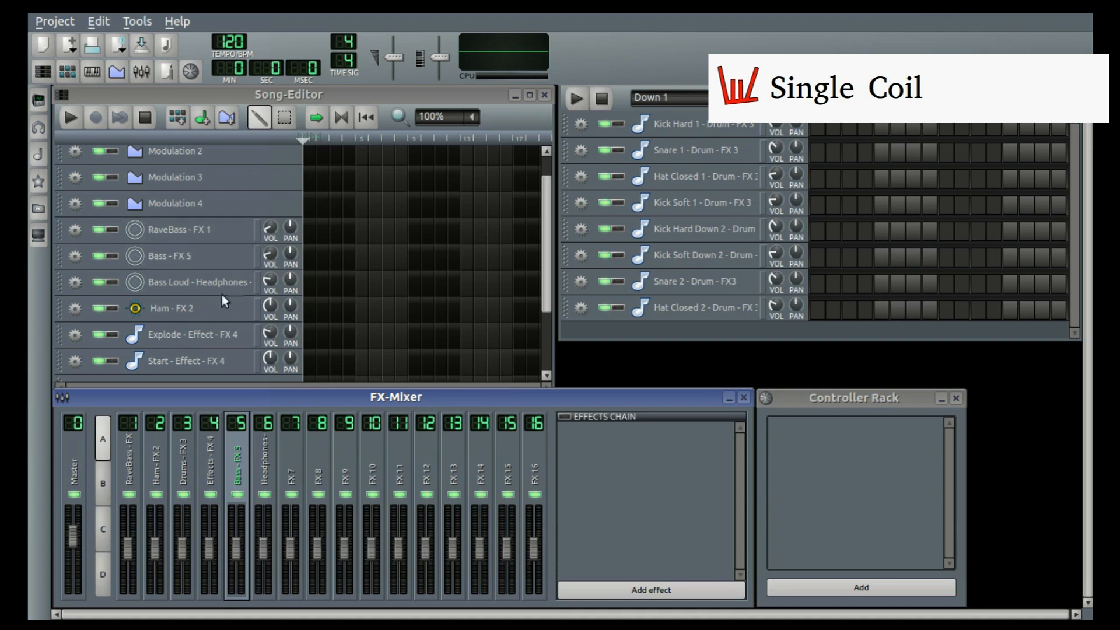
{"action": "mouse_move", "coordinate": [360, 266]}
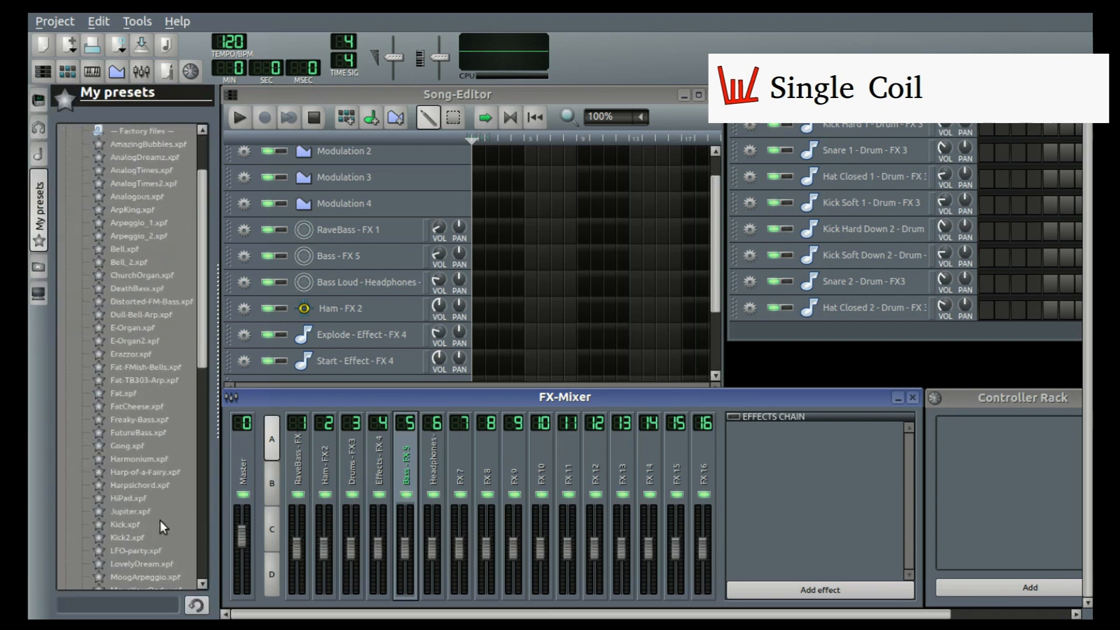
Step: Select the FutureBass.xpf preset from the factory presets list in the My presets browser
{"action": "scroll", "scroll_direction": "down", "scroll_amount": 3}
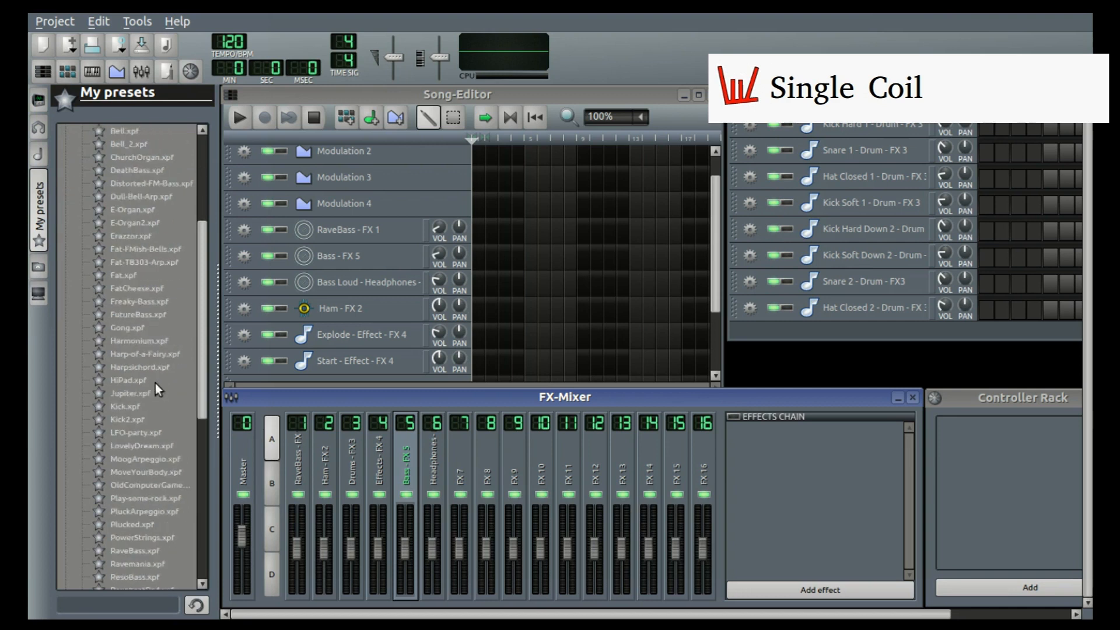
{"action": "left_click", "coordinate": [134, 470]}
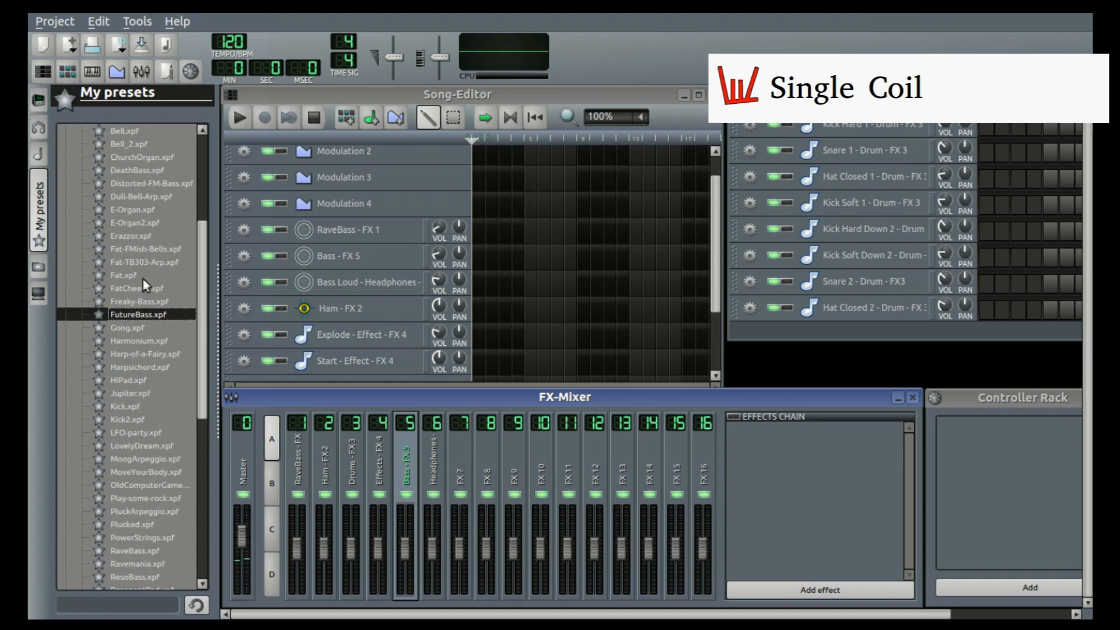
{"action": "left_click", "coordinate": [140, 366]}
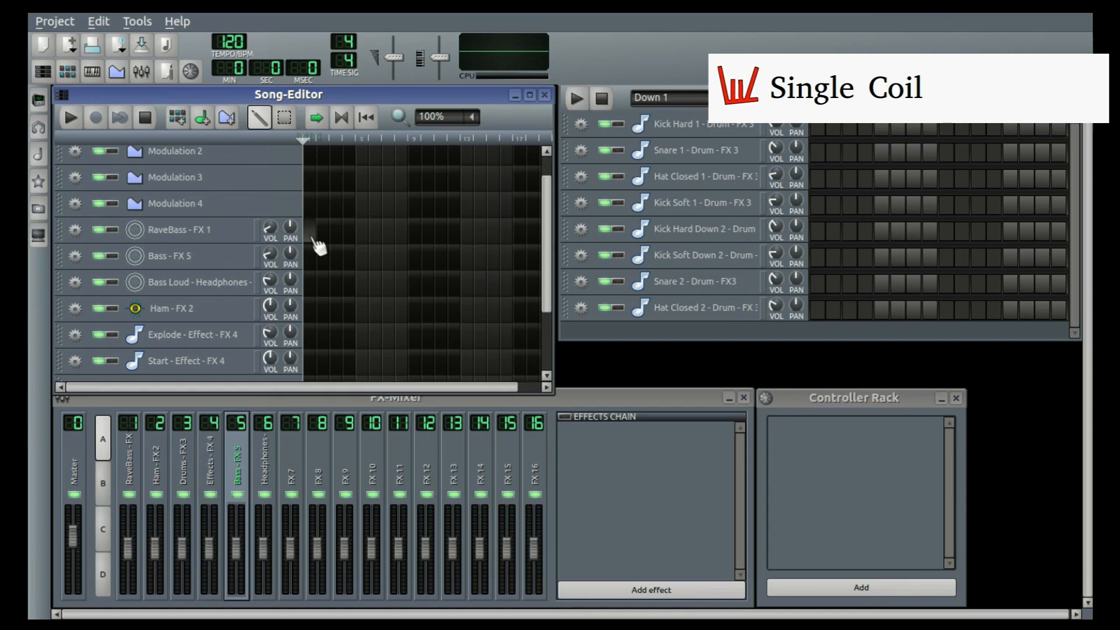
Step: Open the RaveBass - FX 1 pattern in the piano roll and start note recording
{"action": "right_click", "coordinate": [310, 246]}
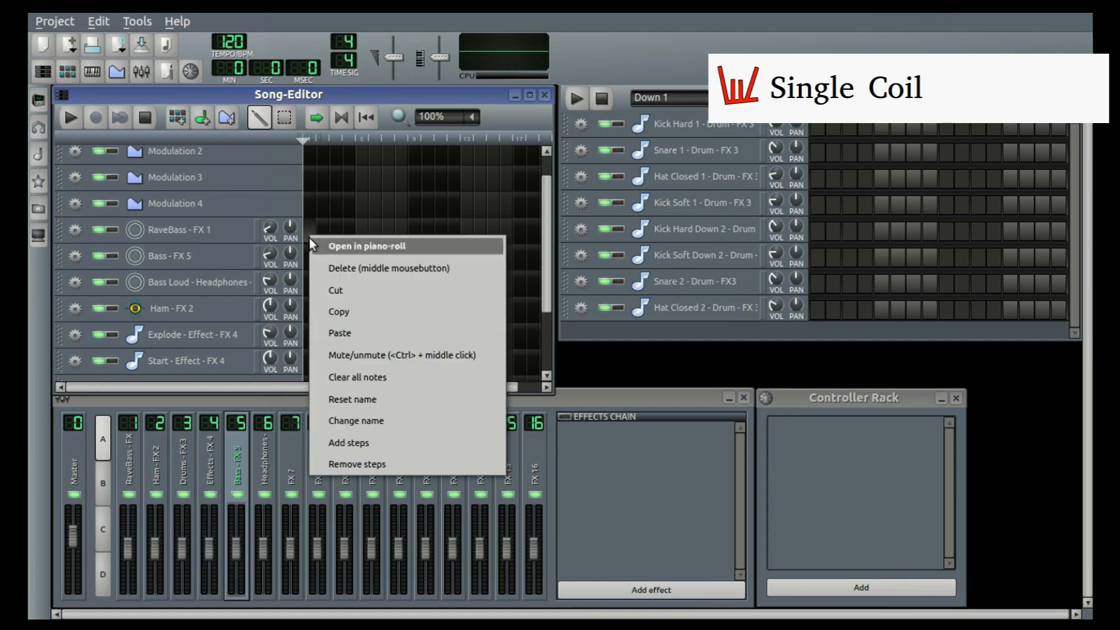
{"action": "left_click", "coordinate": [366, 246]}
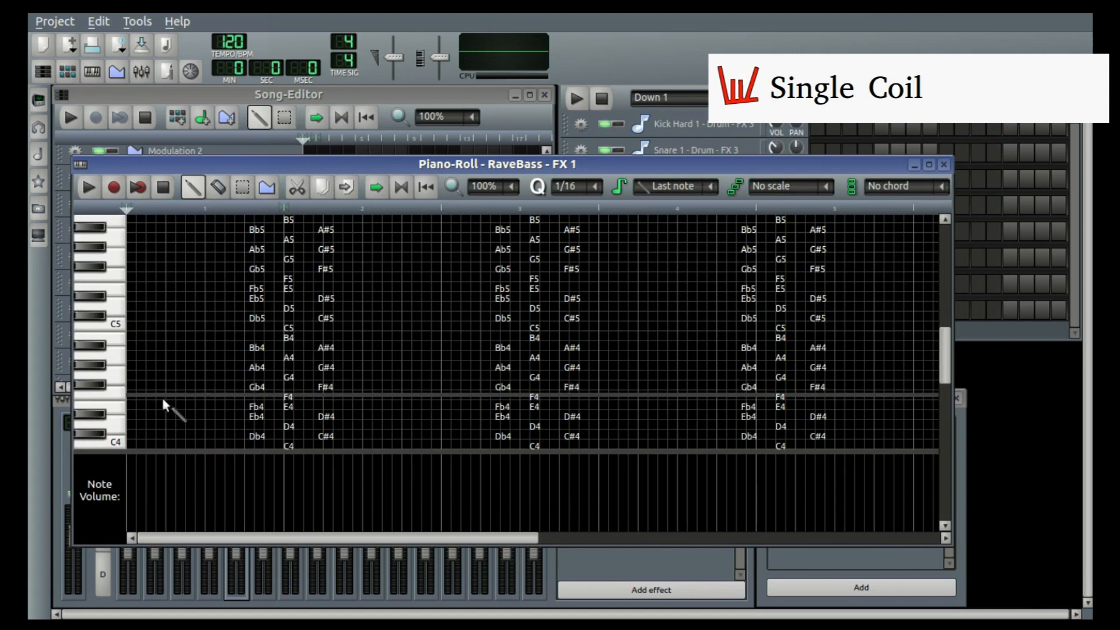
{"action": "mouse_move", "coordinate": [135, 228]}
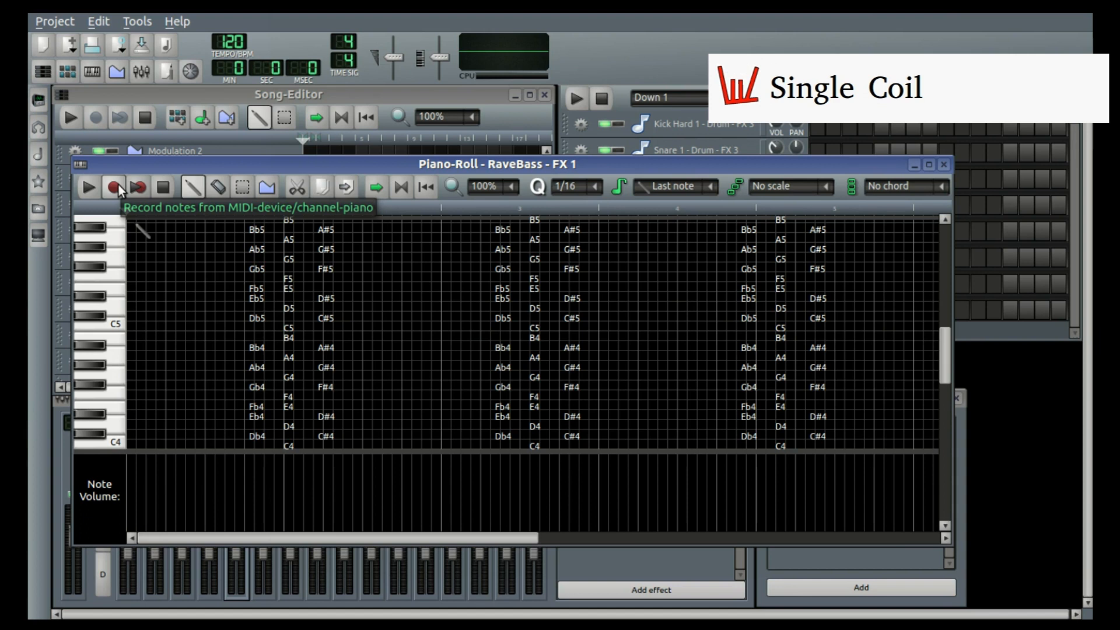
{"action": "left_click", "coordinate": [87, 187]}
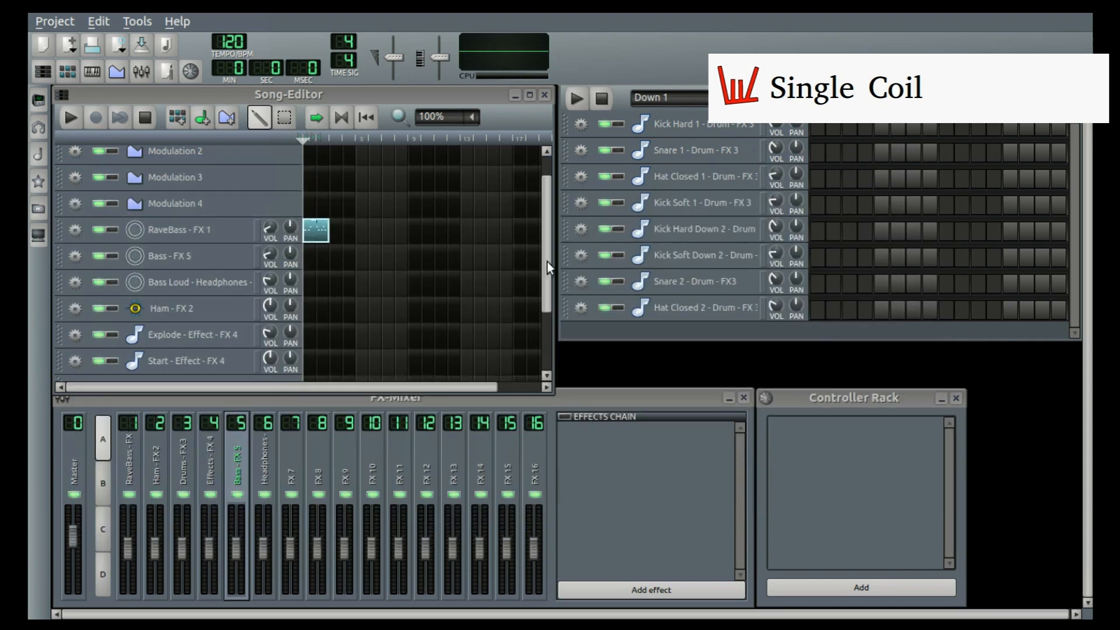
{"action": "left_click", "coordinate": [185, 360]}
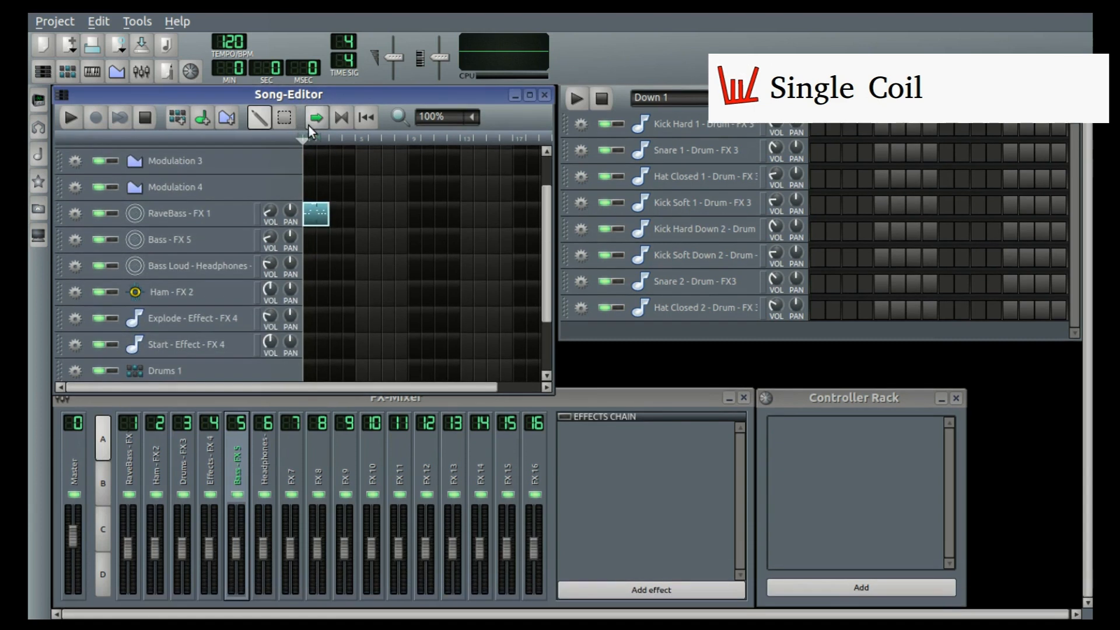
{"action": "mouse_move", "coordinate": [314, 218]}
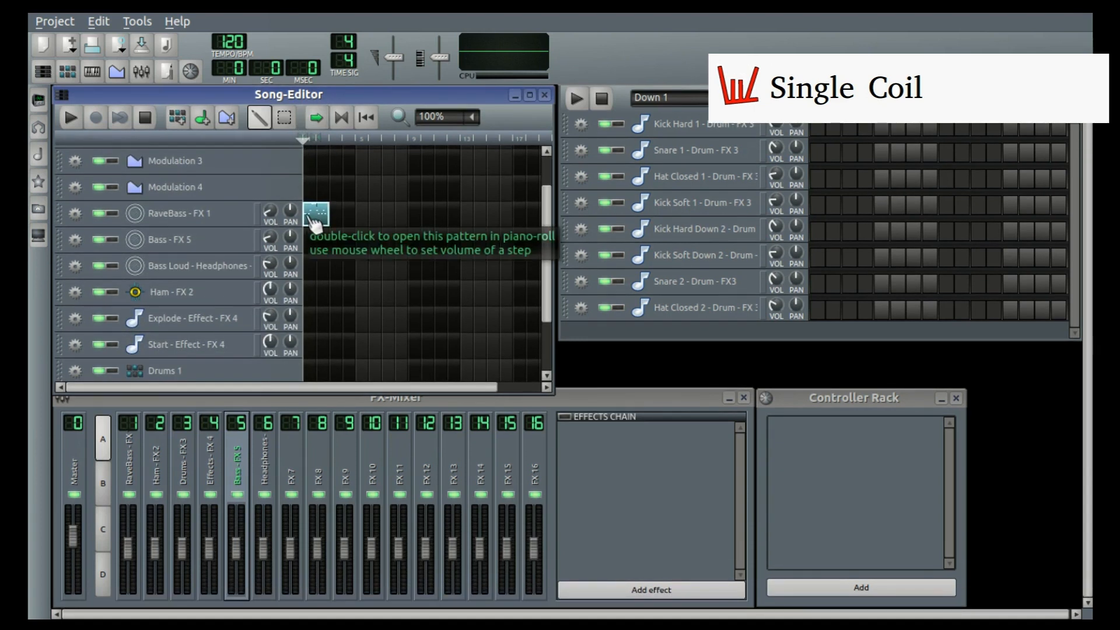
{"action": "mouse_move", "coordinate": [302, 238]}
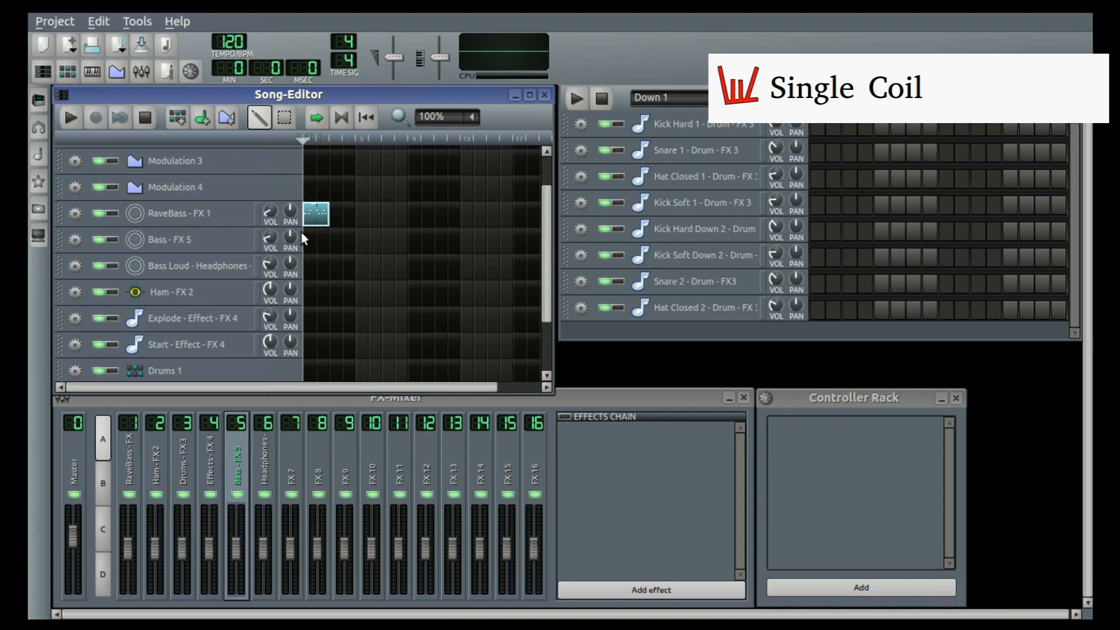
{"action": "left_click", "coordinate": [69, 118]}
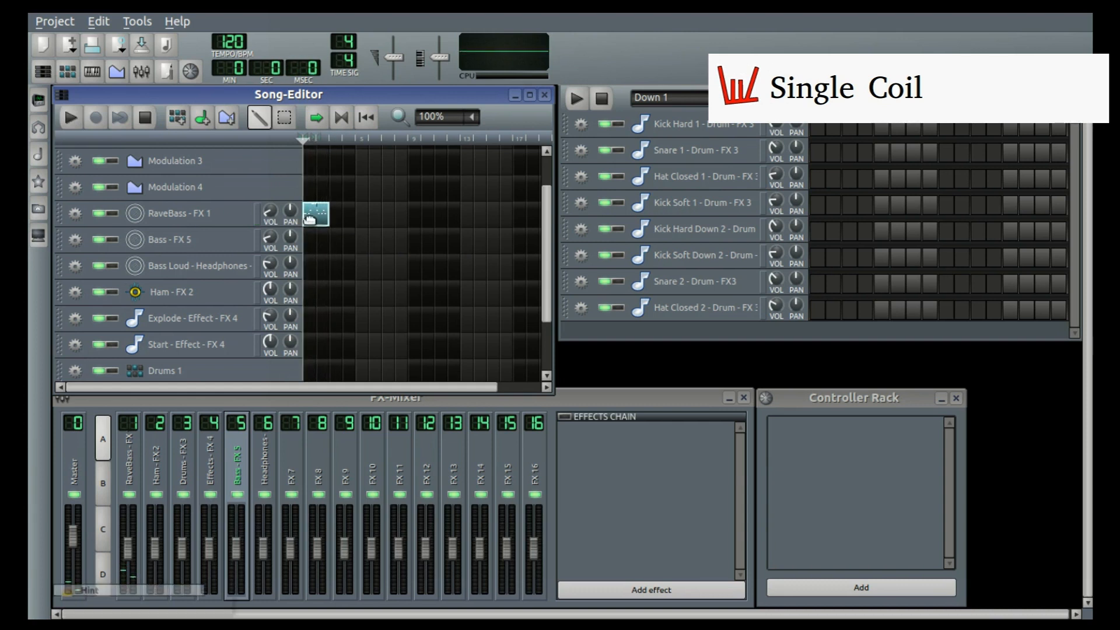
{"action": "double_click", "coordinate": [314, 212]}
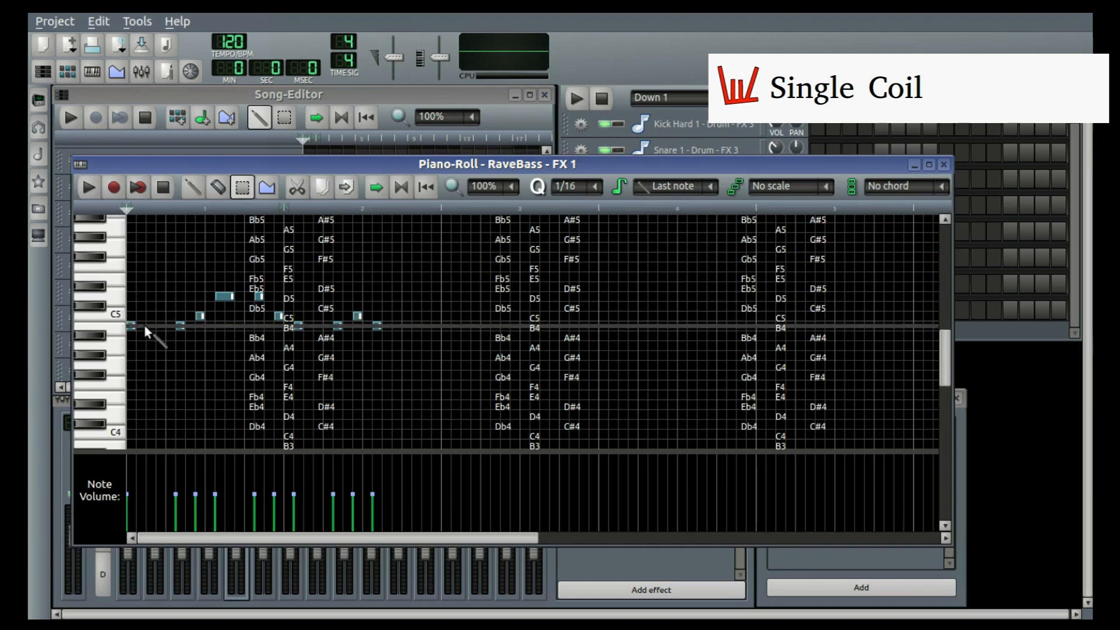
{"action": "left_click", "coordinate": [87, 186]}
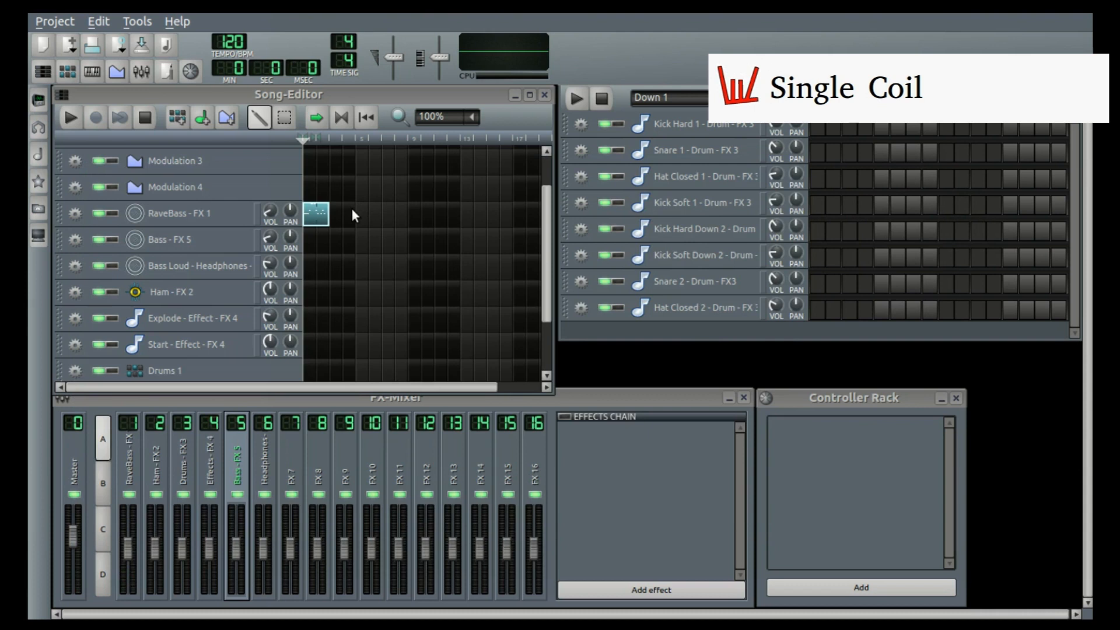
{"action": "mouse_move", "coordinate": [322, 247]}
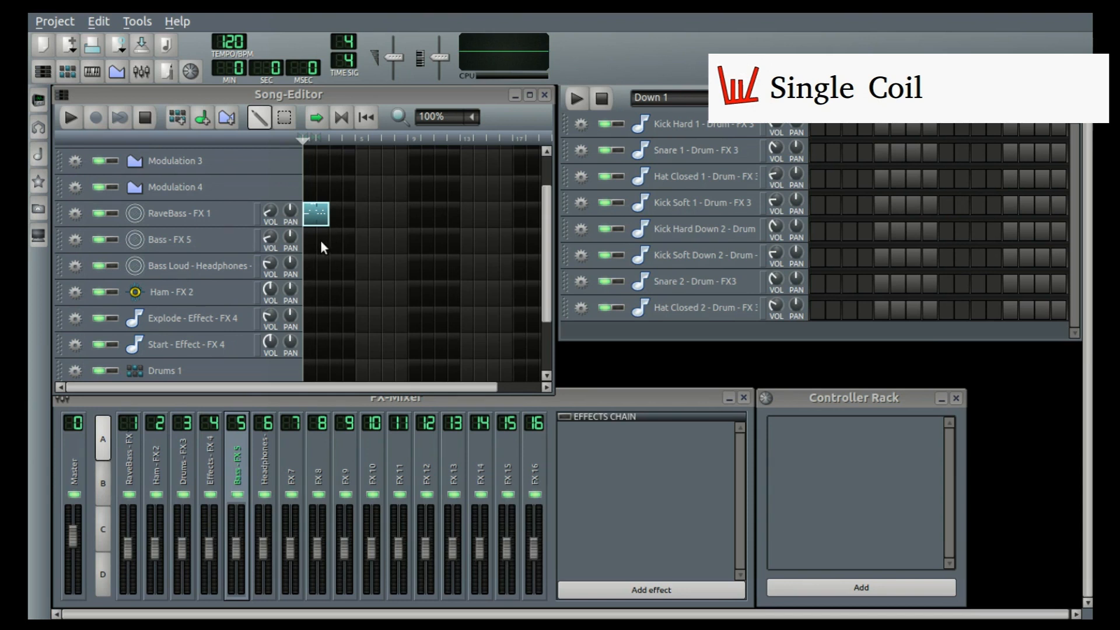
{"action": "mouse_move", "coordinate": [96, 145]}
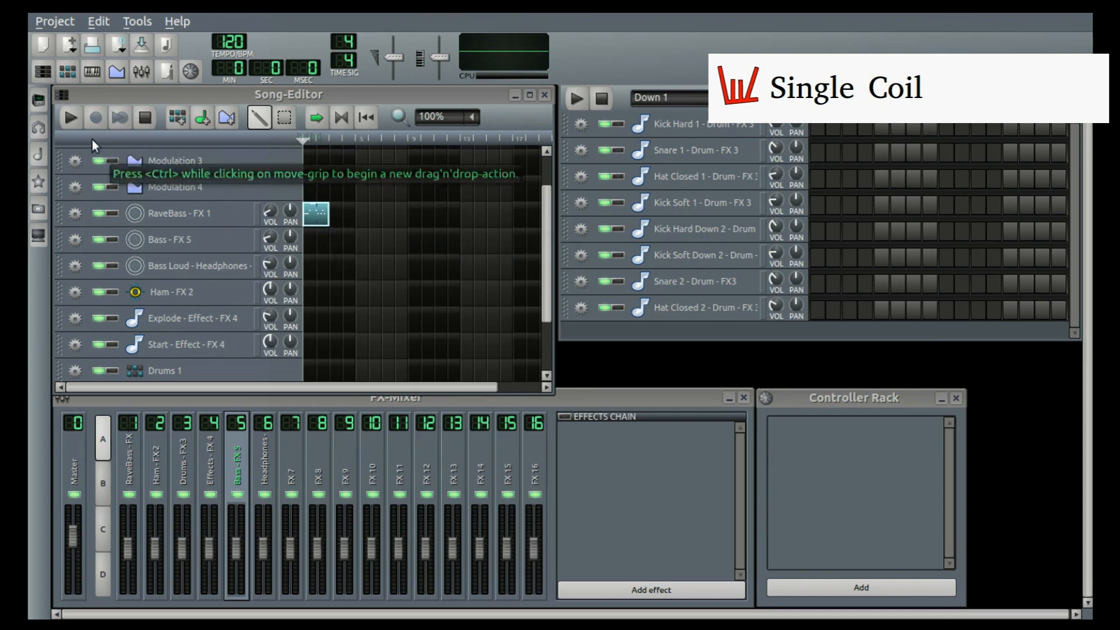
Step: Drop the master volume control onto Modulation 4's first bar as an automation pattern
{"action": "left_click", "coordinate": [69, 117]}
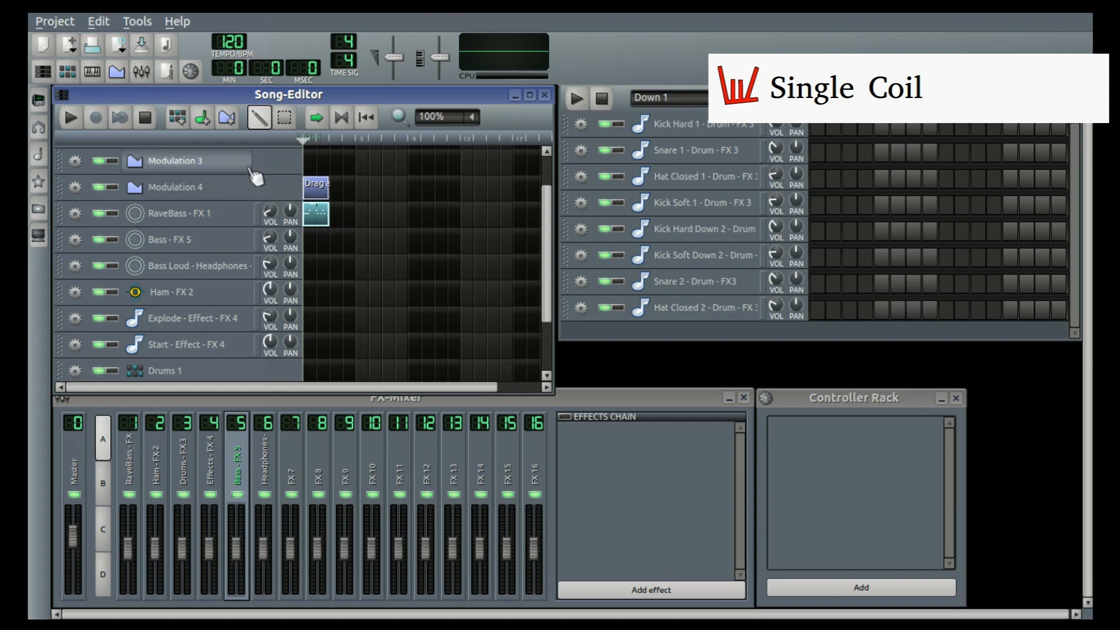
{"action": "mouse_move", "coordinate": [269, 191]}
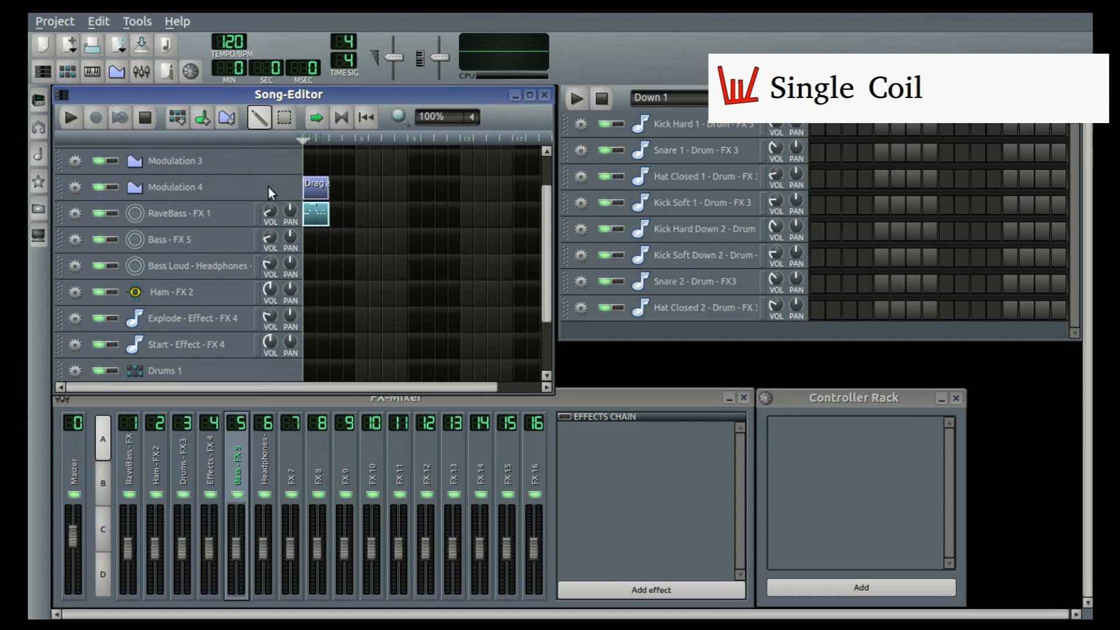
{"action": "mouse_move", "coordinate": [319, 202]}
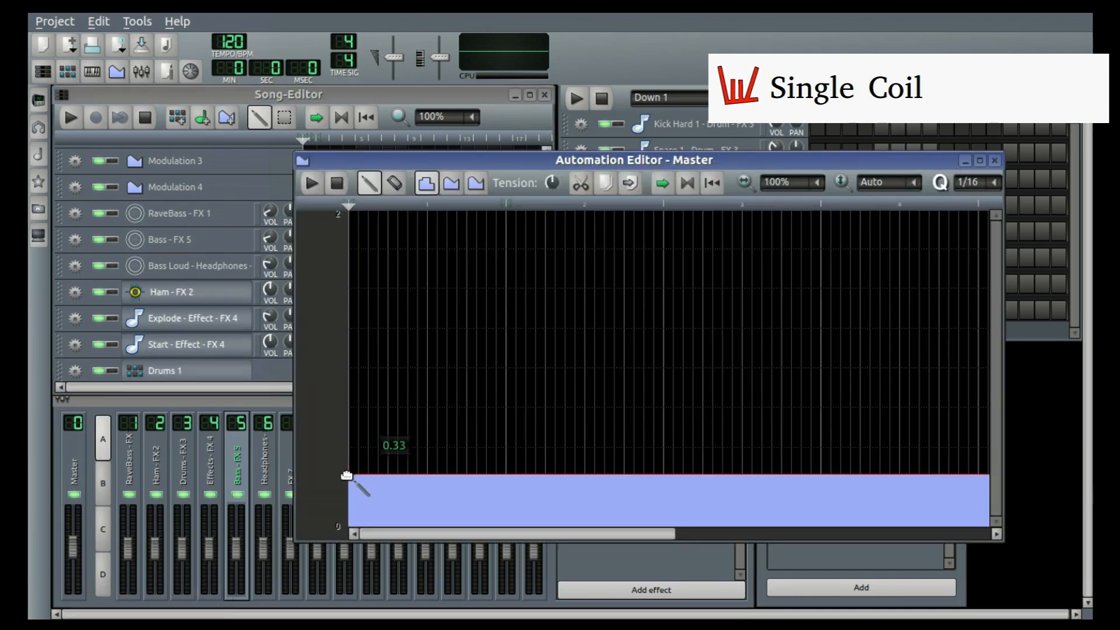
Step: Draw a rising Master volume curve across the automation pattern and close the editor
{"action": "left_click_drag", "start_coordinate": [347, 474], "coordinate": [879, 314]}
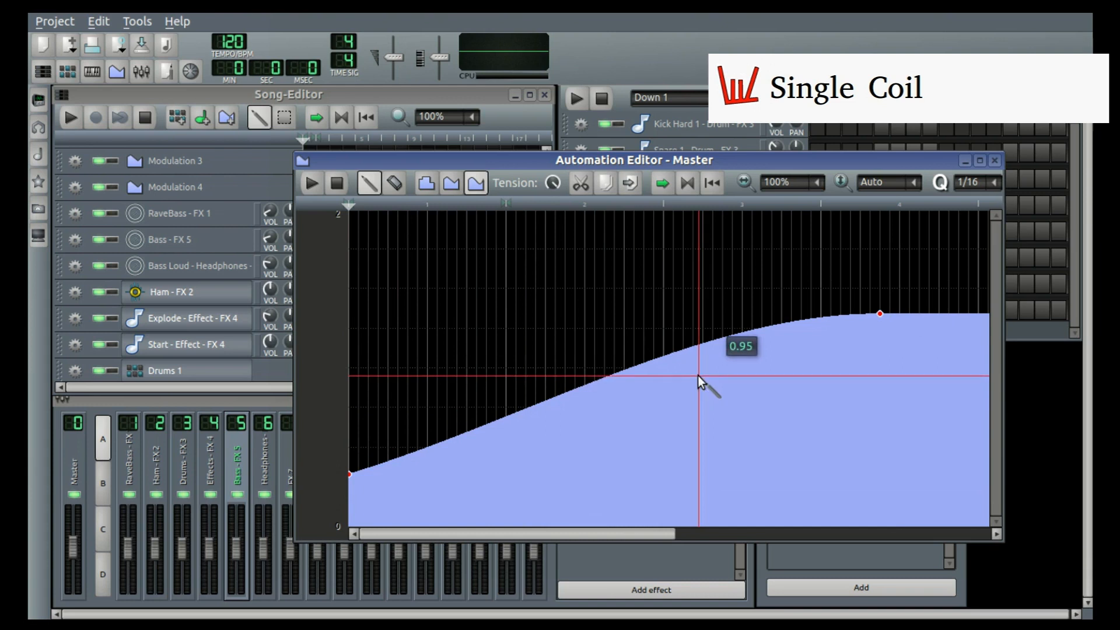
{"action": "left_click", "coordinate": [998, 161]}
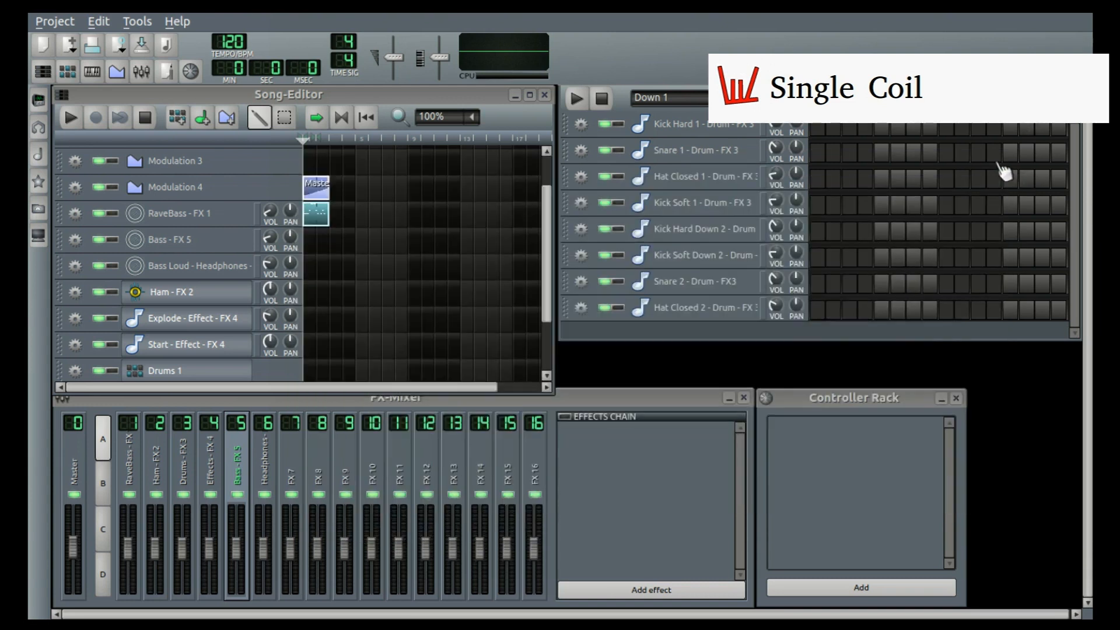
{"action": "left_click", "coordinate": [68, 118]}
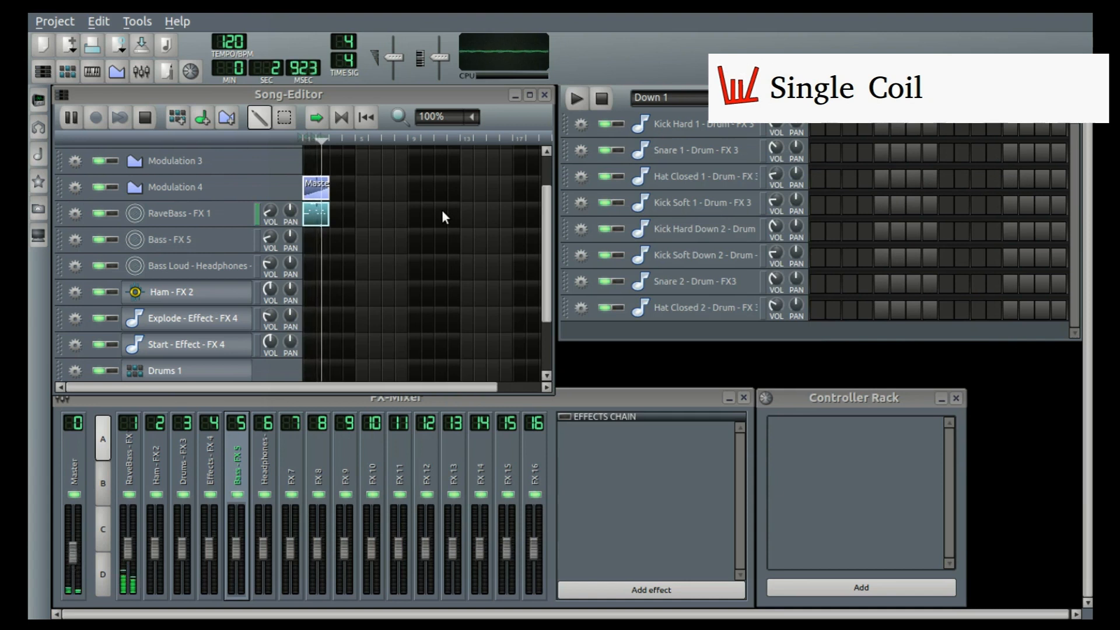
{"action": "left_click", "coordinate": [69, 117]}
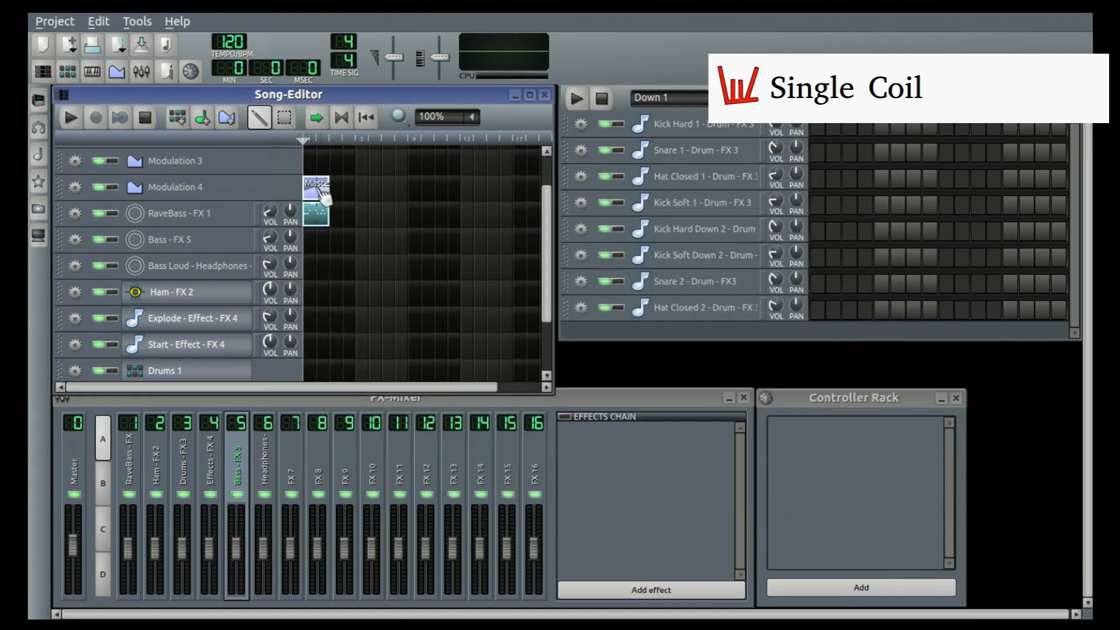
{"action": "left_click", "coordinate": [69, 117]}
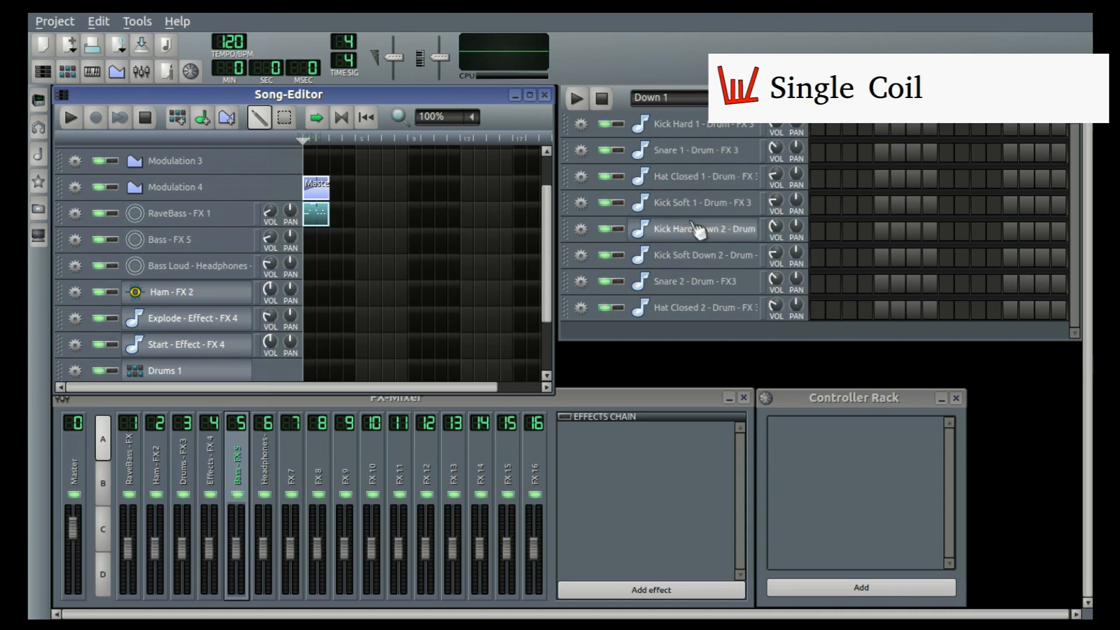
{"action": "mouse_move", "coordinate": [866, 332]}
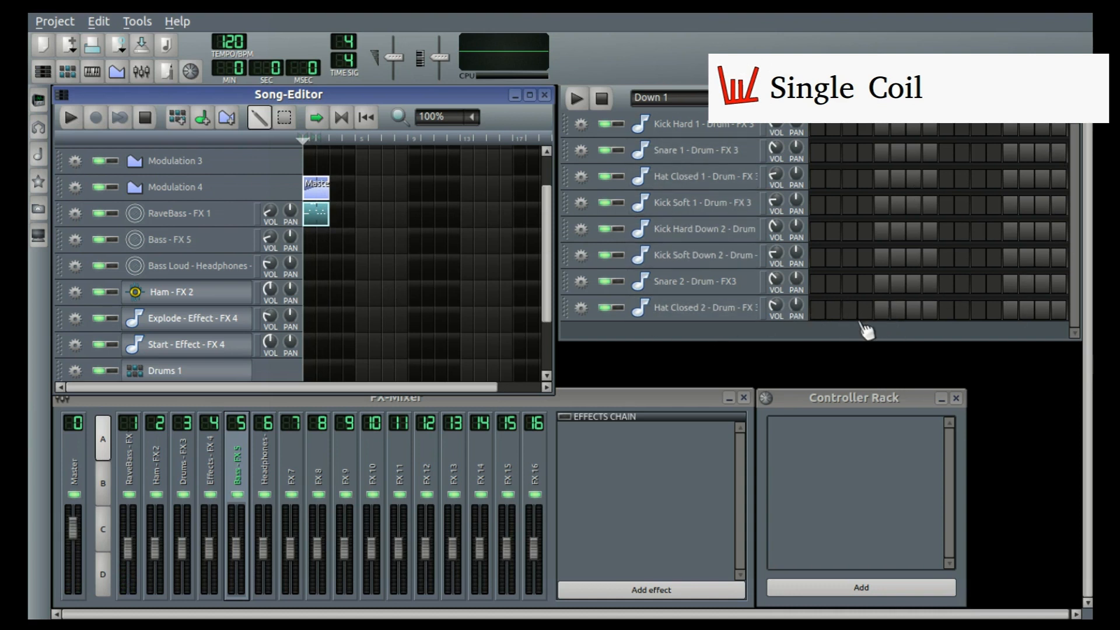
{"action": "mouse_move", "coordinate": [846, 323]}
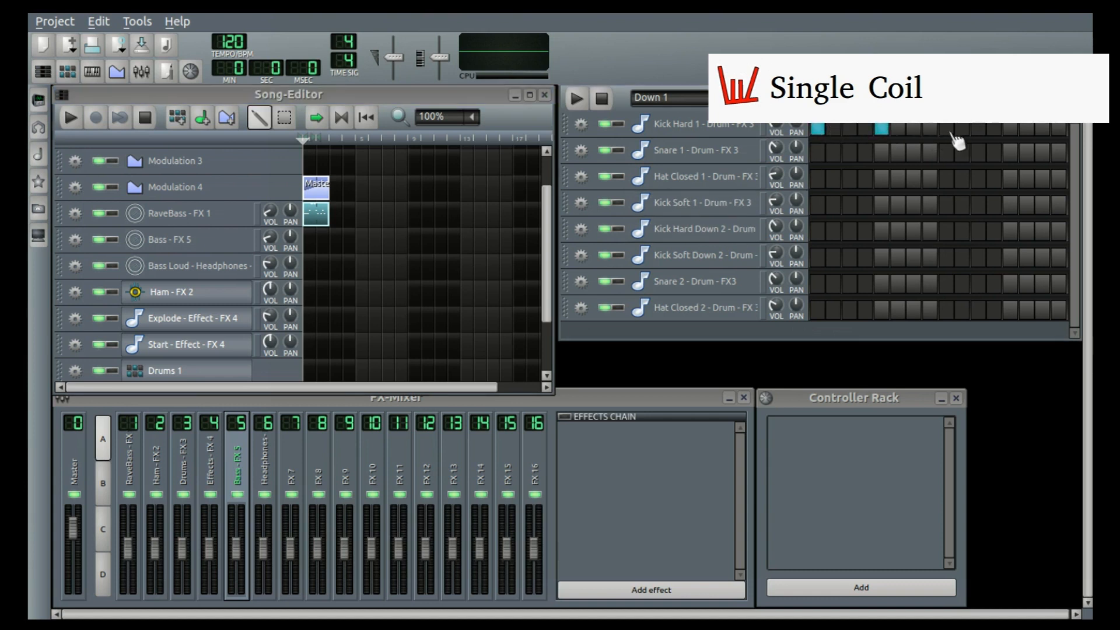
Step: Place Kick Hard 1 hits on steps 1, 5, 9 and 13 of the Down 1 beat
{"action": "left_click", "coordinate": [1003, 131]}
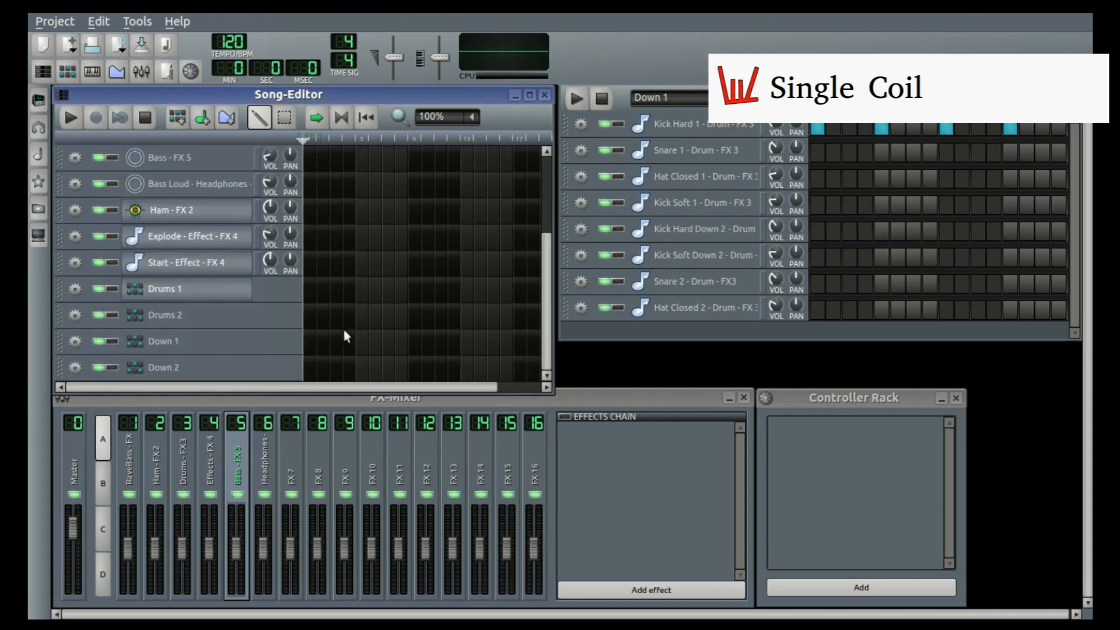
{"action": "mouse_move", "coordinate": [310, 295]}
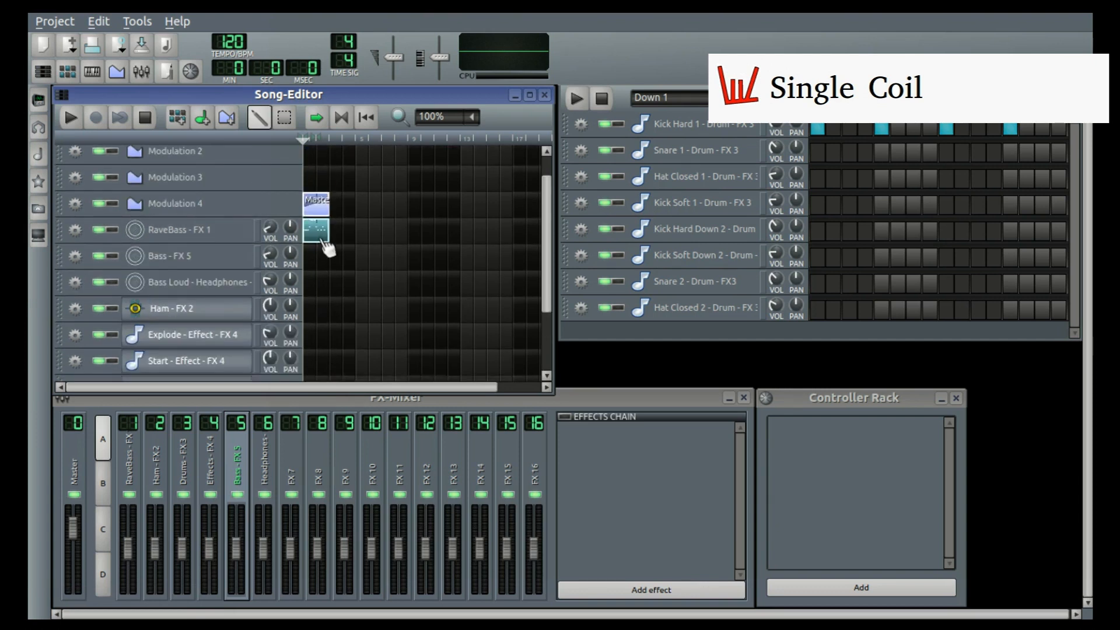
{"action": "mouse_move", "coordinate": [325, 227]}
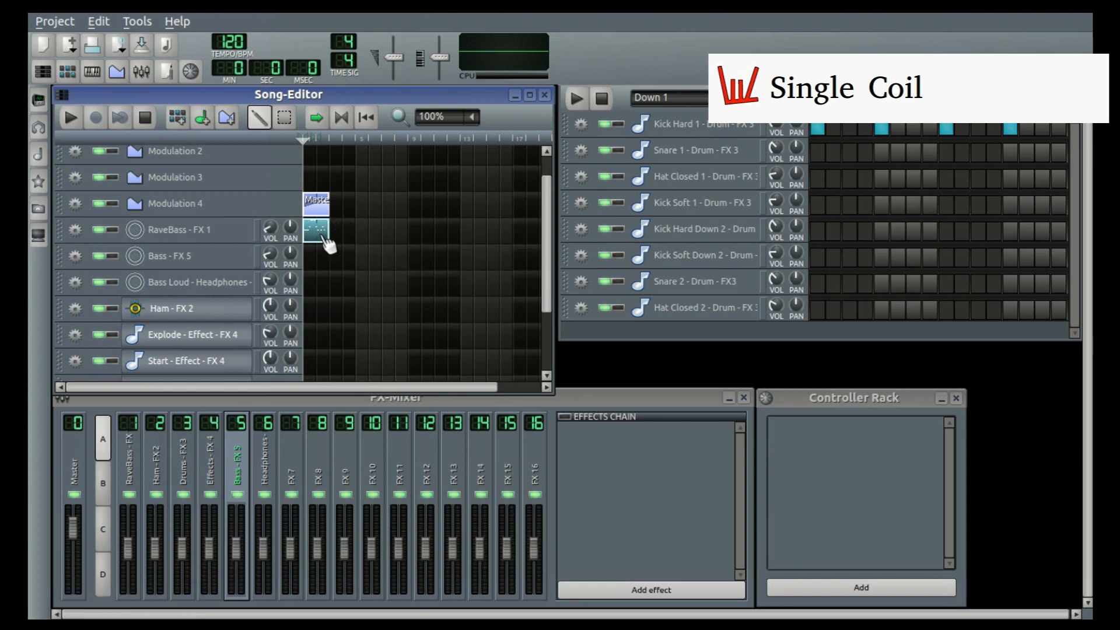
{"action": "mouse_move", "coordinate": [323, 240]}
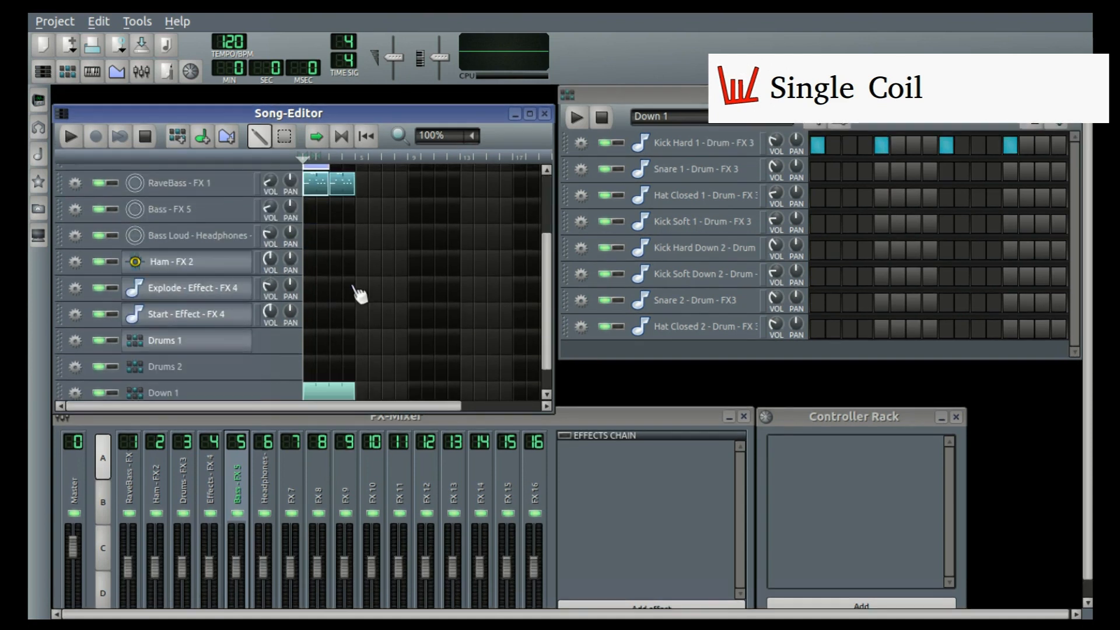
Step: Play the song with the Down 1 beat from the start, stop it, and show the instrument plugins list
{"action": "left_click", "coordinate": [69, 138]}
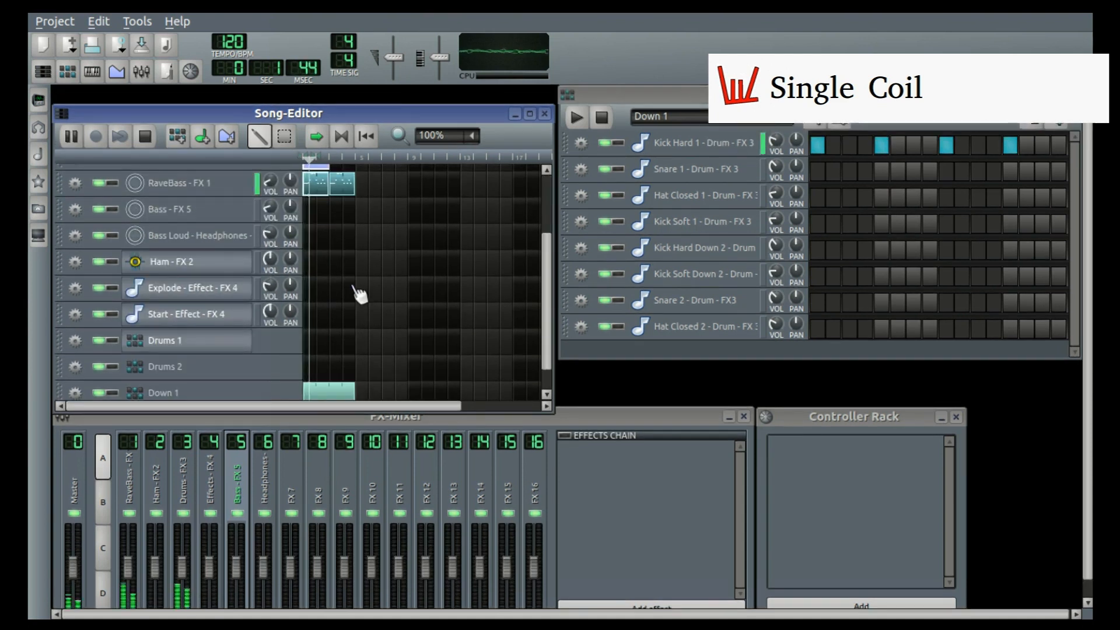
{"action": "left_click", "coordinate": [575, 116]}
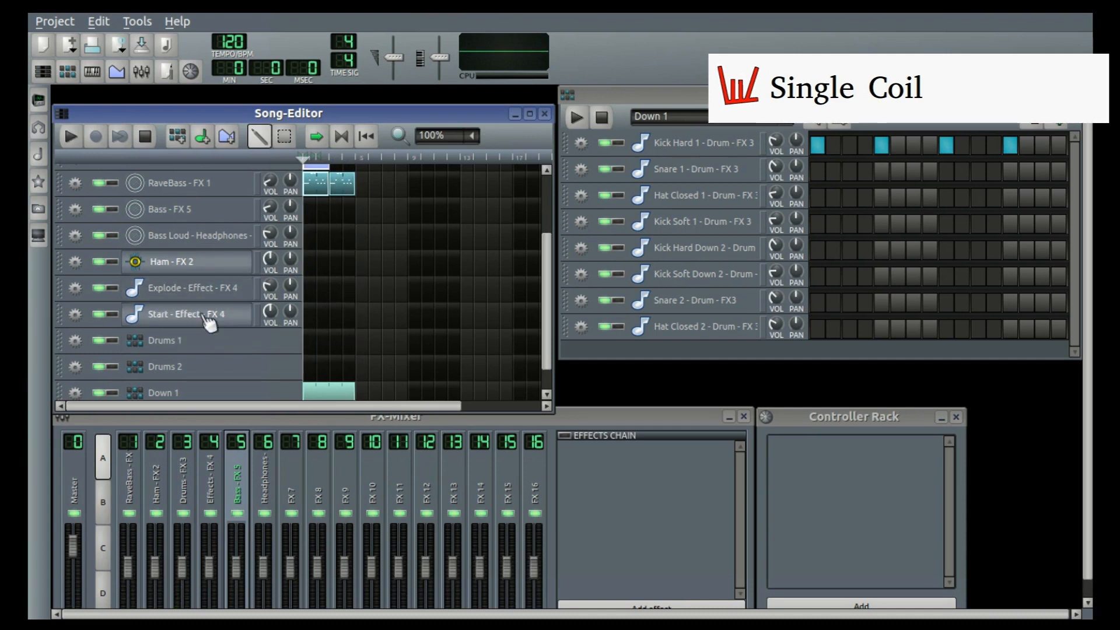
{"action": "left_click", "coordinate": [38, 97]}
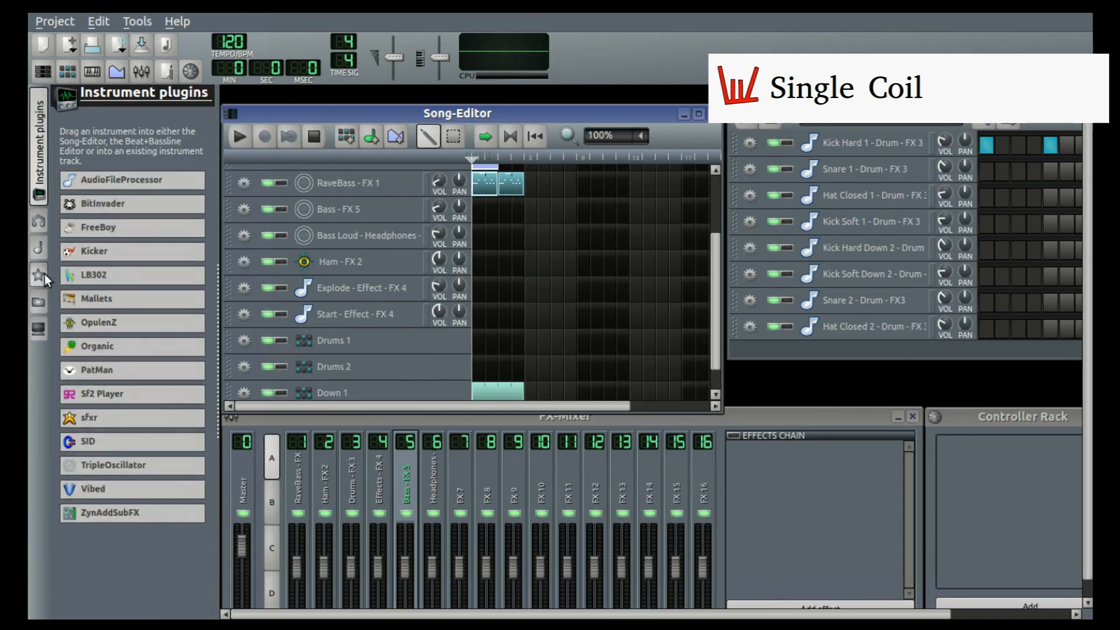
Step: Show the My samples browser and select the start01.ogg effect sample
{"action": "left_click", "coordinate": [38, 274]}
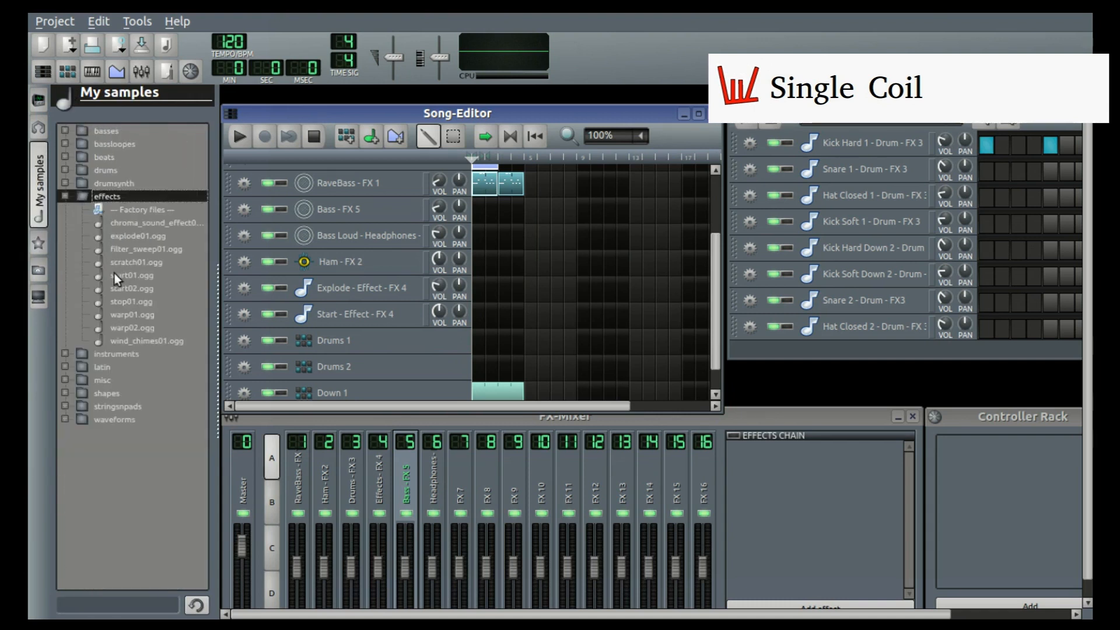
{"action": "left_click", "coordinate": [132, 274]}
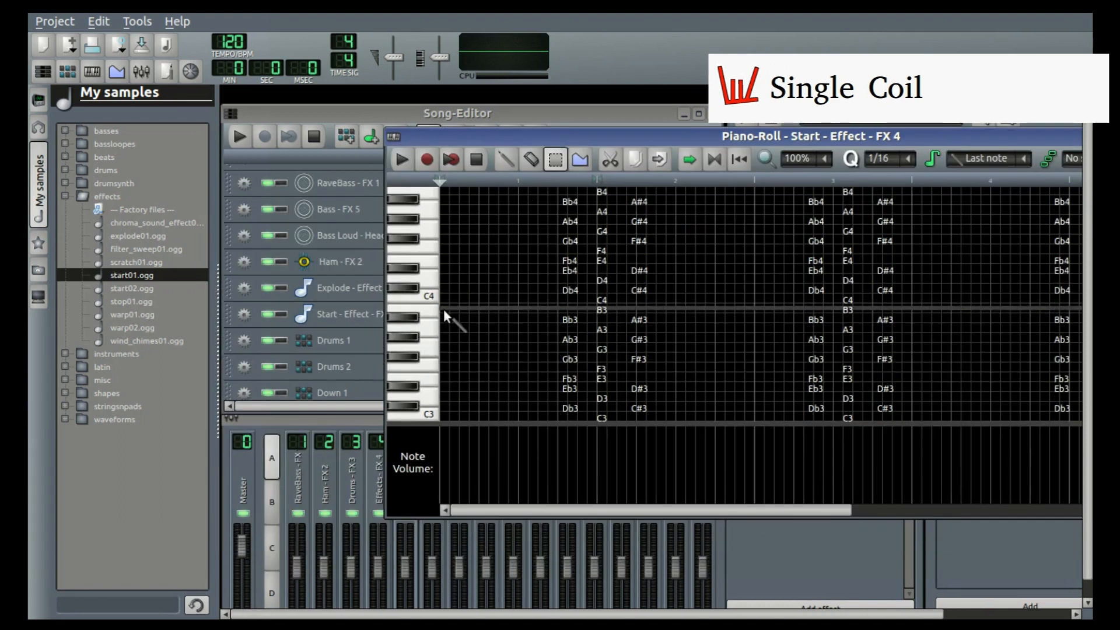
Step: Draw one long sustained note spanning the Start - Effect pattern and adjust its length
{"action": "left_click_drag", "start_coordinate": [450, 312], "coordinate": [892, 312]}
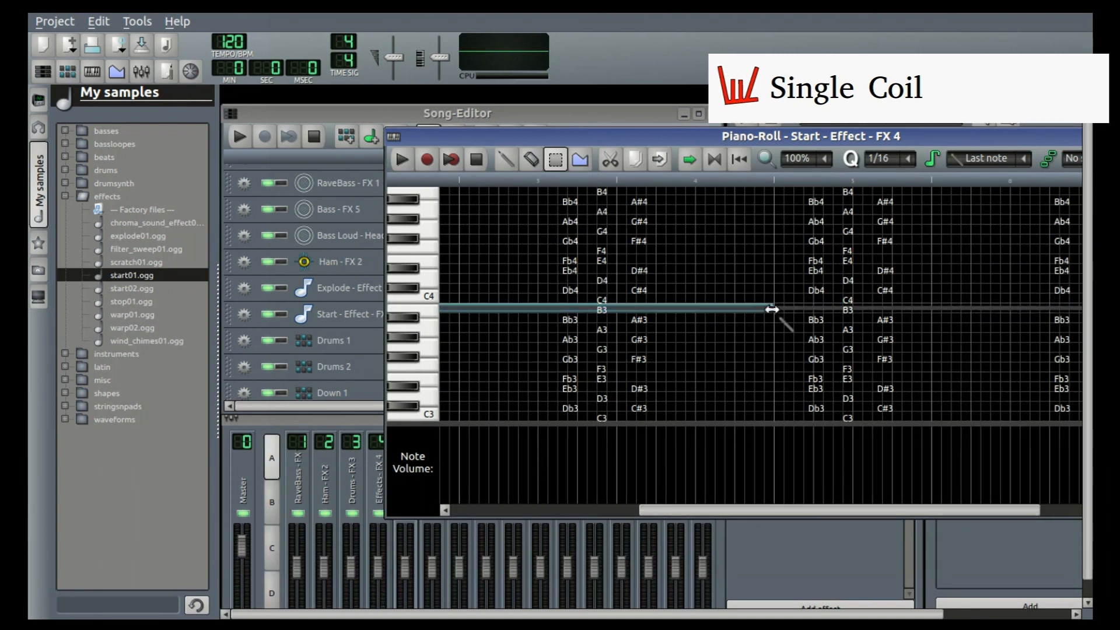
{"action": "left_click_drag", "start_coordinate": [767, 308], "coordinate": [928, 308]}
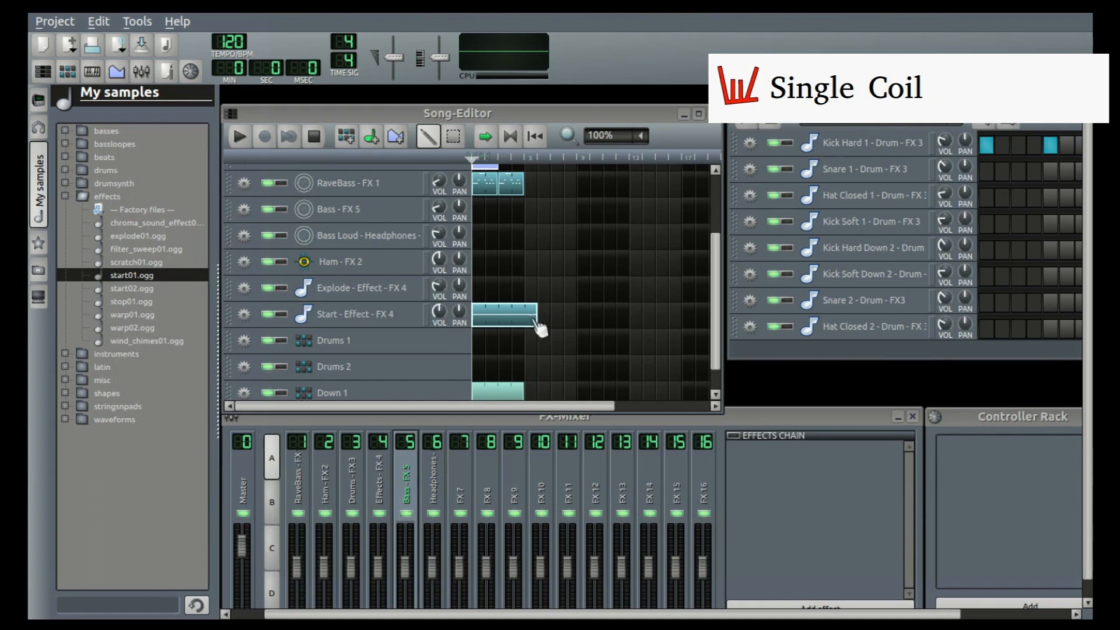
{"action": "double_click", "coordinate": [501, 314]}
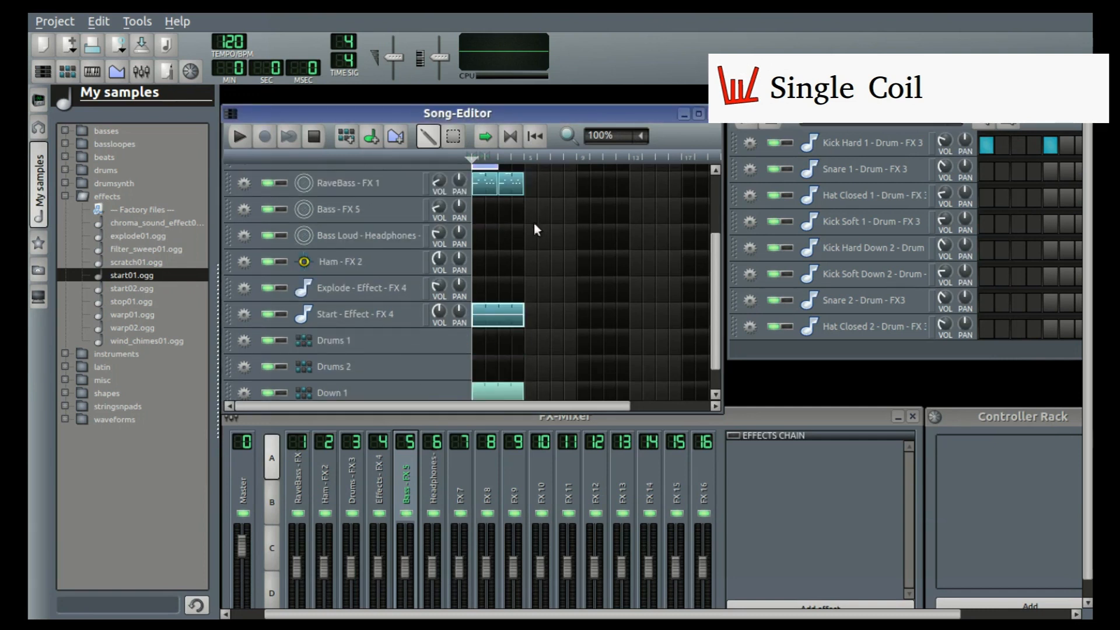
Step: Play the song to hear the start effect, then stop playback
{"action": "left_click", "coordinate": [239, 136]}
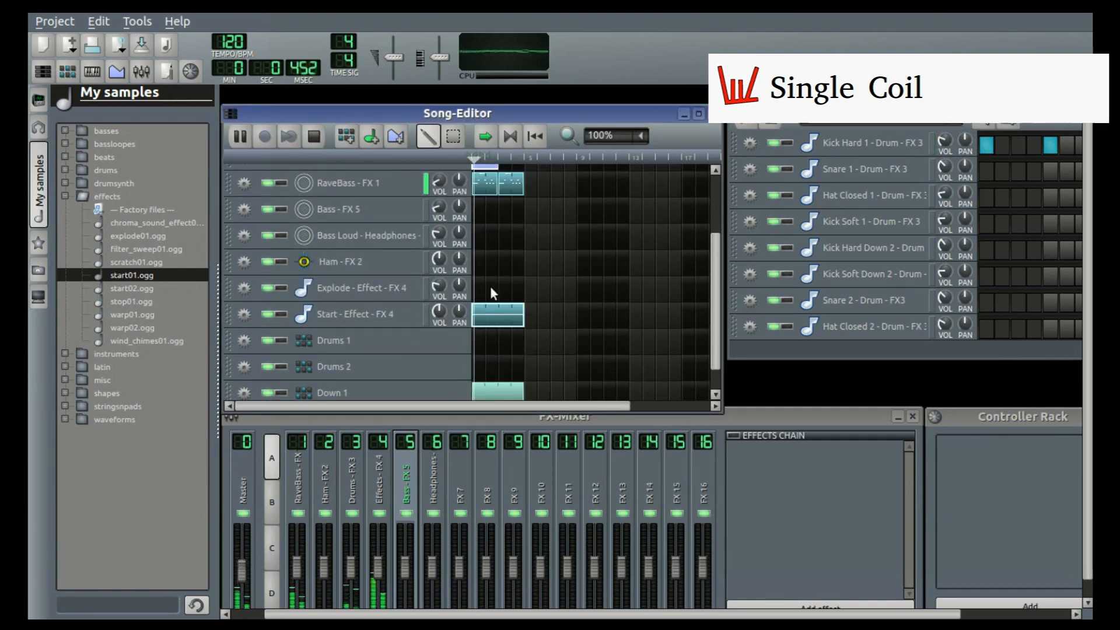
{"action": "left_click", "coordinate": [239, 135]}
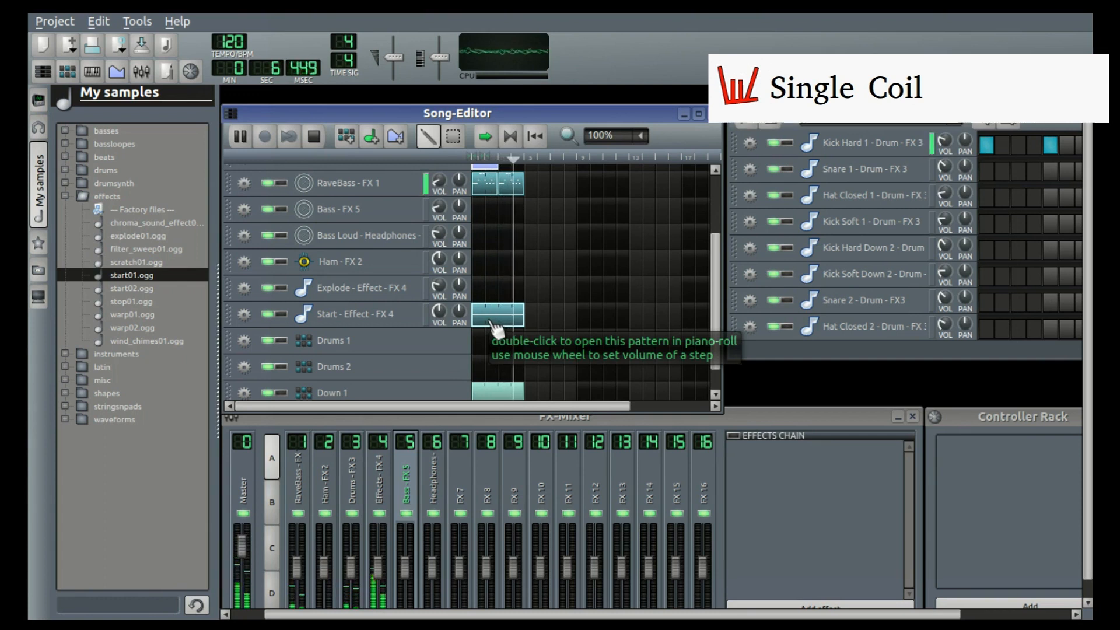
{"action": "left_click", "coordinate": [238, 135]}
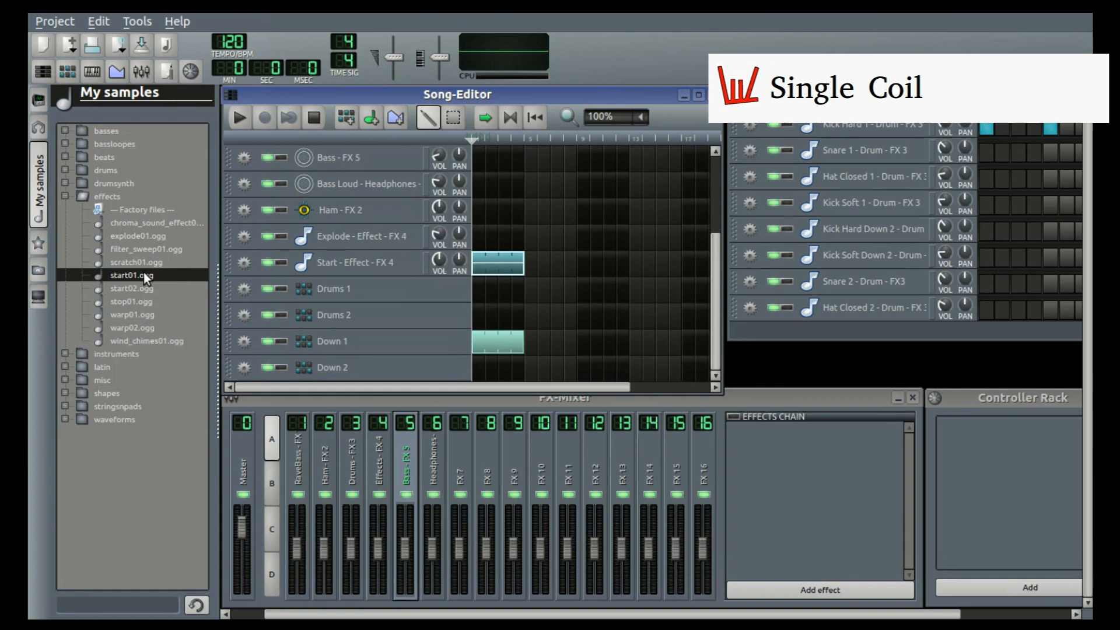
Step: Add start01.ogg as a sample track with its clip at the song start
{"action": "left_click", "coordinate": [132, 275]}
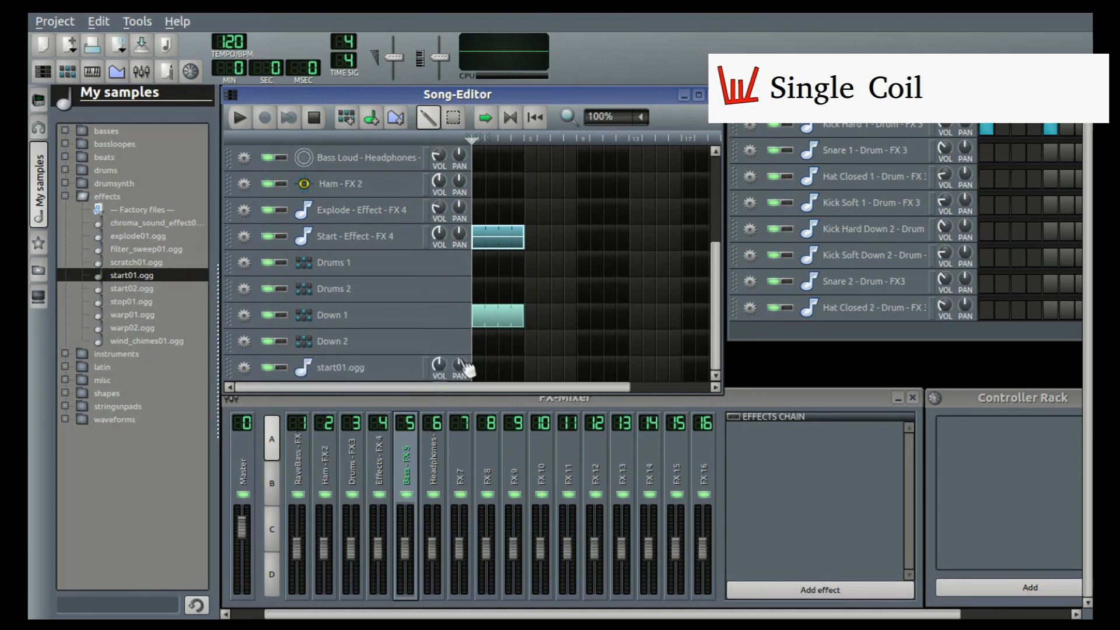
{"action": "mouse_move", "coordinate": [493, 246]}
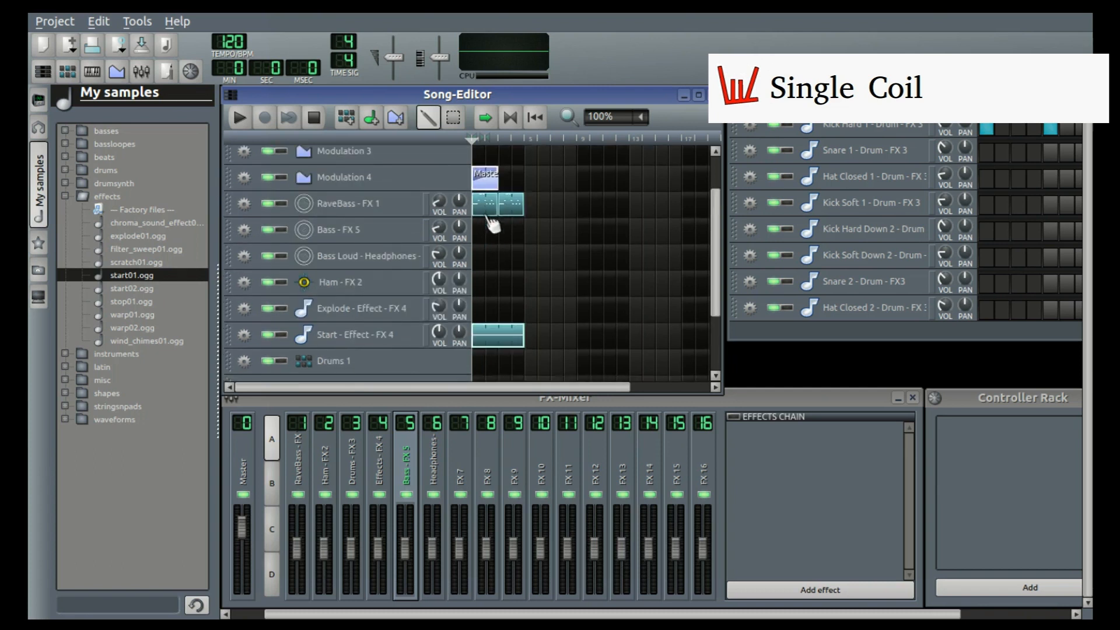
{"action": "scroll", "scroll_direction": "down", "scroll_amount": 3}
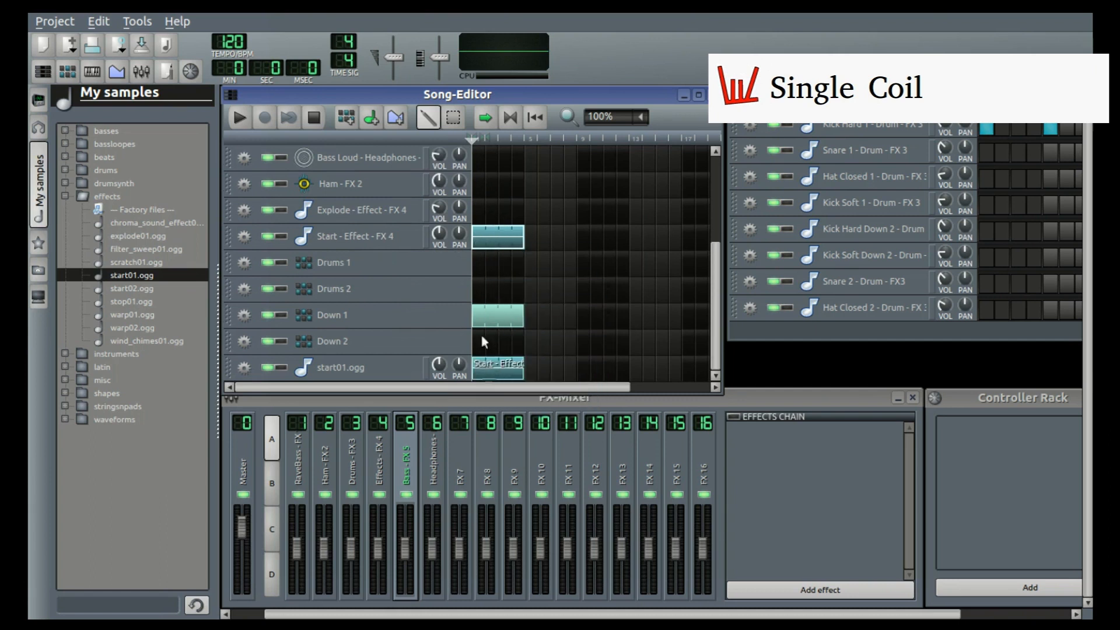
{"action": "mouse_move", "coordinate": [504, 239]}
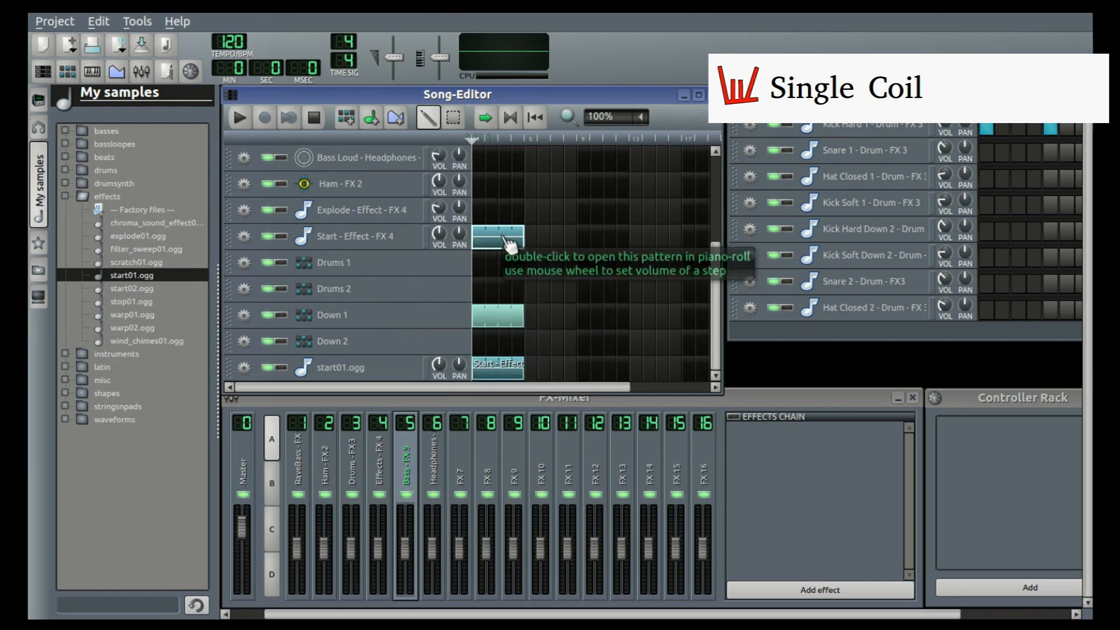
{"action": "mouse_move", "coordinate": [504, 246]}
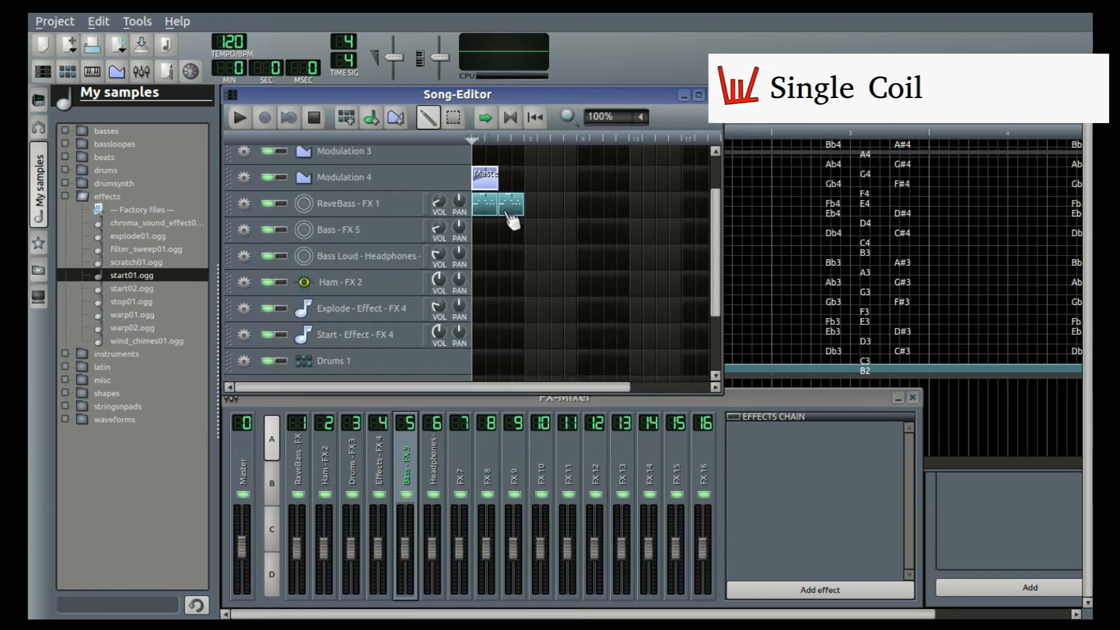
Step: Replace the start01.ogg pattern's contents with one short note, then play the song
{"action": "left_click", "coordinate": [239, 117]}
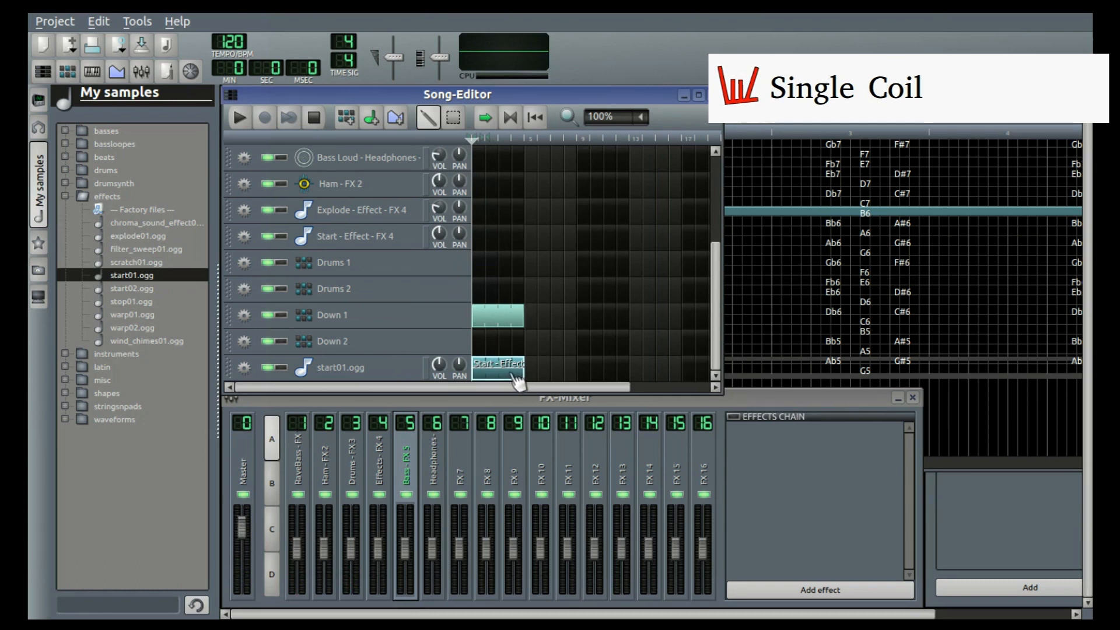
{"action": "mouse_move", "coordinate": [507, 370]}
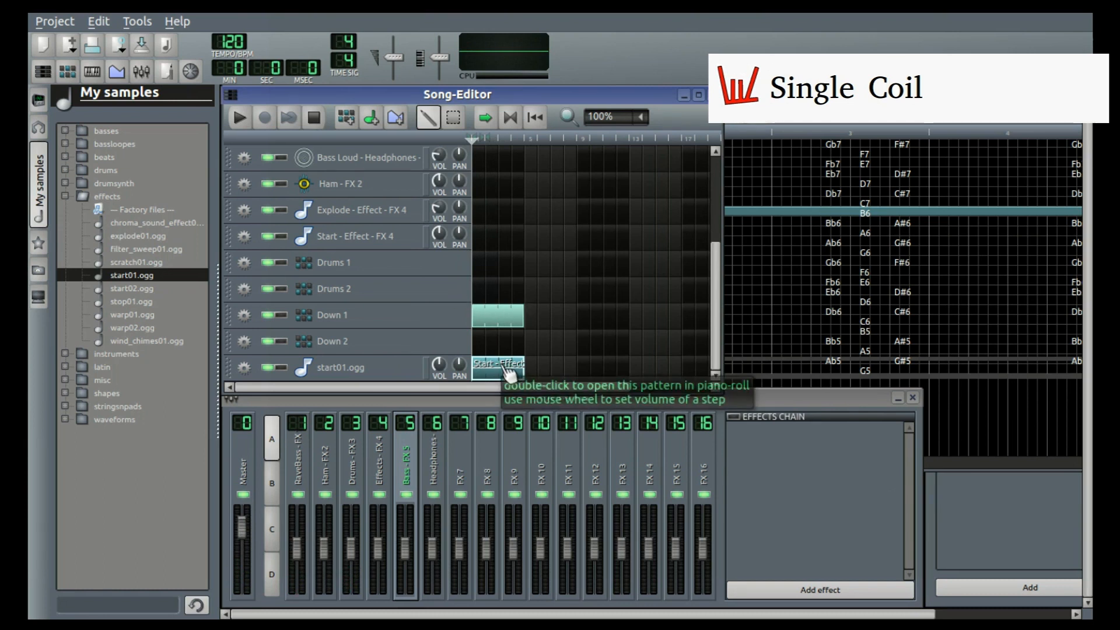
{"action": "mouse_move", "coordinate": [500, 377]}
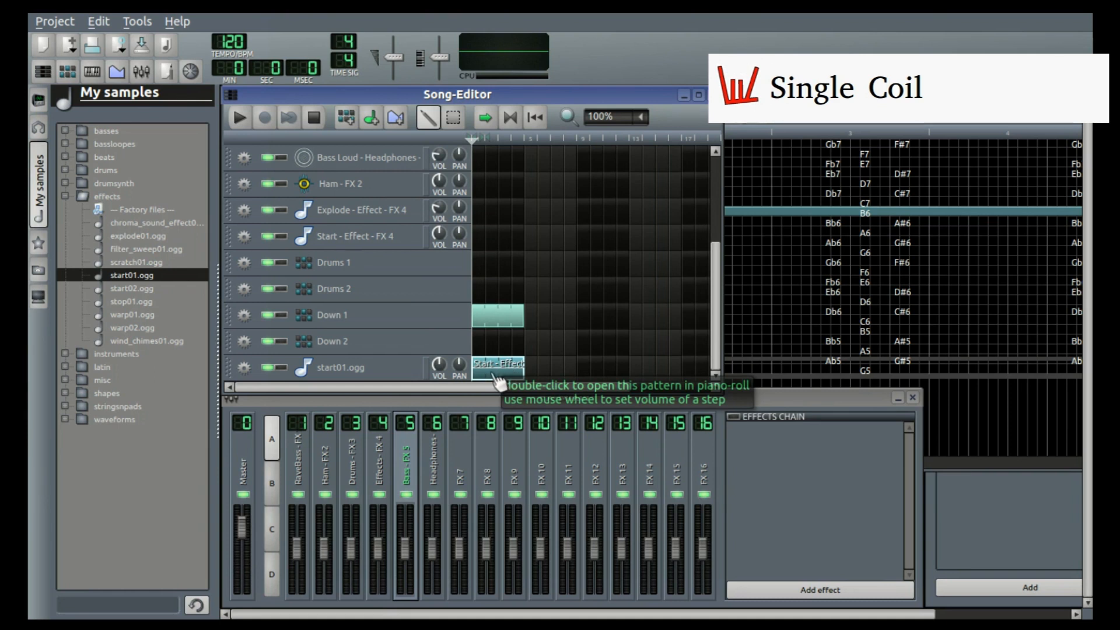
{"action": "double_click", "coordinate": [498, 363]}
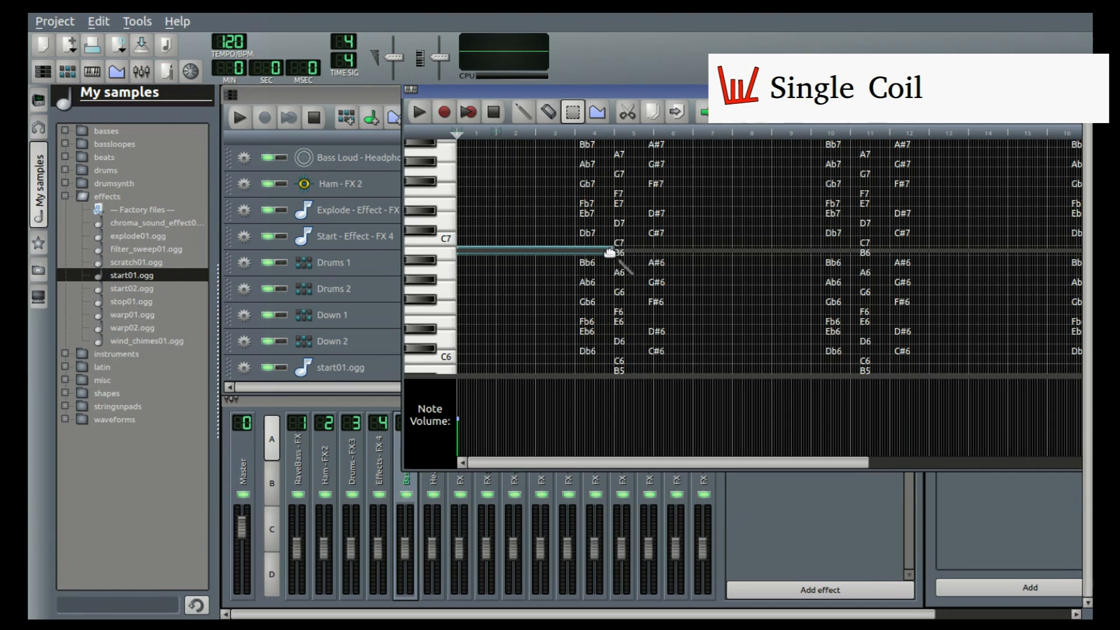
{"action": "left_click", "coordinate": [536, 252]}
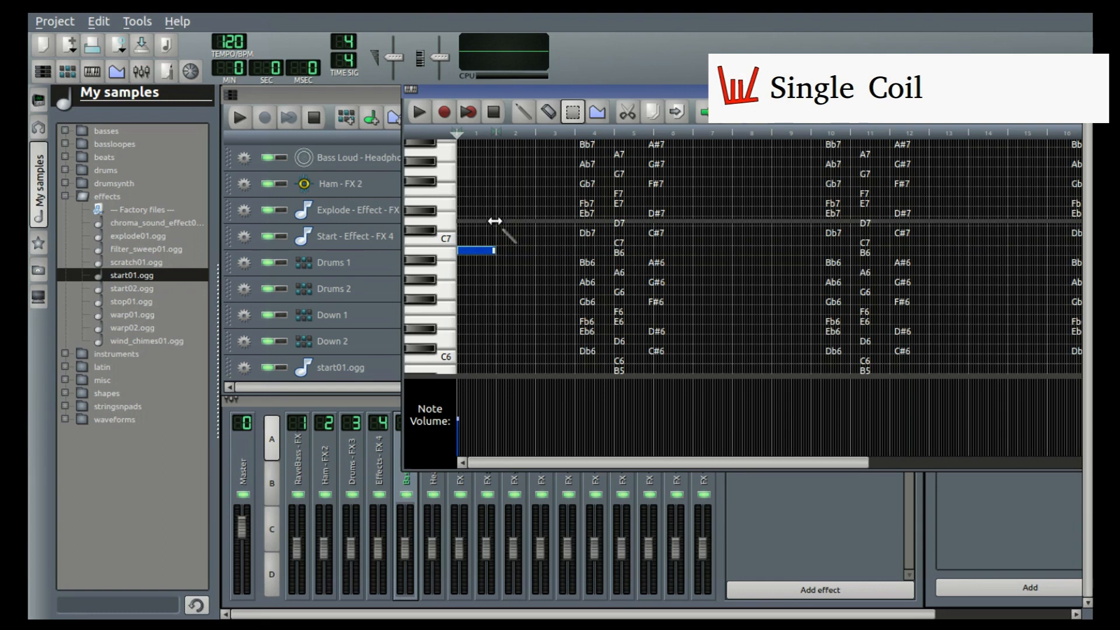
{"action": "left_click", "coordinate": [345, 118]}
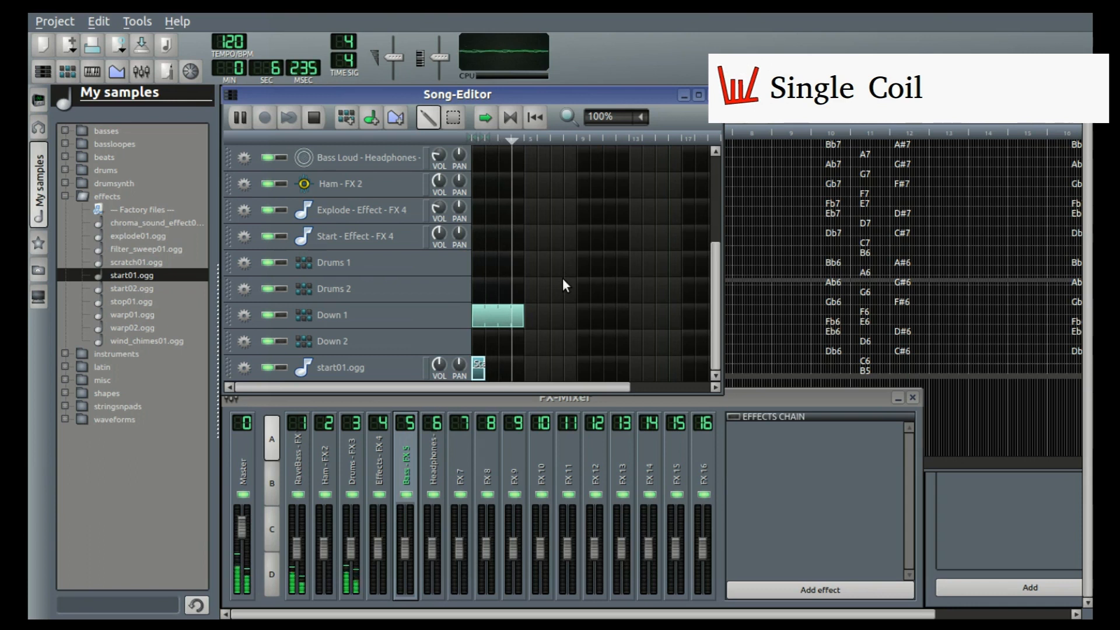
{"action": "left_click", "coordinate": [239, 117]}
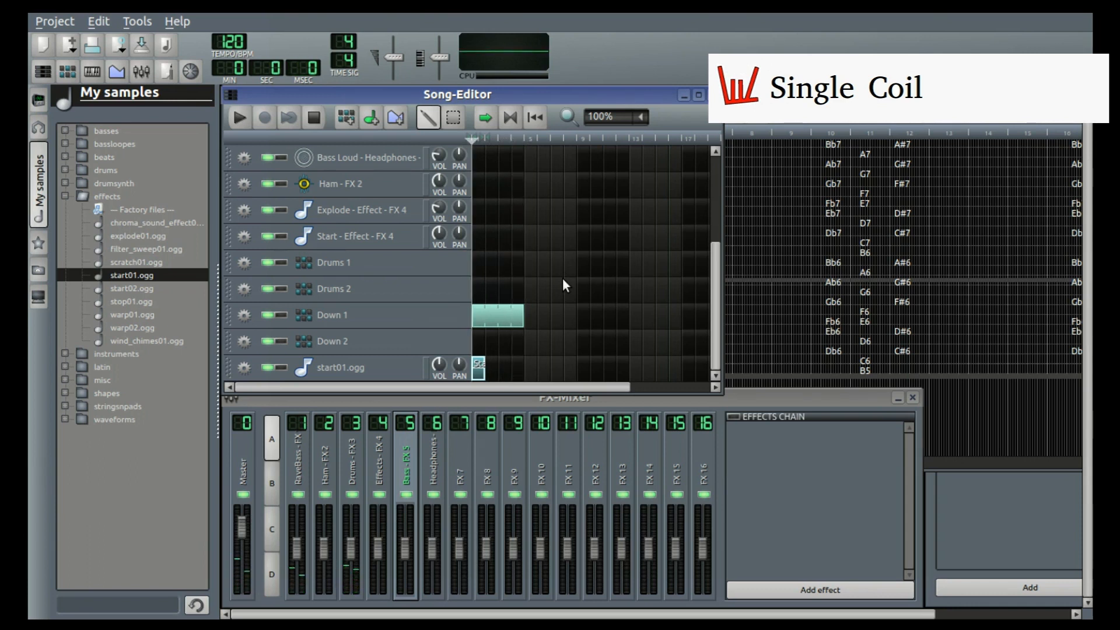
{"action": "mouse_move", "coordinate": [489, 336]}
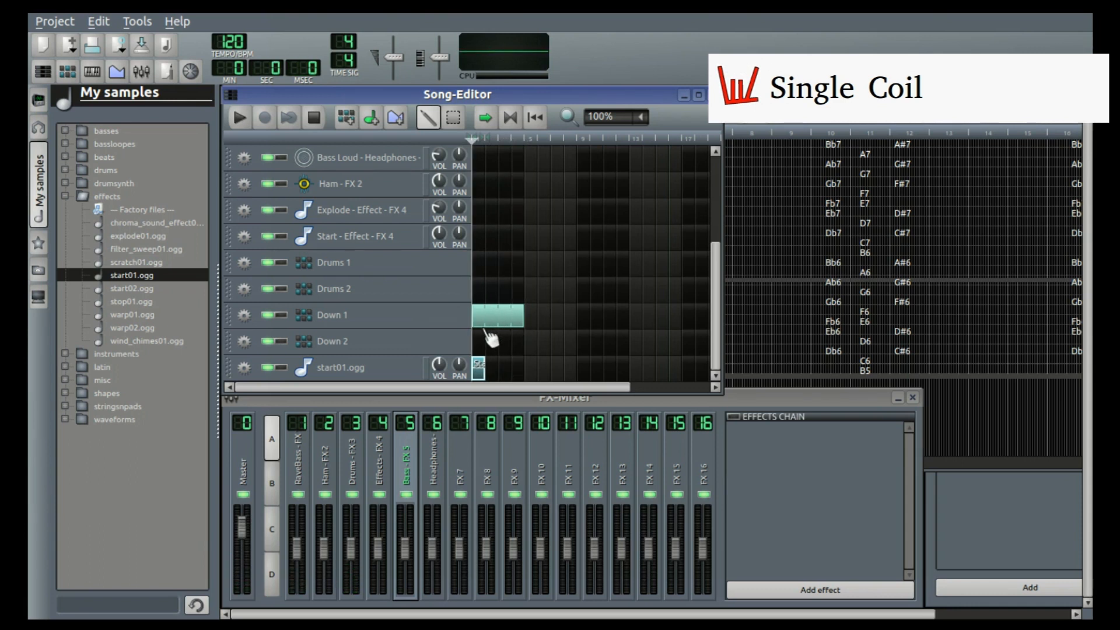
{"action": "mouse_move", "coordinate": [464, 404]}
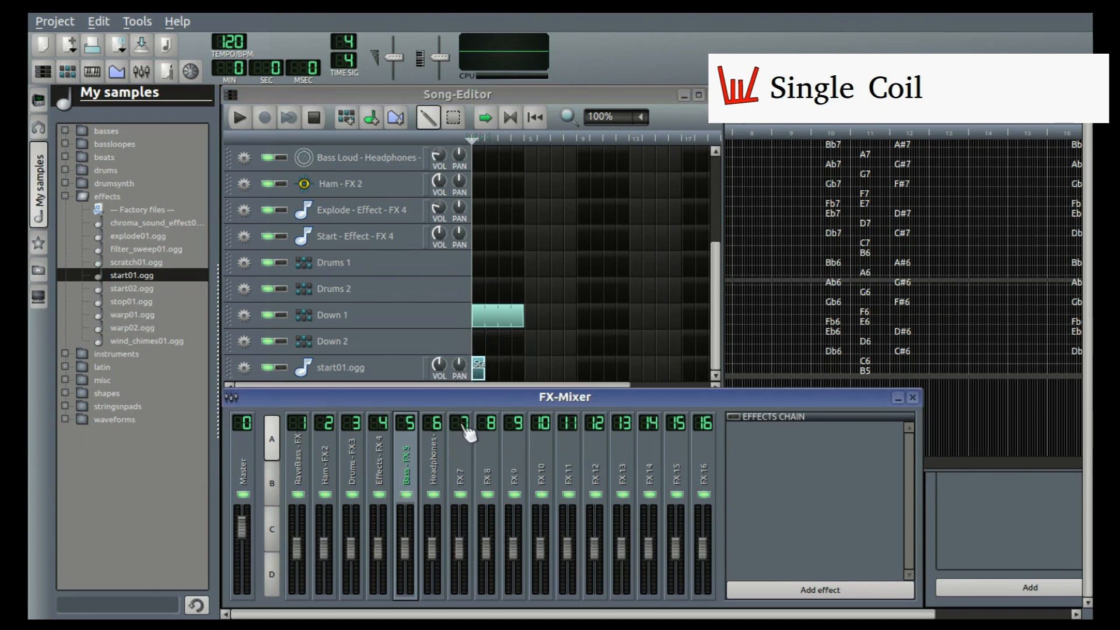
{"action": "mouse_move", "coordinate": [454, 331]}
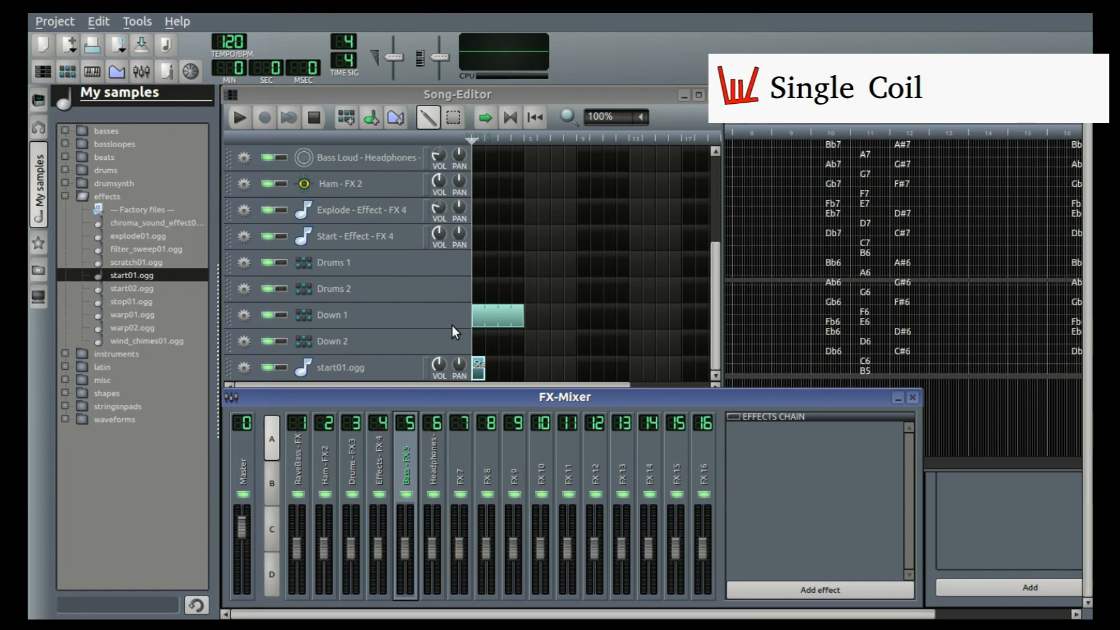
{"action": "mouse_move", "coordinate": [260, 477]}
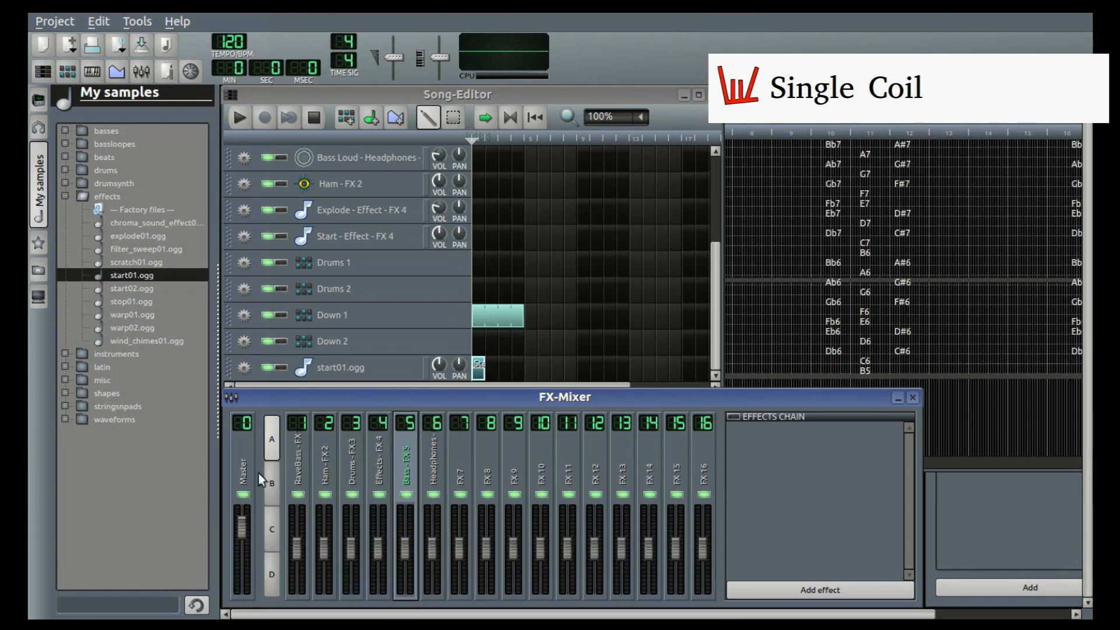
{"action": "mouse_move", "coordinate": [517, 347]}
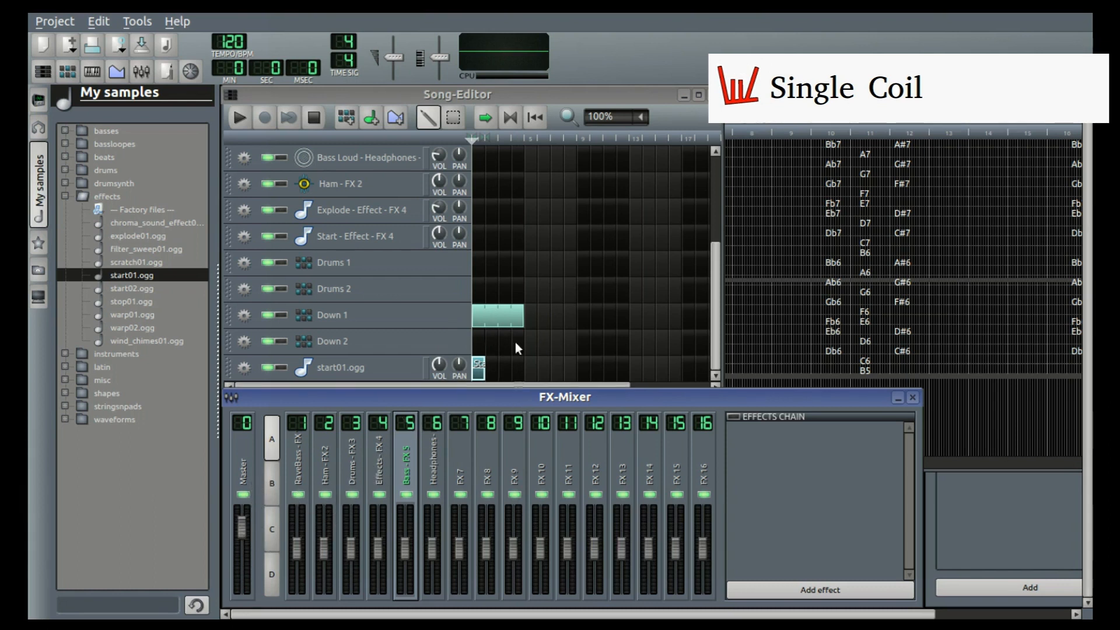
{"action": "left_click", "coordinate": [238, 116]}
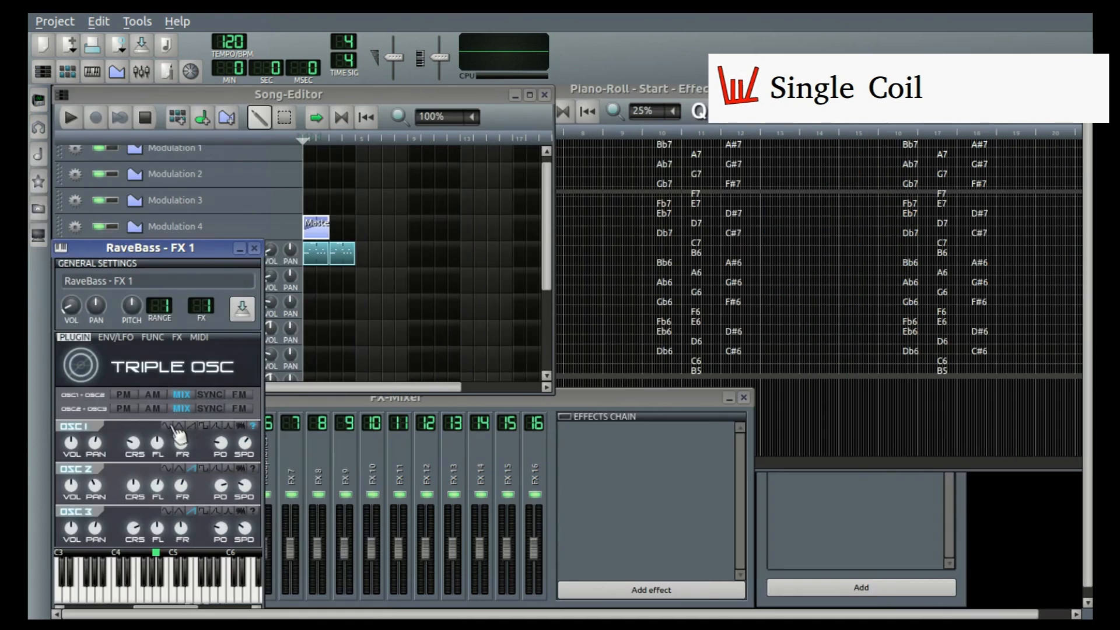
{"action": "mouse_move", "coordinate": [186, 436]}
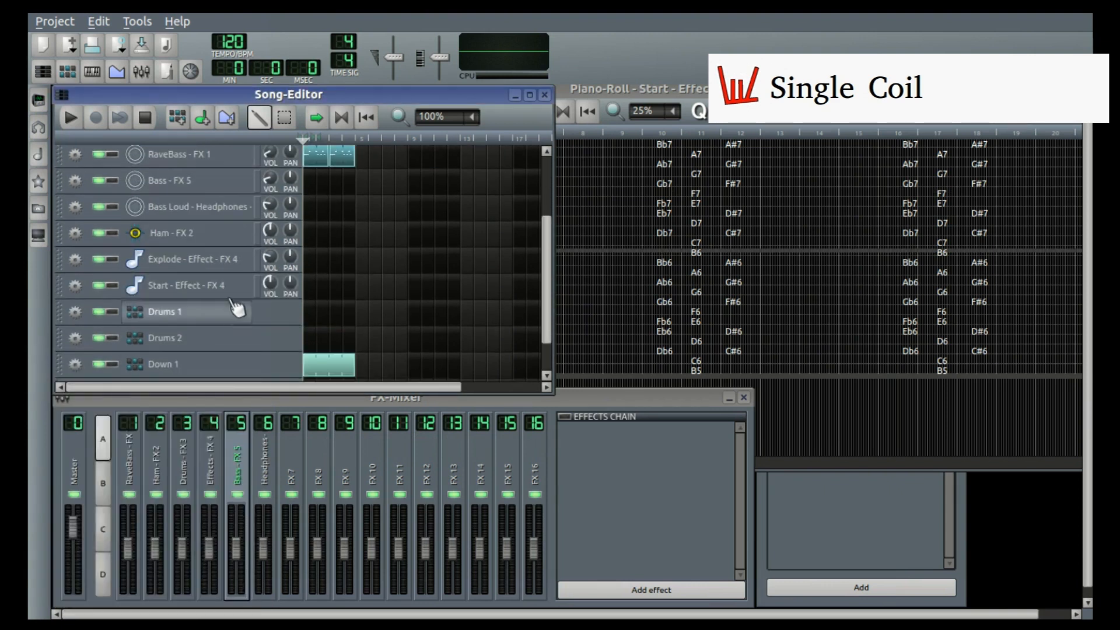
Step: Reopen the RaveBass - FX 1 Triple Osc instrument window from the Song-Editor track
{"action": "double_click", "coordinate": [155, 155]}
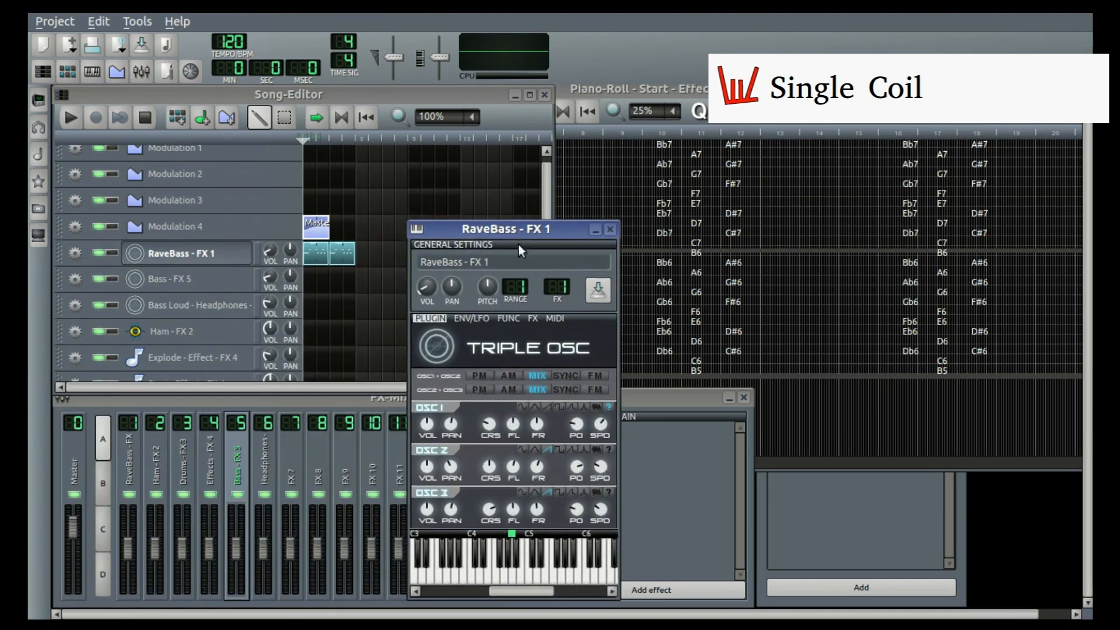
{"action": "mouse_move", "coordinate": [236, 494]}
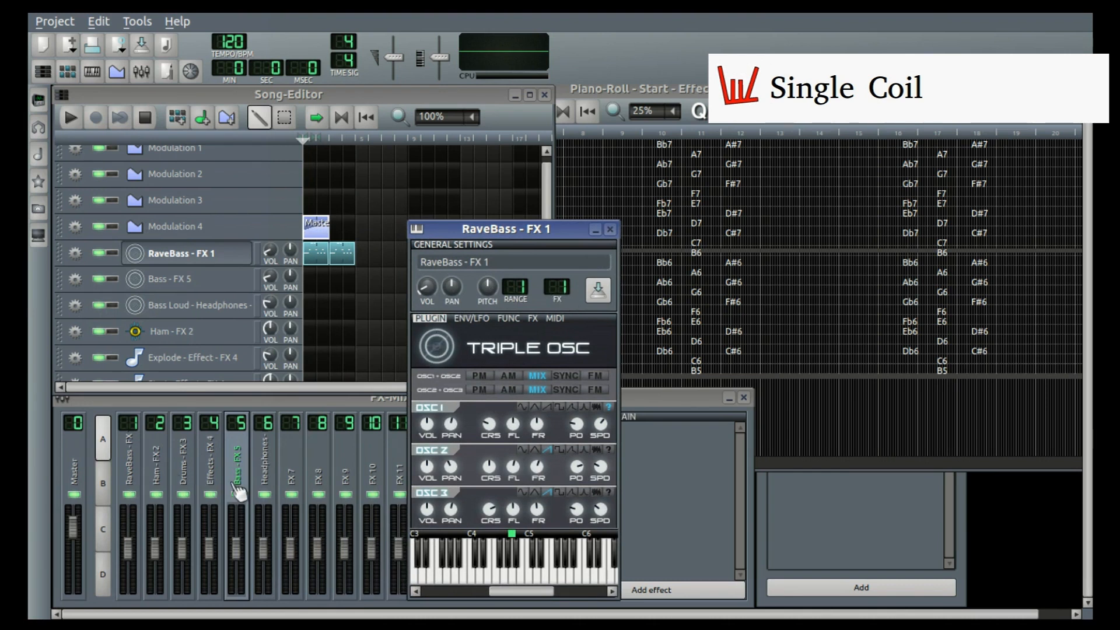
{"action": "mouse_move", "coordinate": [350, 434]}
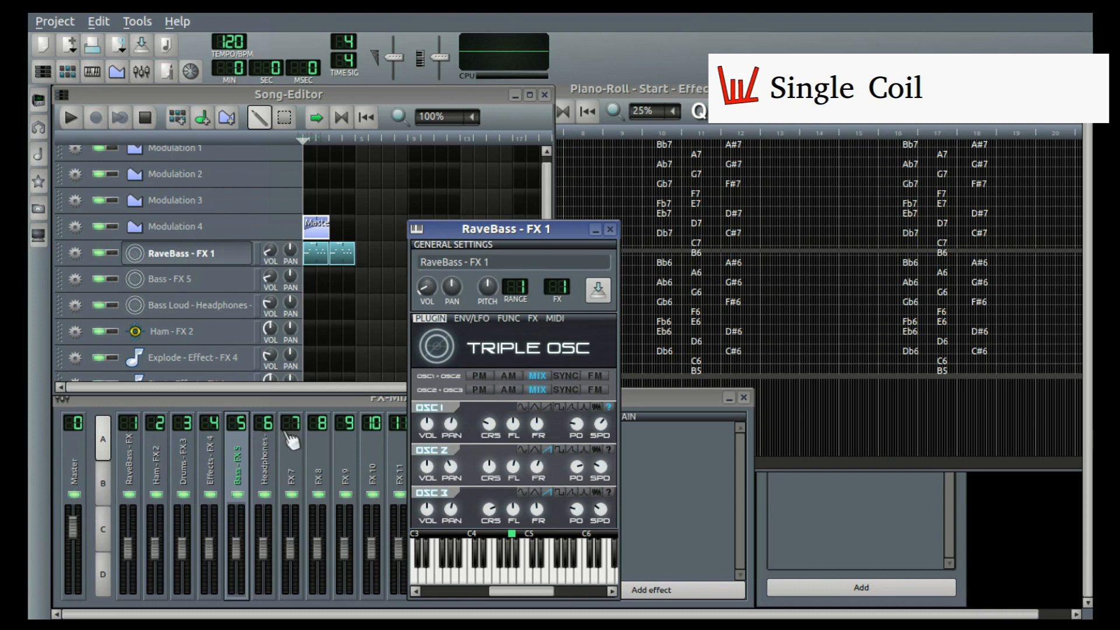
{"action": "mouse_move", "coordinate": [521, 236]}
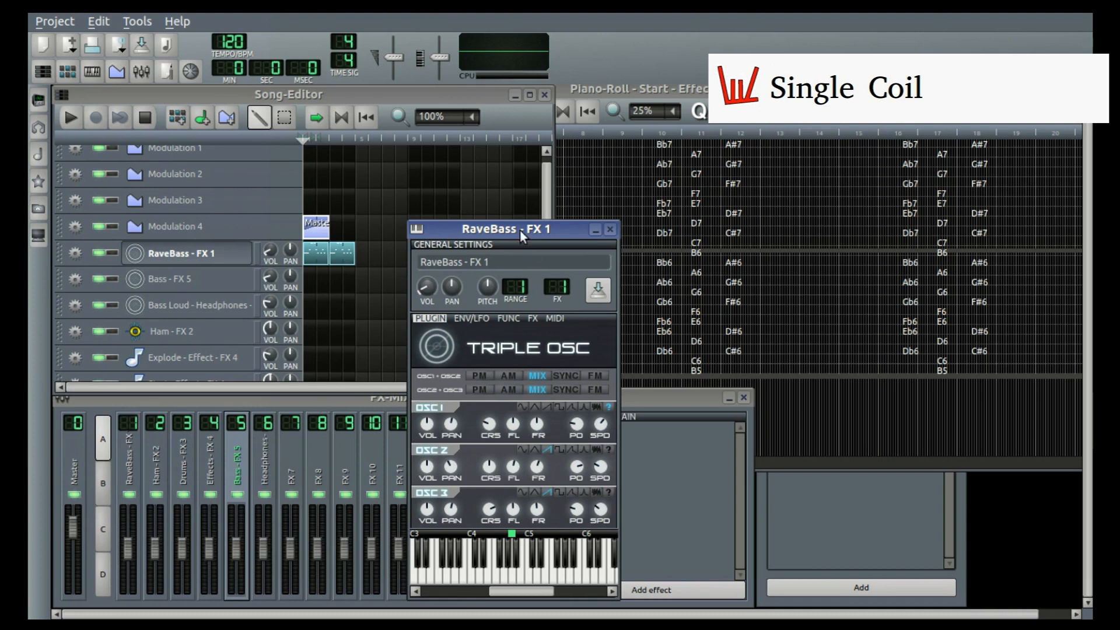
{"action": "mouse_move", "coordinate": [511, 244]}
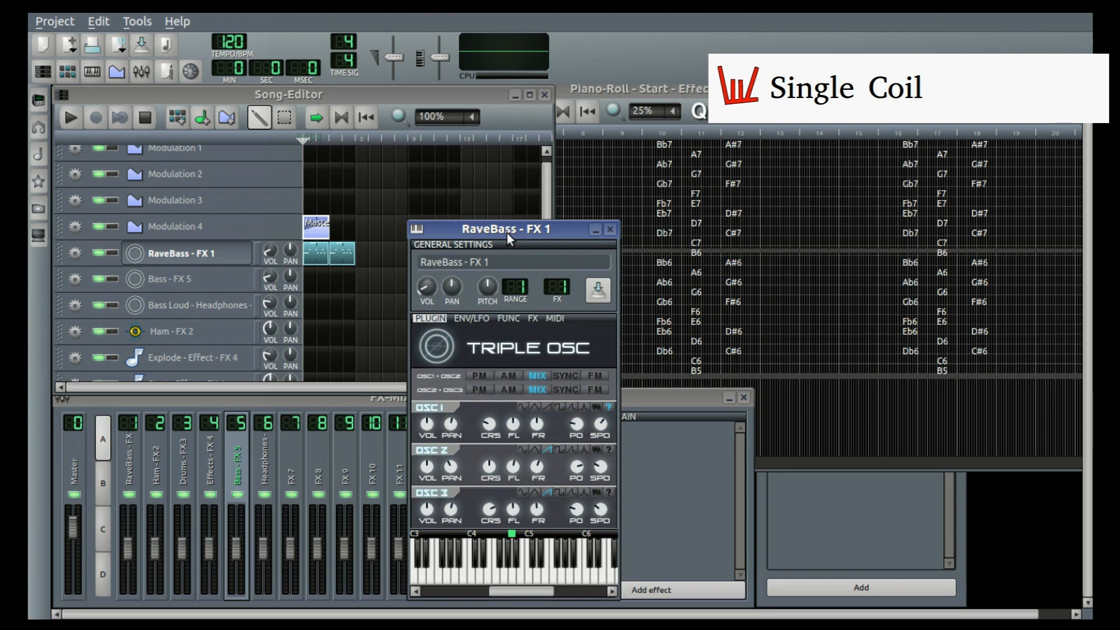
{"action": "mouse_move", "coordinate": [474, 229]}
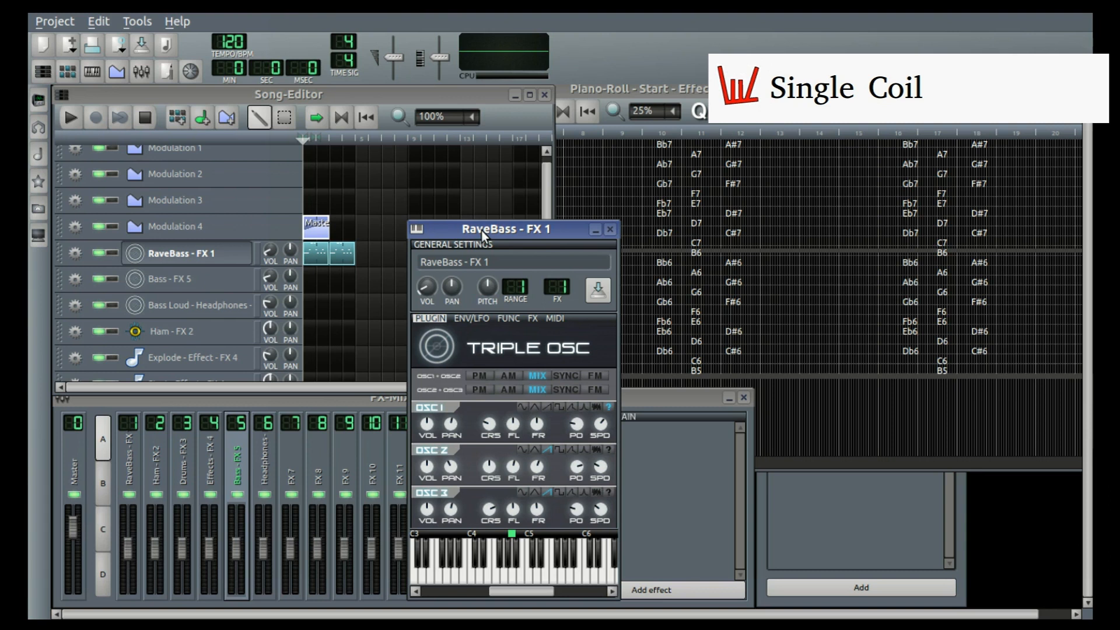
{"action": "mouse_move", "coordinate": [516, 238]}
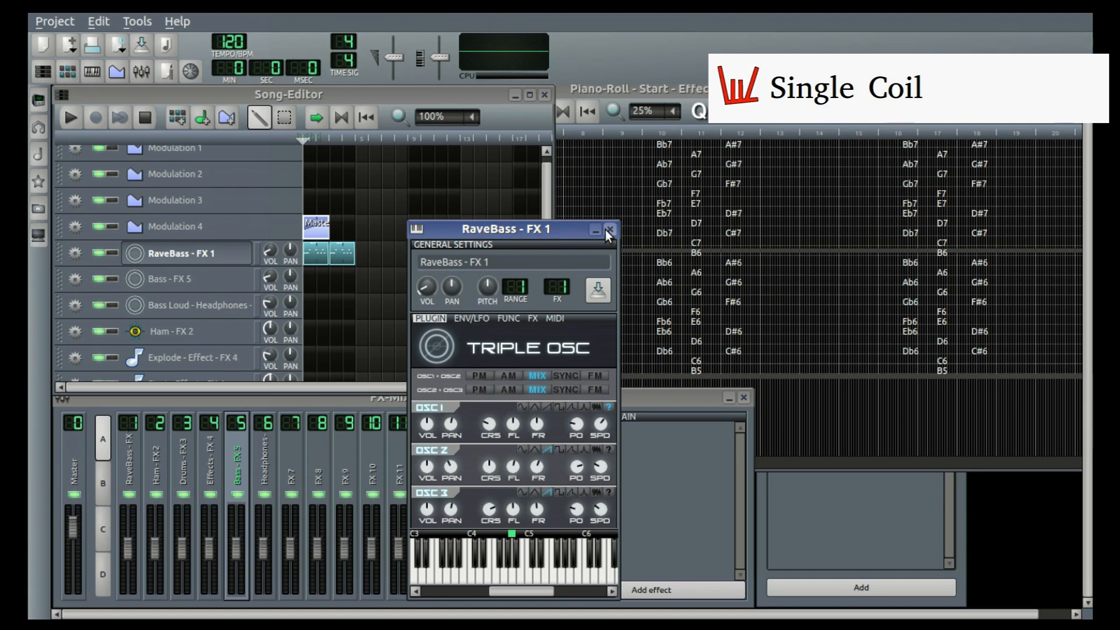
{"action": "mouse_move", "coordinate": [607, 232]}
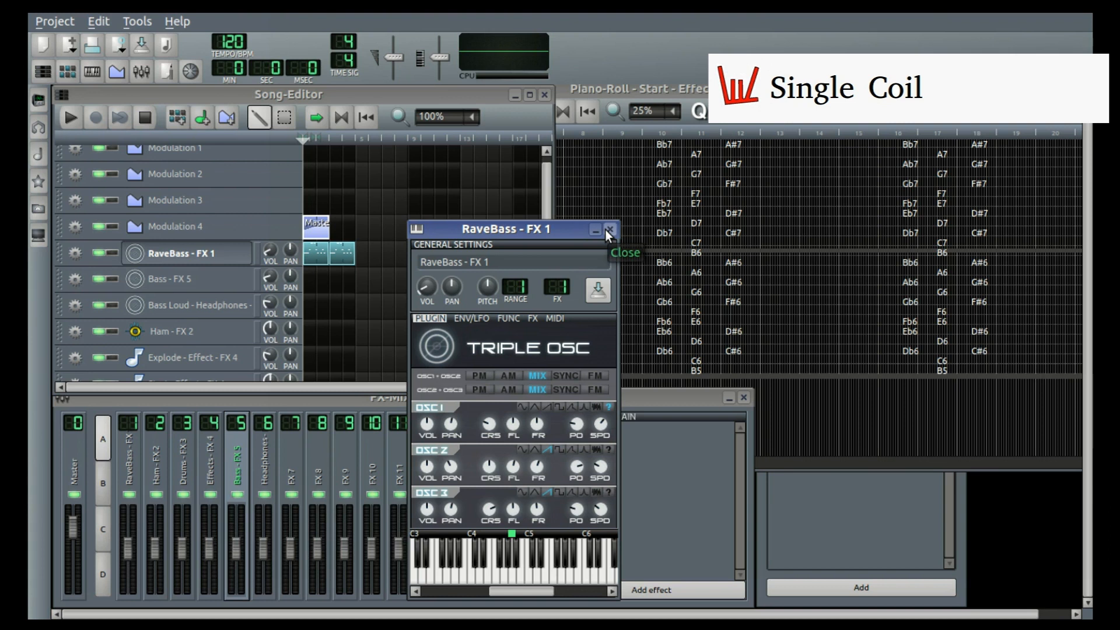
{"action": "left_click", "coordinate": [610, 229]}
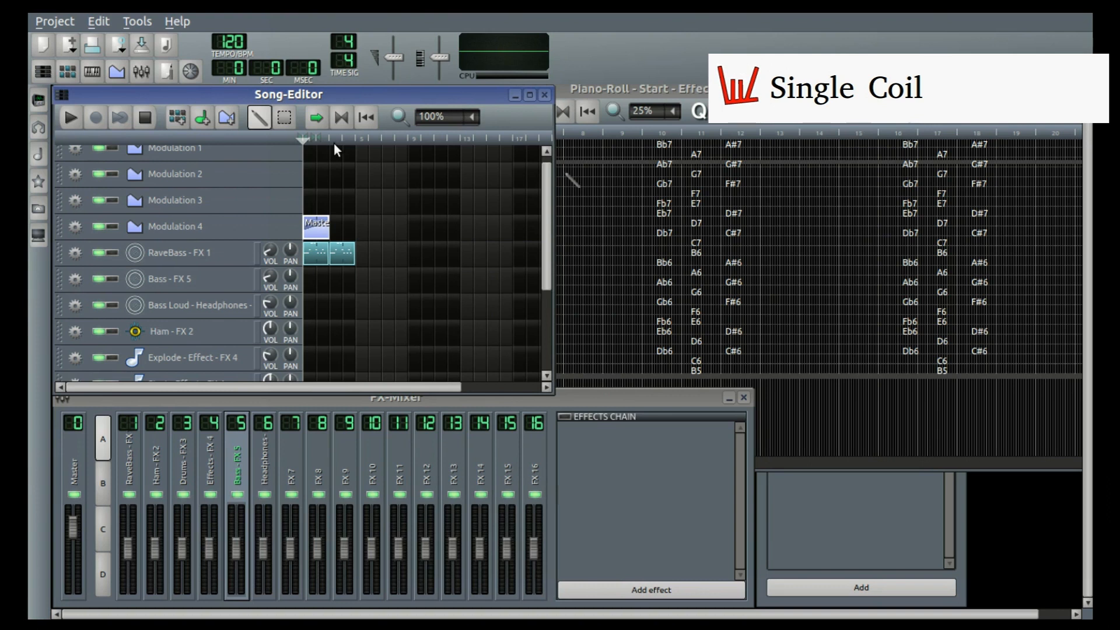
{"action": "mouse_move", "coordinate": [326, 165]}
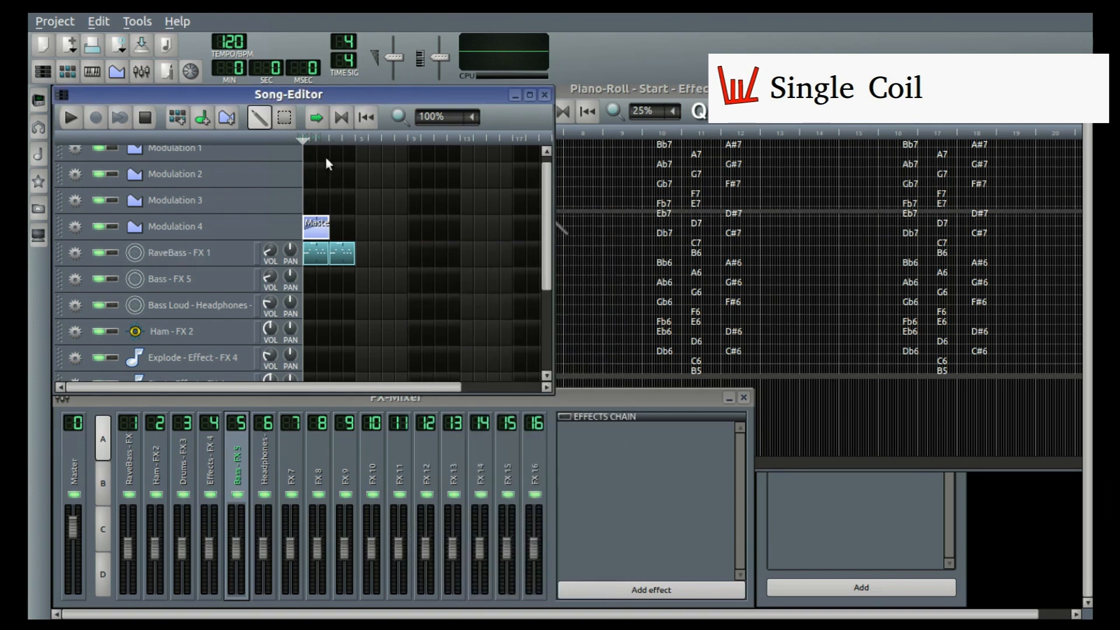
{"action": "left_click", "coordinate": [69, 117]}
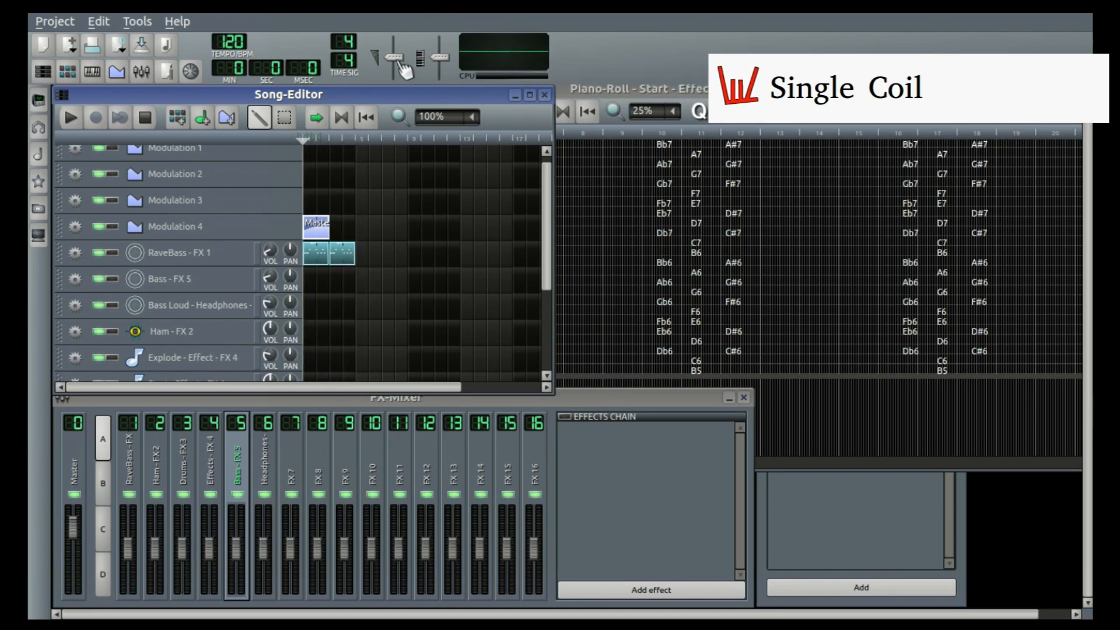
{"action": "left_click_drag", "start_coordinate": [394, 60], "coordinate": [400, 54]}
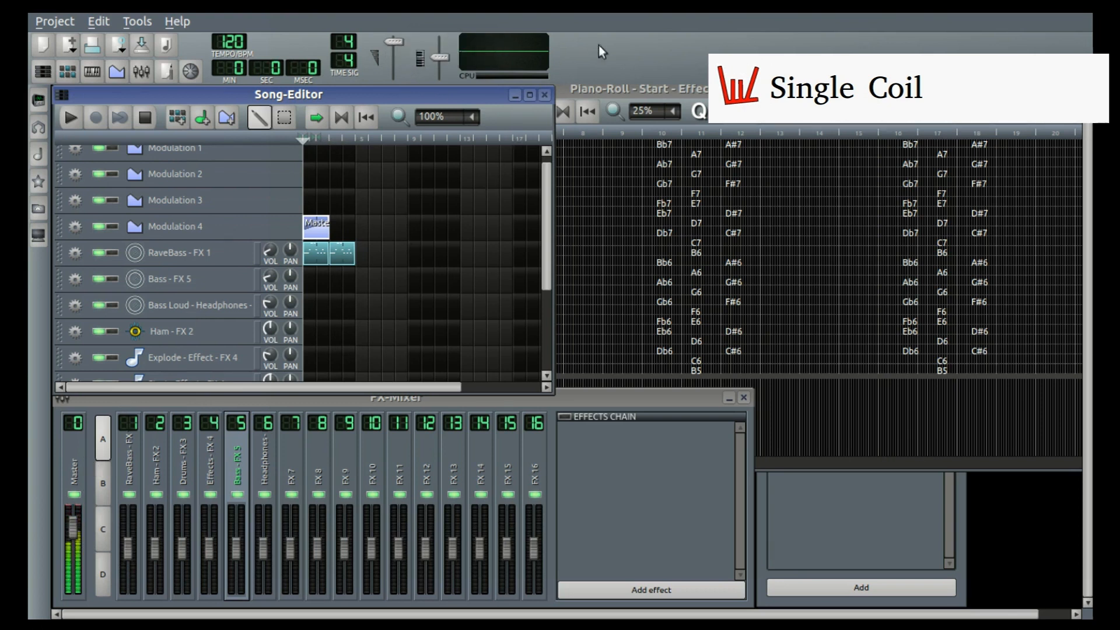
{"action": "mouse_move", "coordinate": [596, 78]}
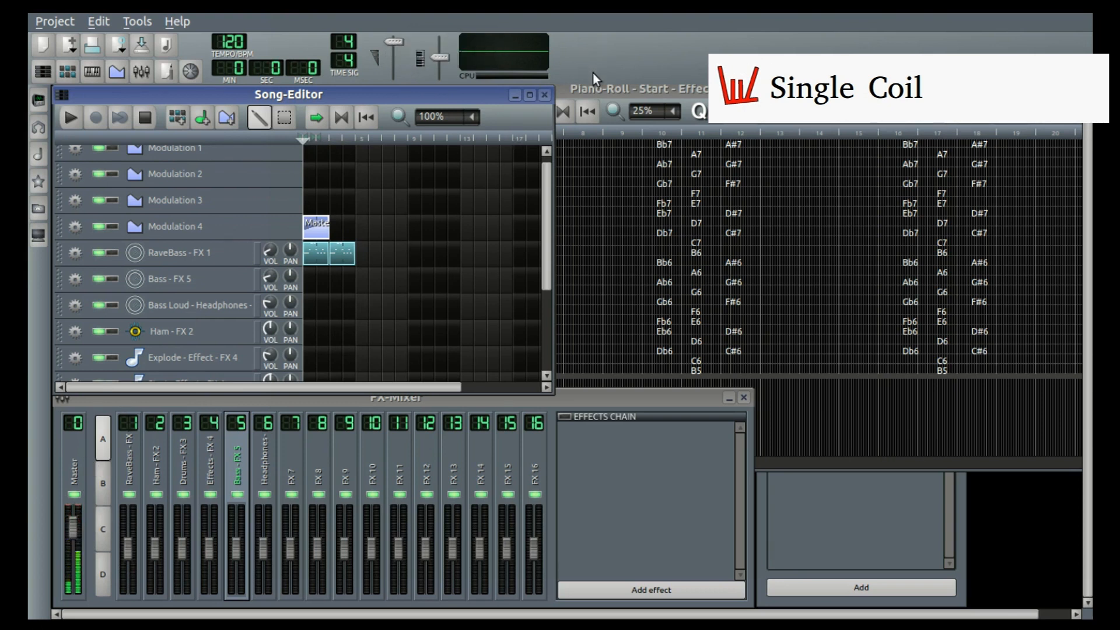
{"action": "left_click", "coordinate": [69, 117]}
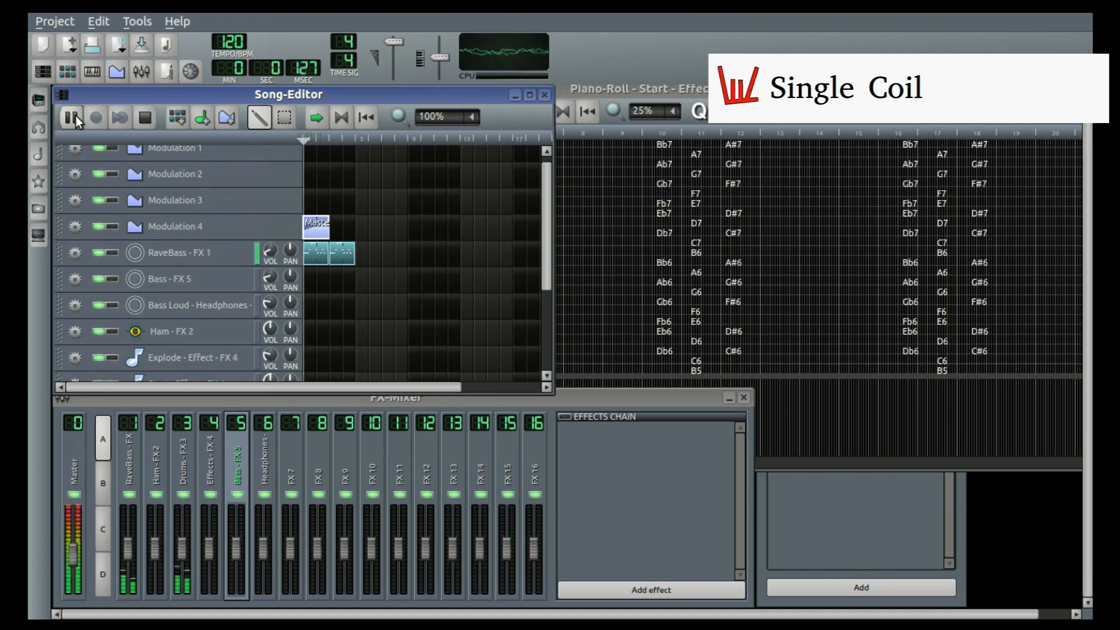
{"action": "left_click", "coordinate": [70, 117]}
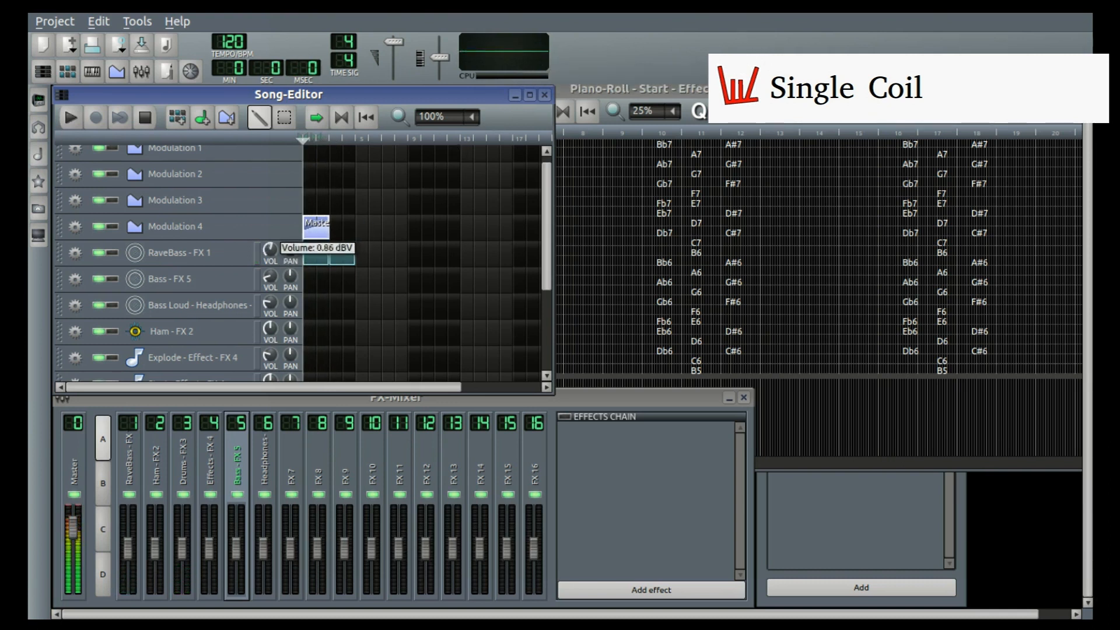
{"action": "left_click", "coordinate": [69, 117]}
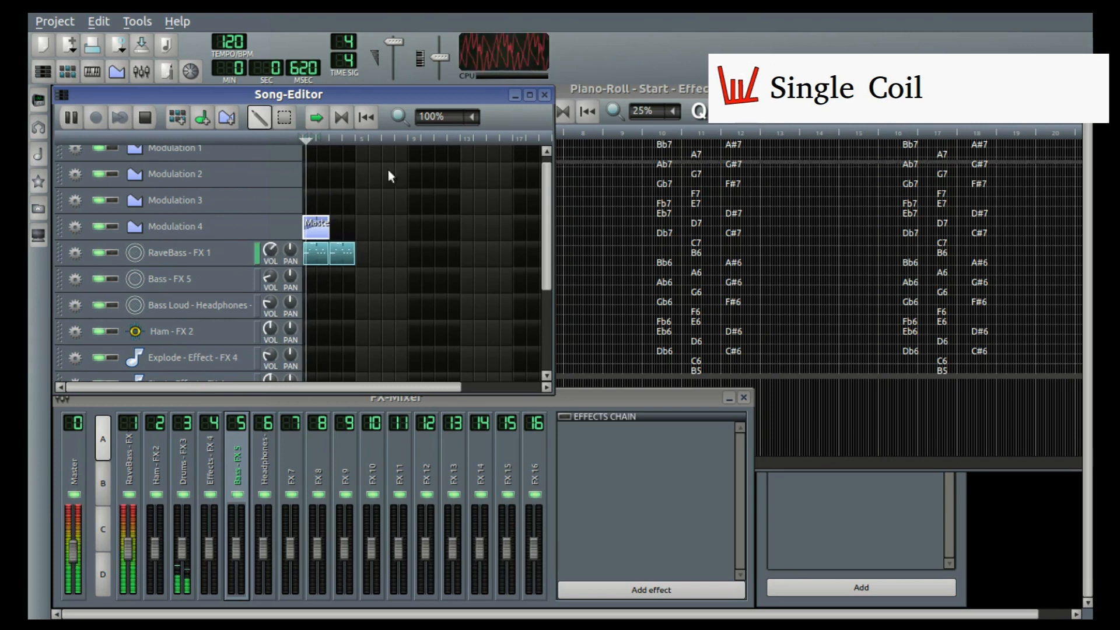
{"action": "left_click", "coordinate": [69, 117]}
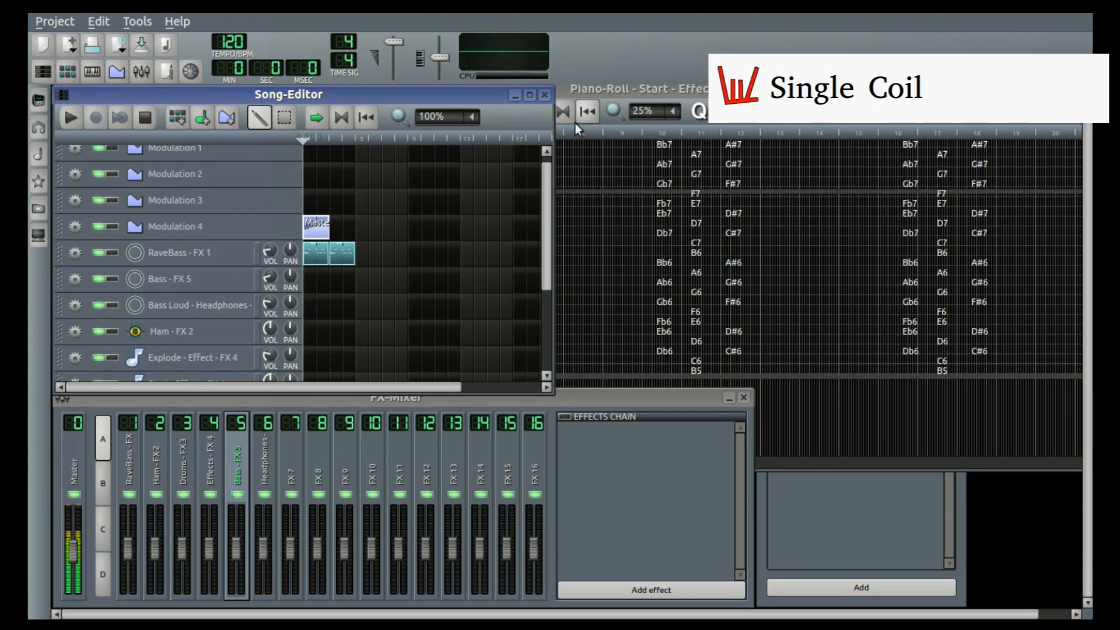
{"action": "mouse_move", "coordinate": [536, 37]}
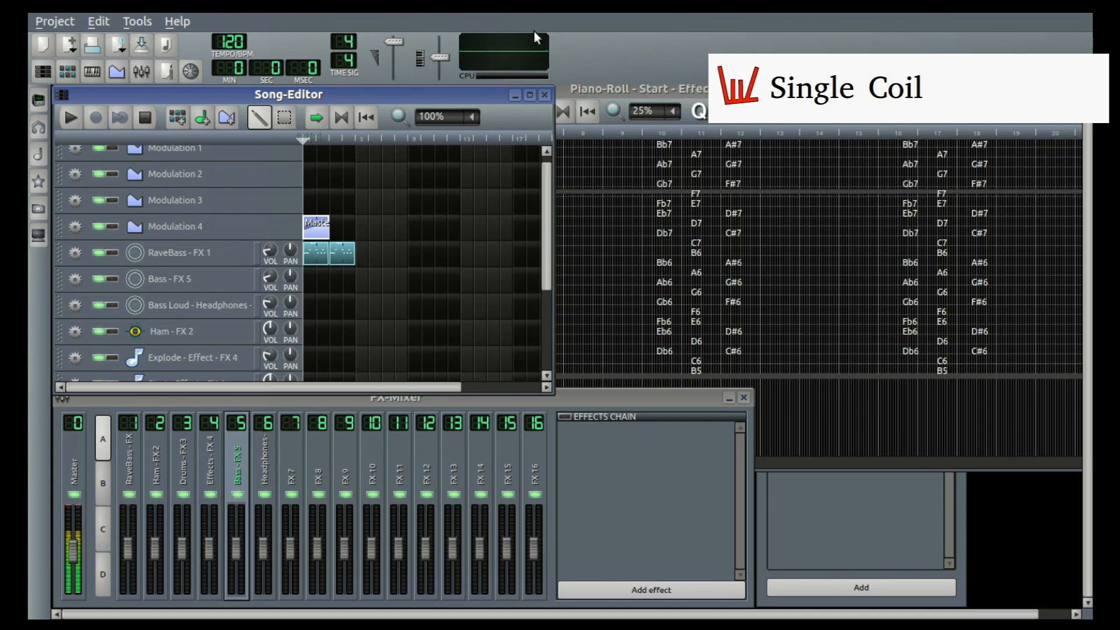
{"action": "mouse_move", "coordinate": [489, 135]}
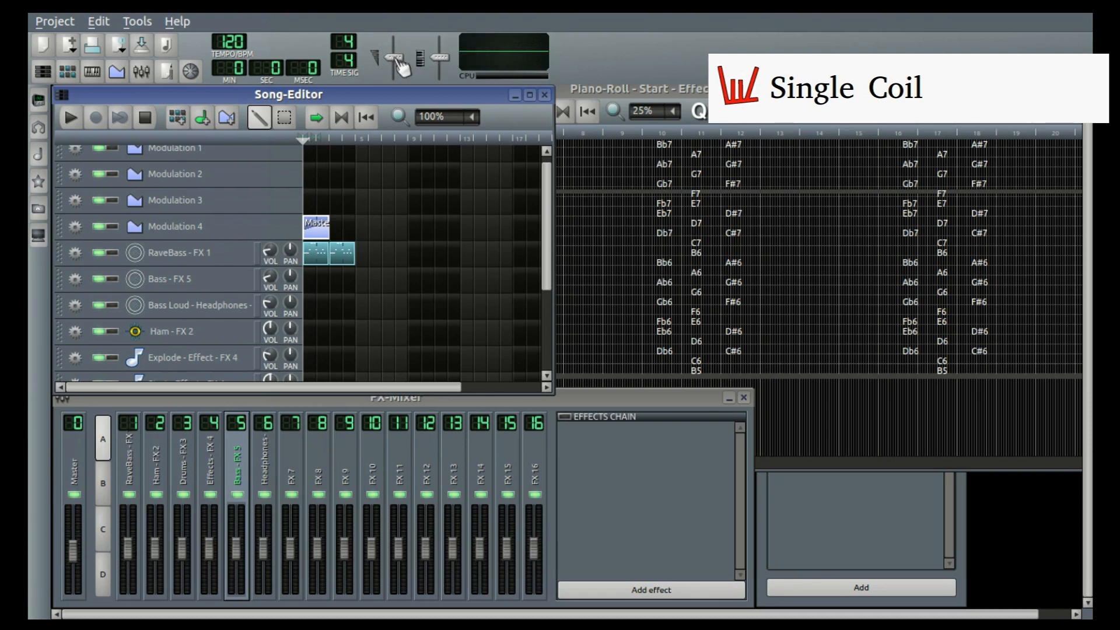
{"action": "mouse_move", "coordinate": [615, 65]}
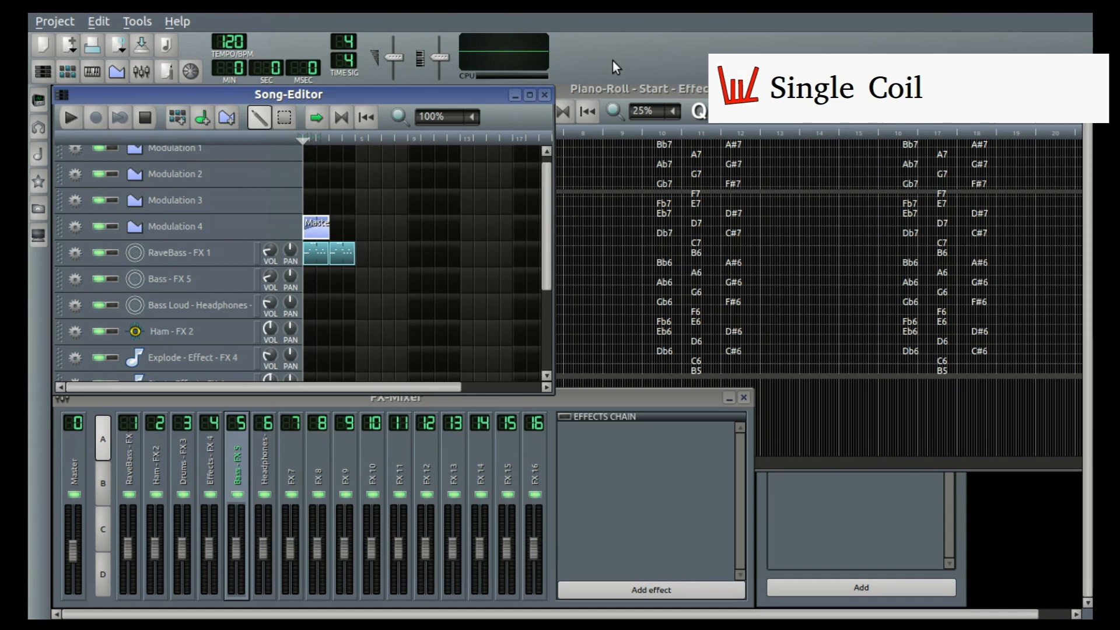
{"action": "mouse_move", "coordinate": [298, 49]}
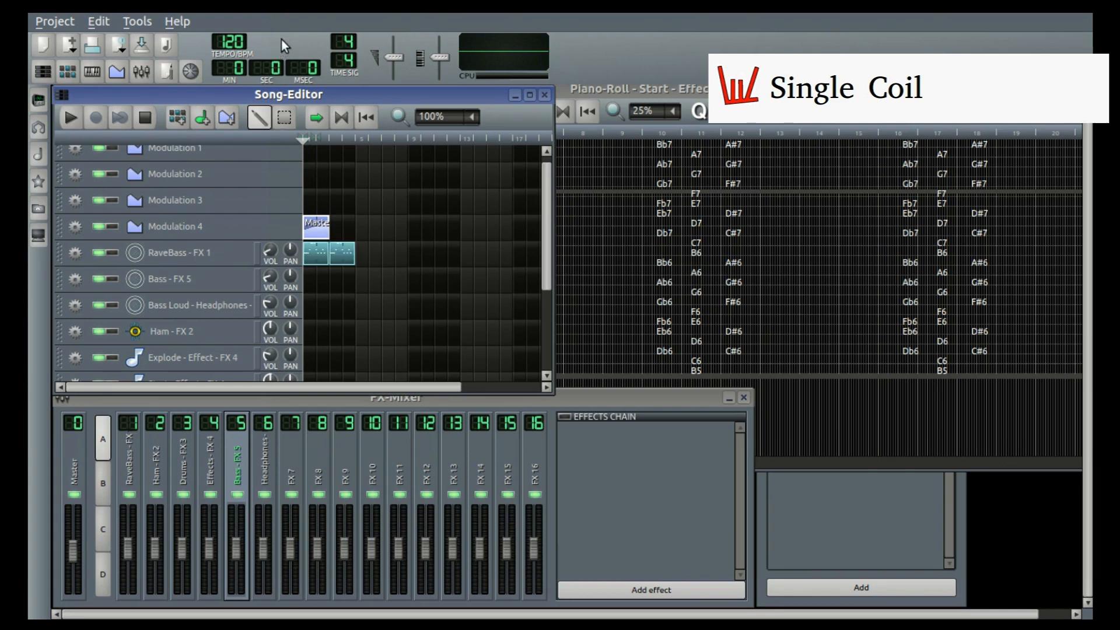
{"action": "mouse_move", "coordinate": [229, 43]}
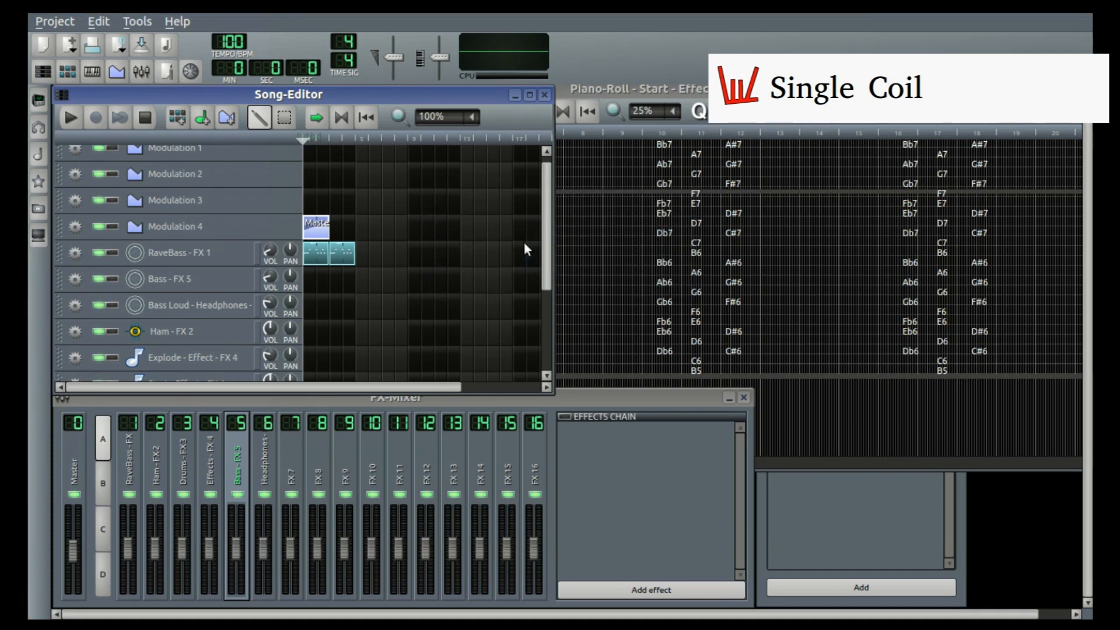
{"action": "mouse_move", "coordinate": [496, 98]}
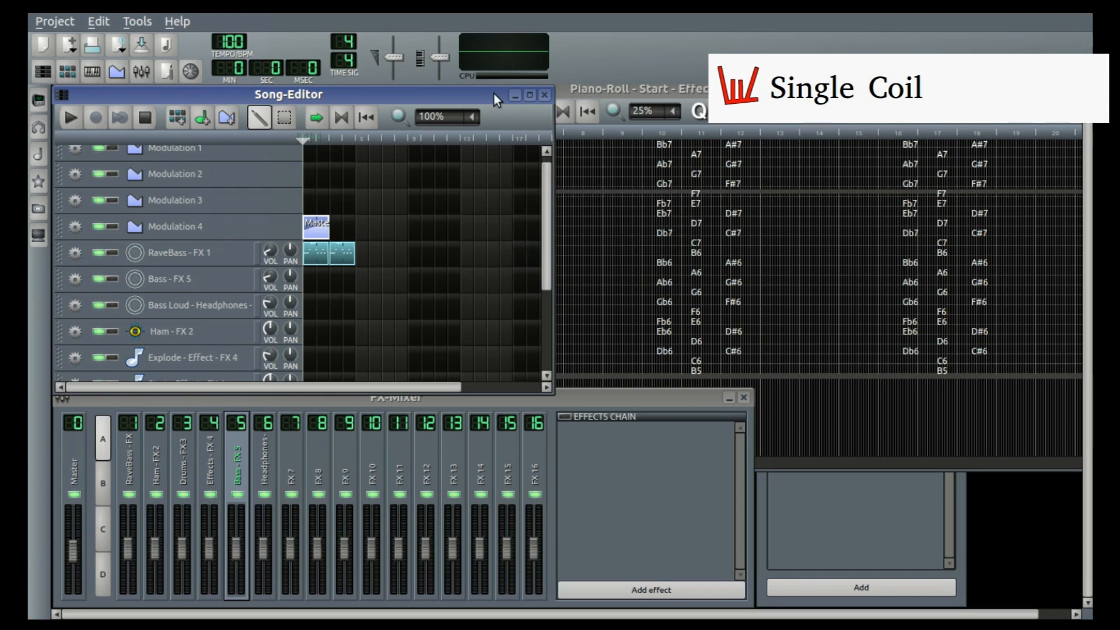
{"action": "mouse_move", "coordinate": [398, 147]}
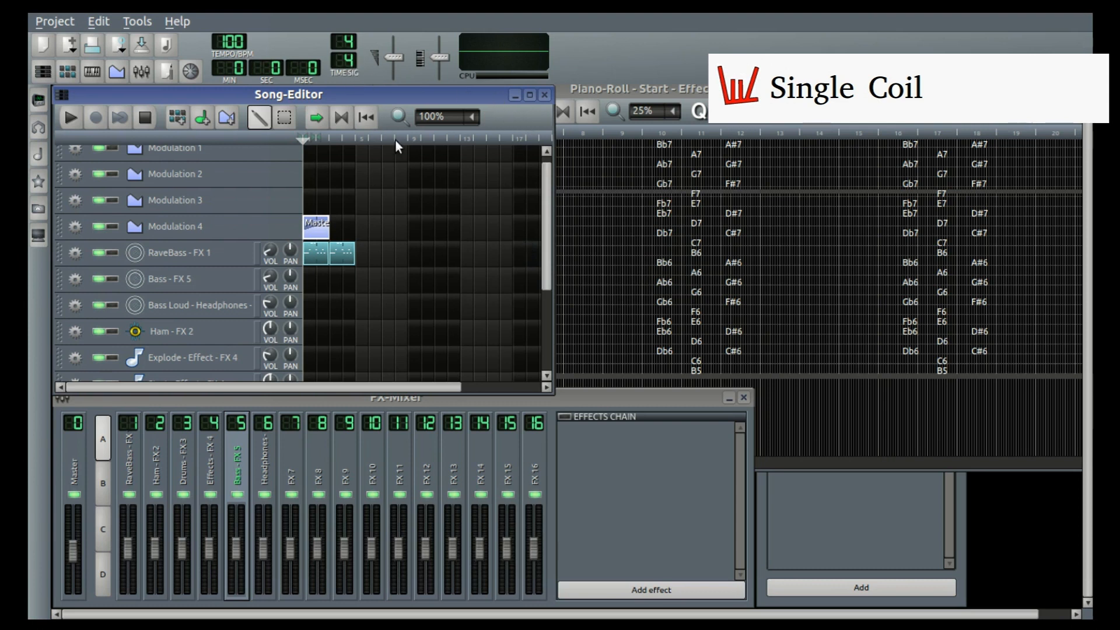
Step: Lower the TEMPO/BPM display from 120 to 100
{"action": "left_click", "coordinate": [69, 115]}
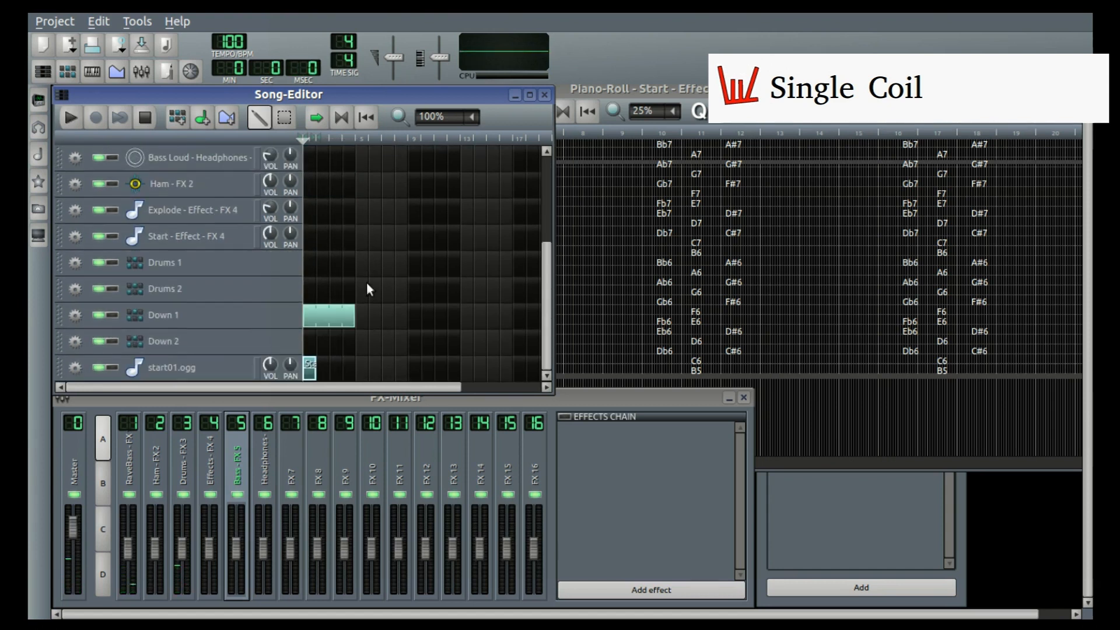
Step: Edit the Down 1 drum pattern and show the Snare 1 instrument with its snare03.ogg sample
{"action": "double_click", "coordinate": [329, 314]}
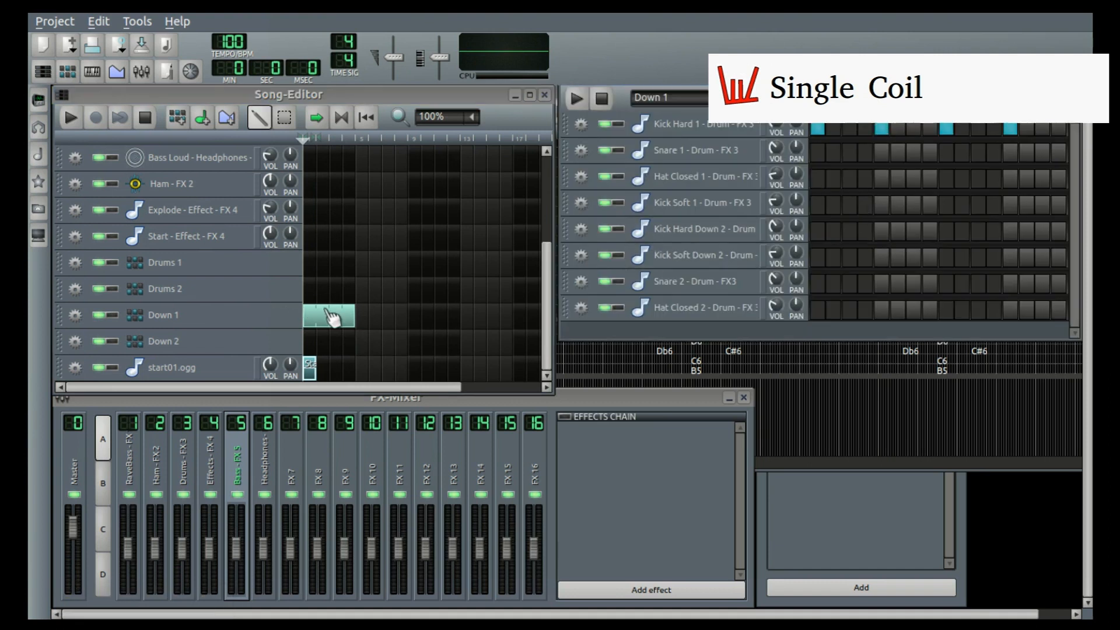
{"action": "mouse_move", "coordinate": [818, 266]}
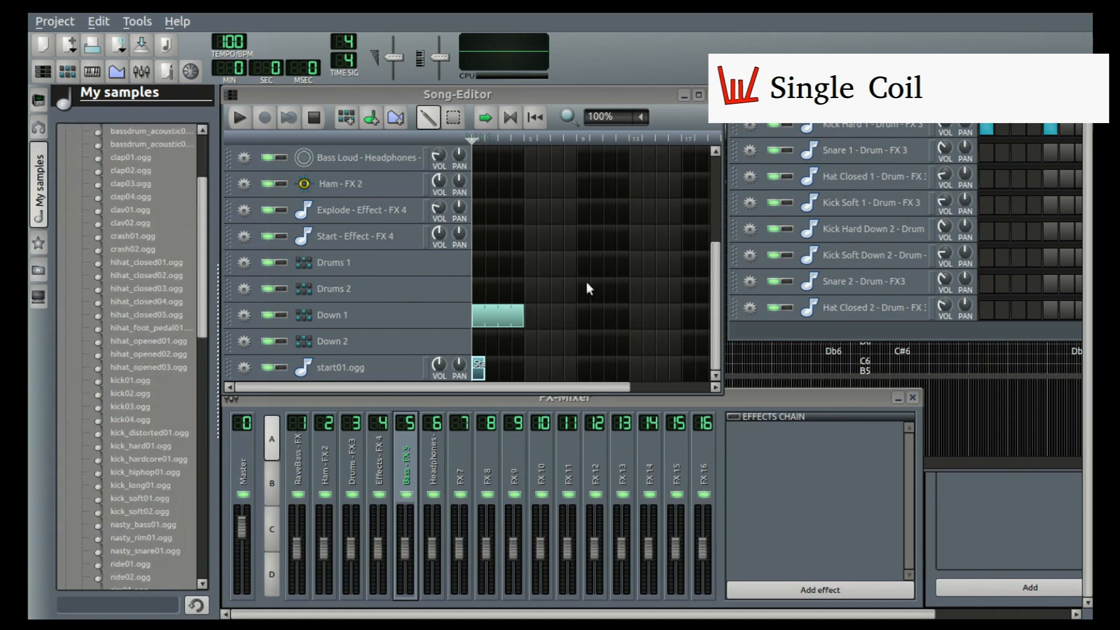
{"action": "left_click", "coordinate": [863, 150]}
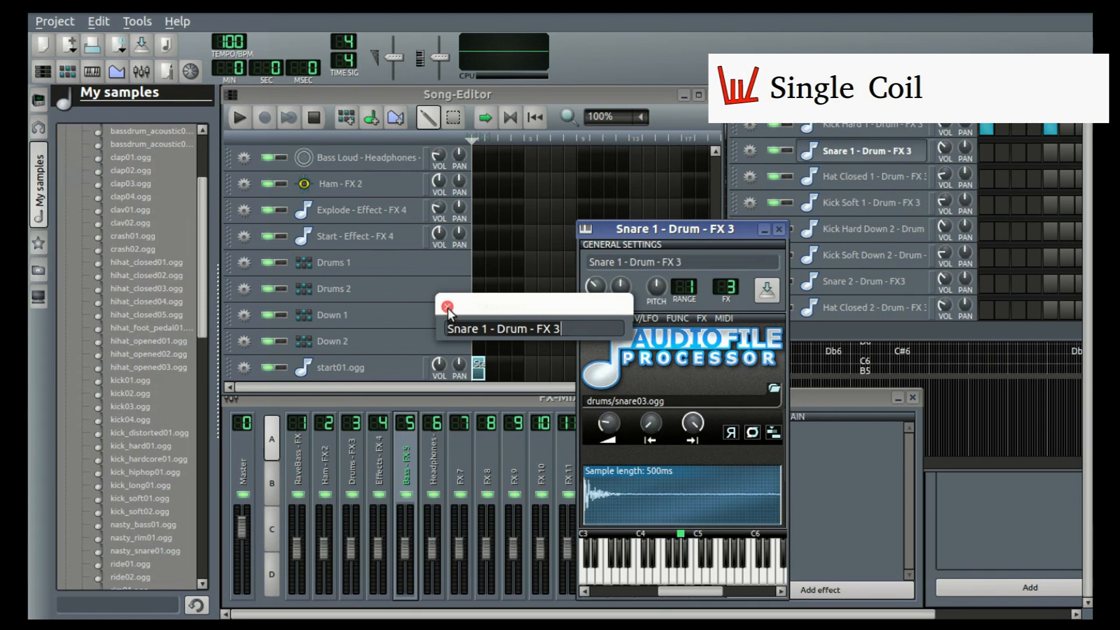
{"action": "mouse_move", "coordinate": [364, 463]}
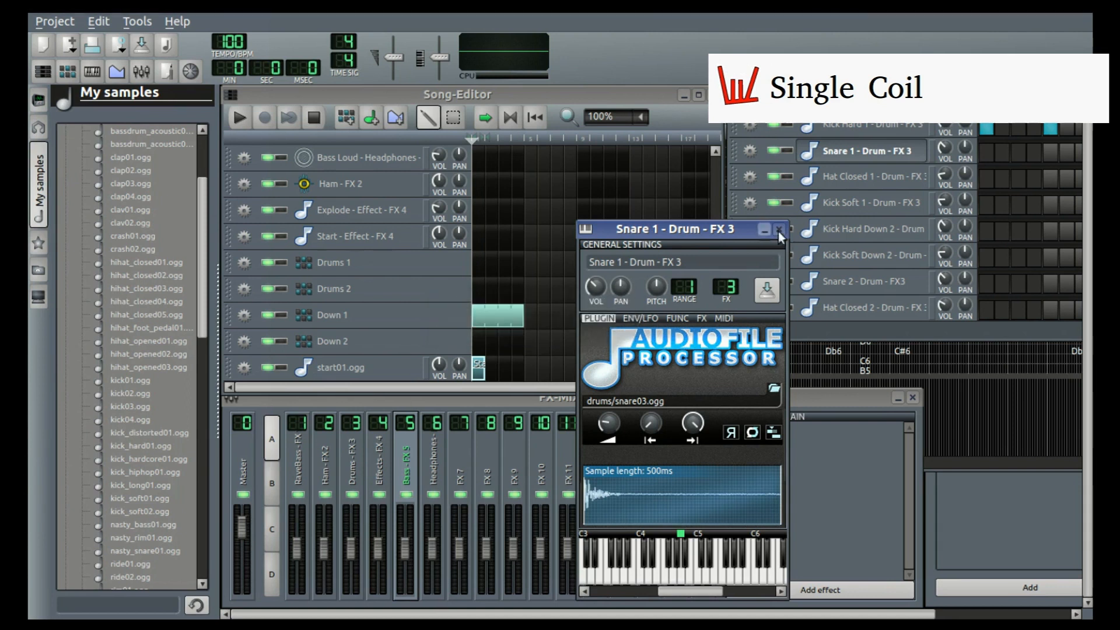
Step: Close Snare 1 and switch on four Hat Closed 1 steps in the Down 1 beat
{"action": "left_click", "coordinate": [779, 226]}
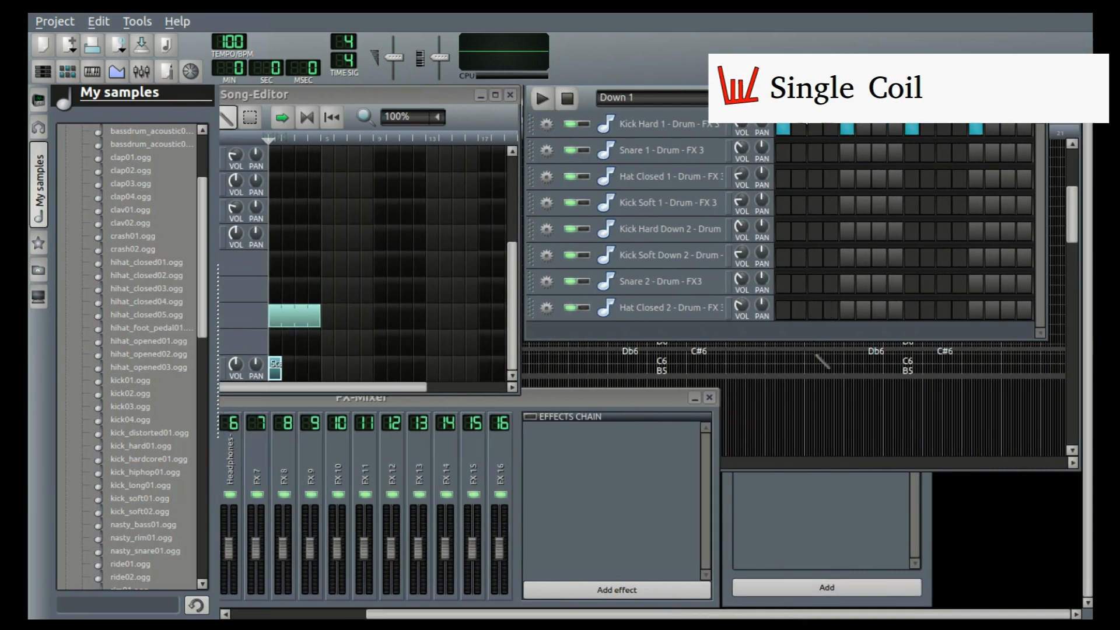
{"action": "mouse_move", "coordinate": [702, 168]}
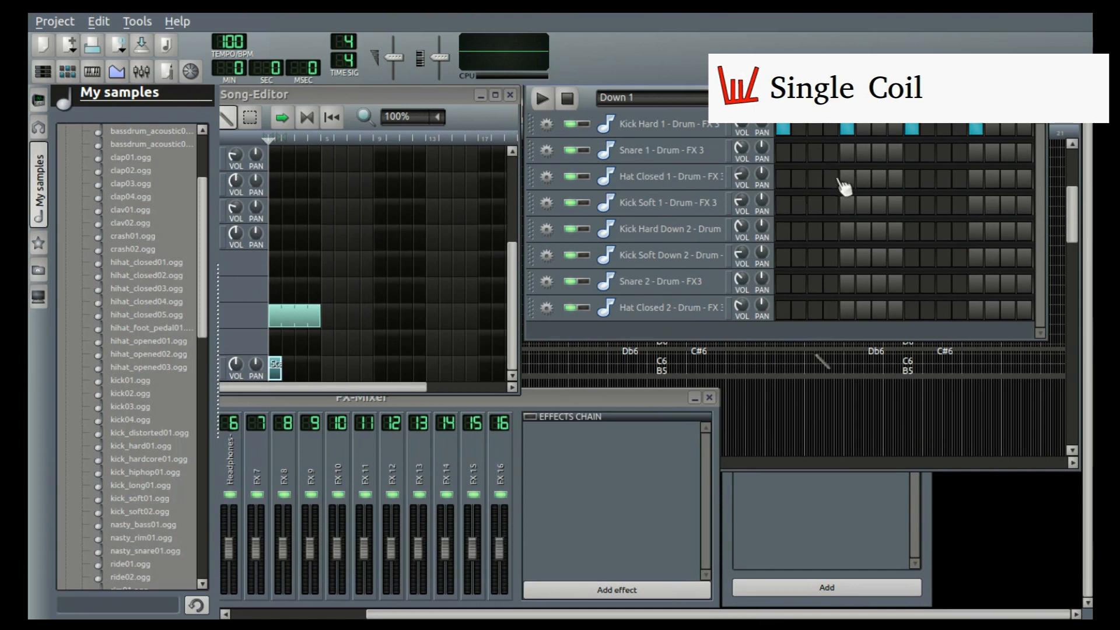
{"action": "left_click", "coordinate": [857, 175]}
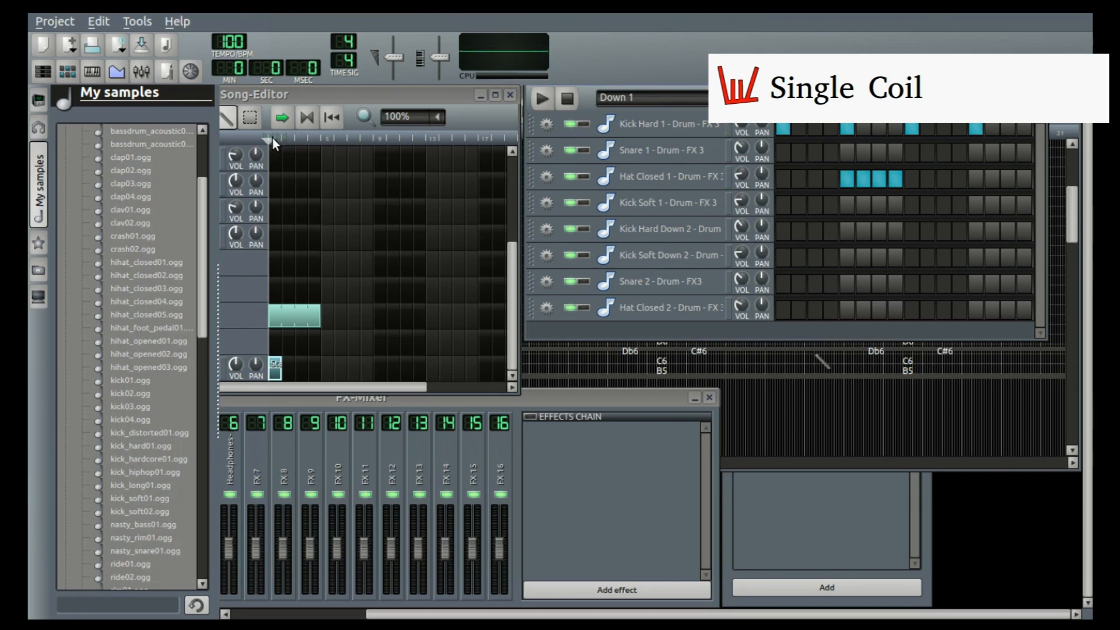
{"action": "left_click", "coordinate": [541, 98]}
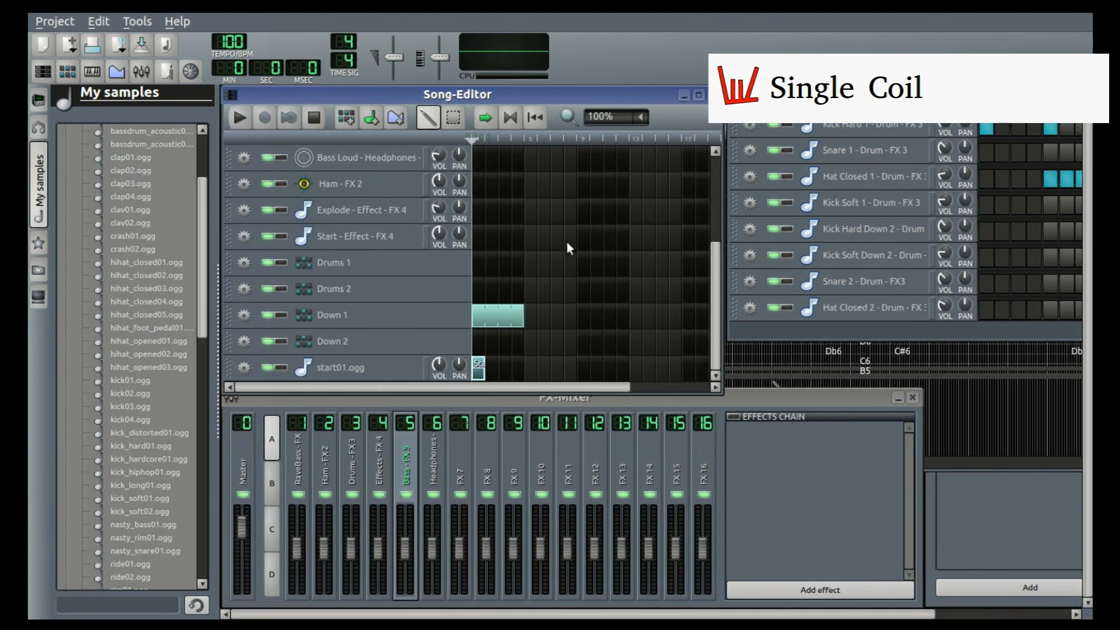
{"action": "mouse_move", "coordinate": [558, 207]}
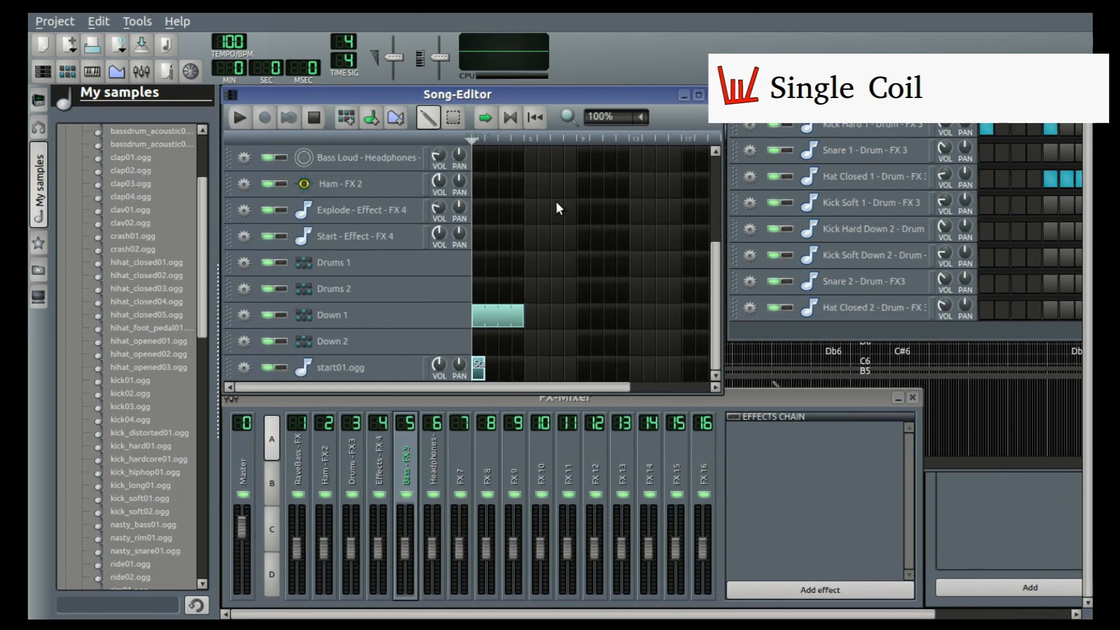
{"action": "mouse_move", "coordinate": [558, 215]}
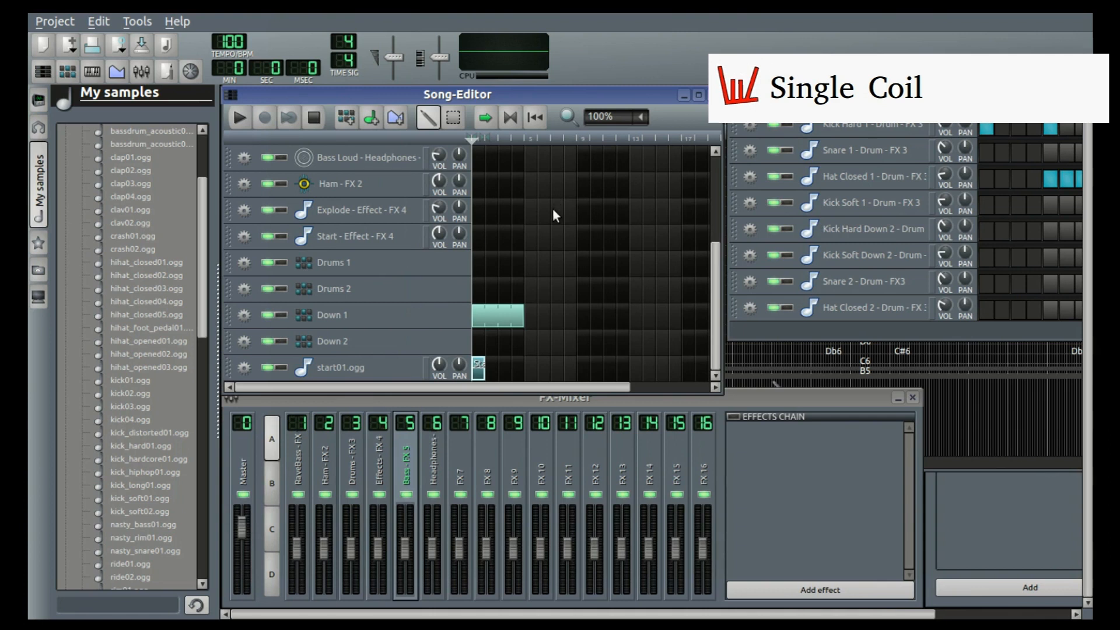
{"action": "mouse_move", "coordinate": [54, 19]}
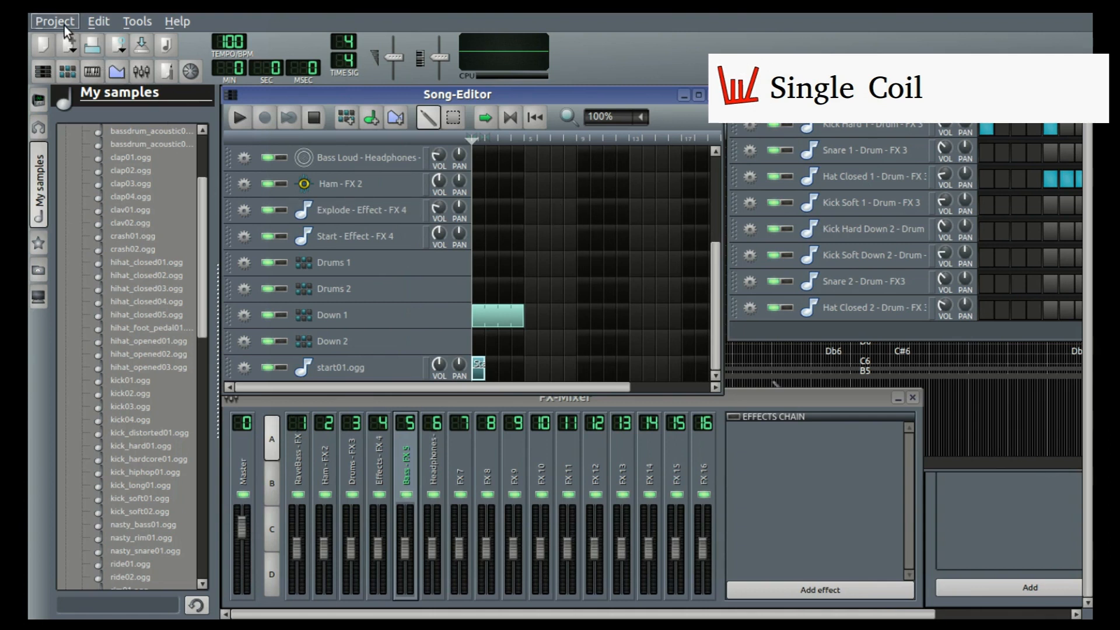